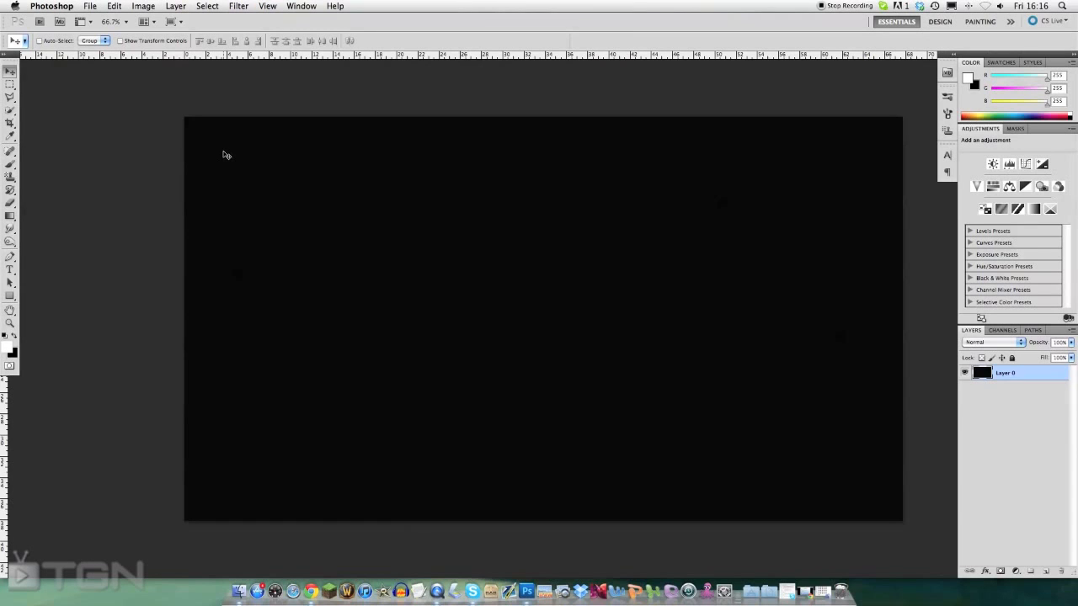
mouse_move(276, 170)
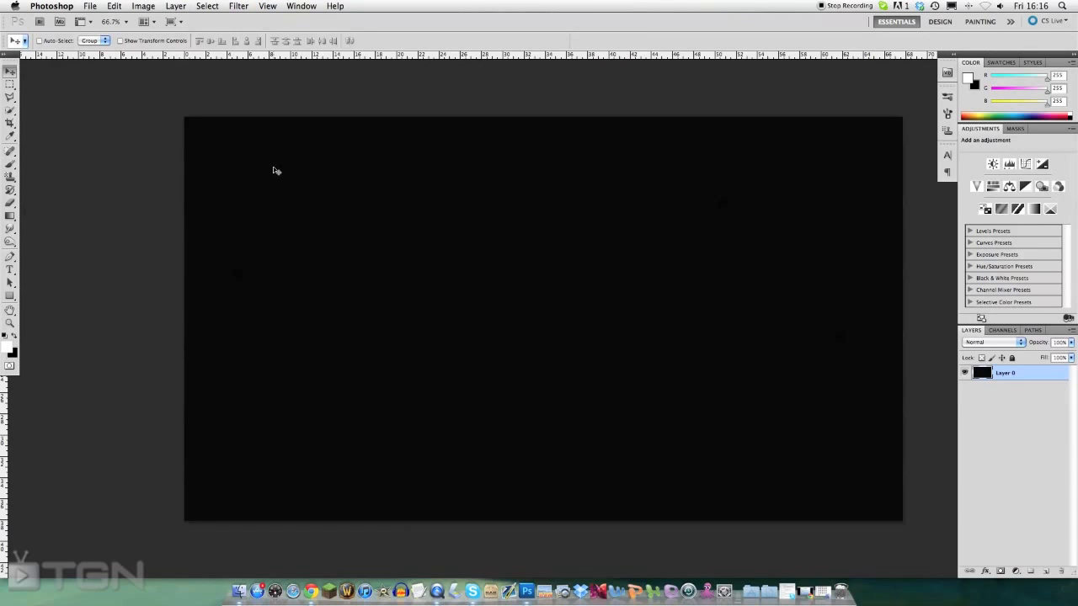
mouse_move(207, 176)
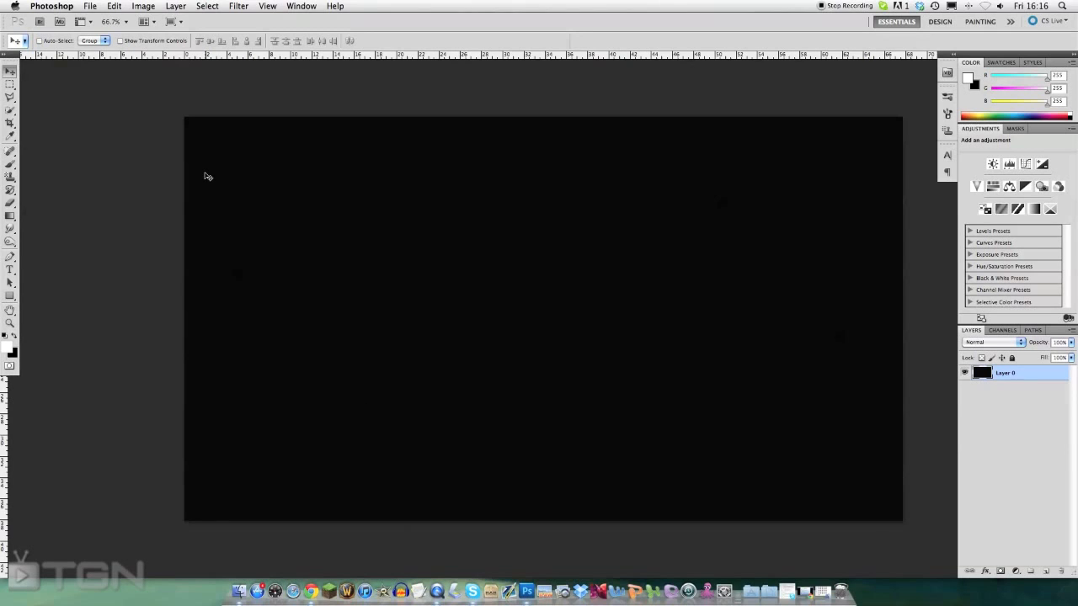
mouse_move(634, 320)
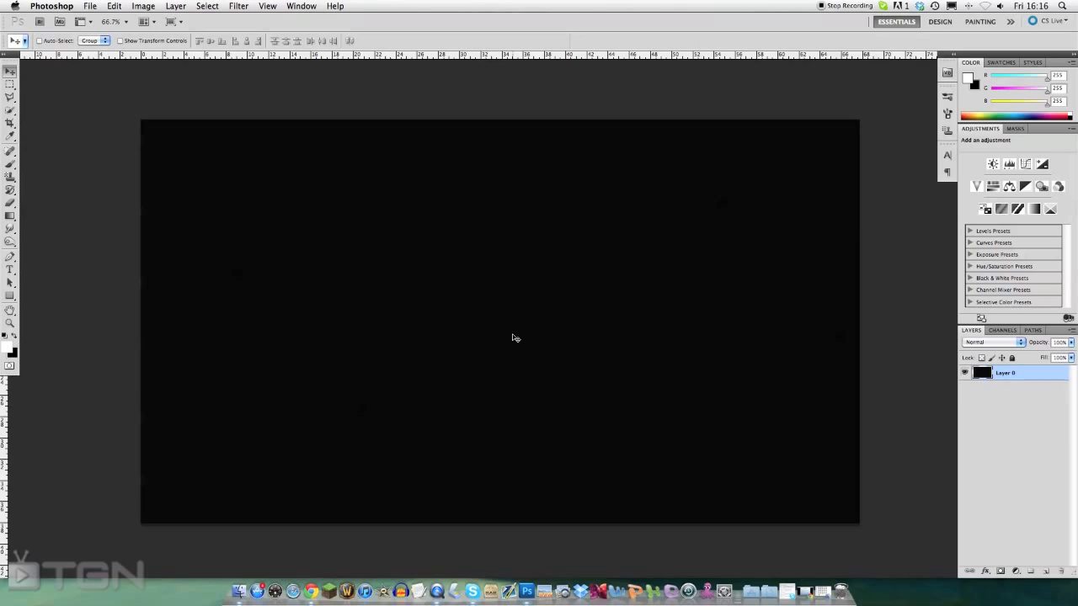
mouse_move(404, 213)
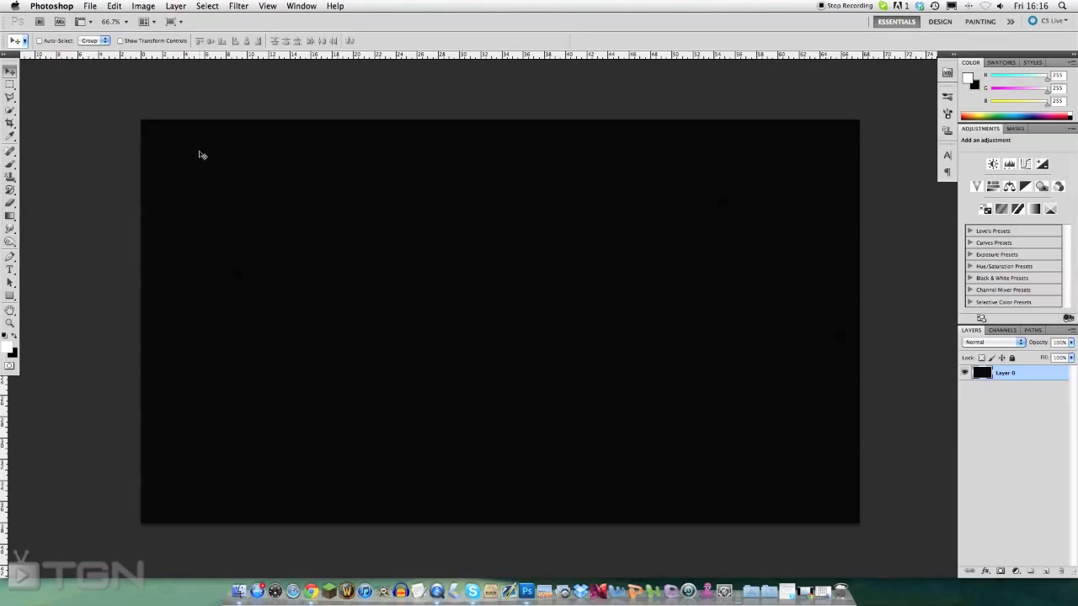
mouse_move(410, 289)
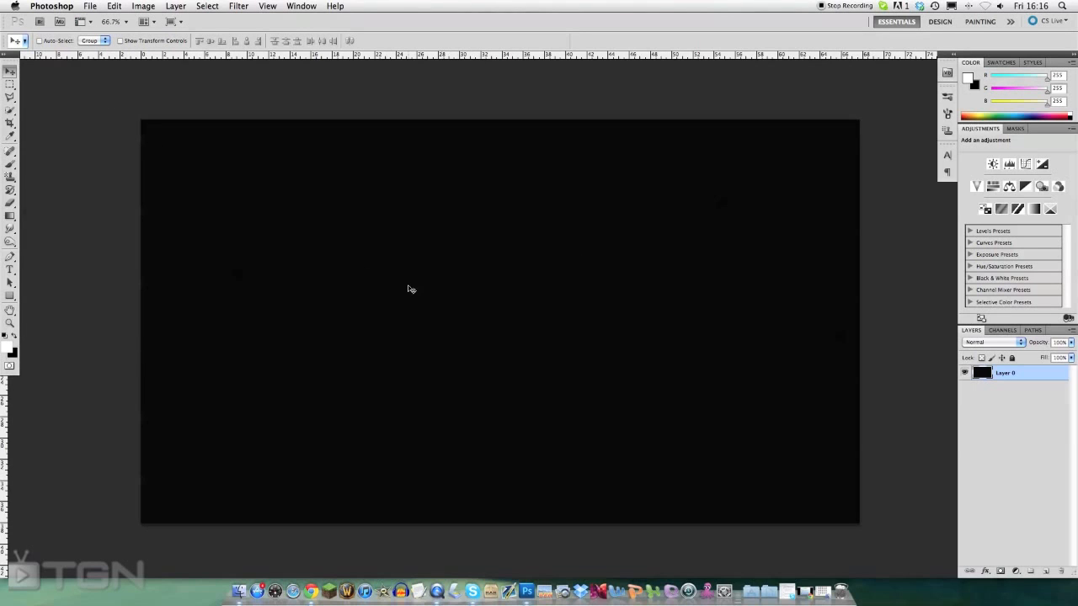
mouse_move(482, 230)
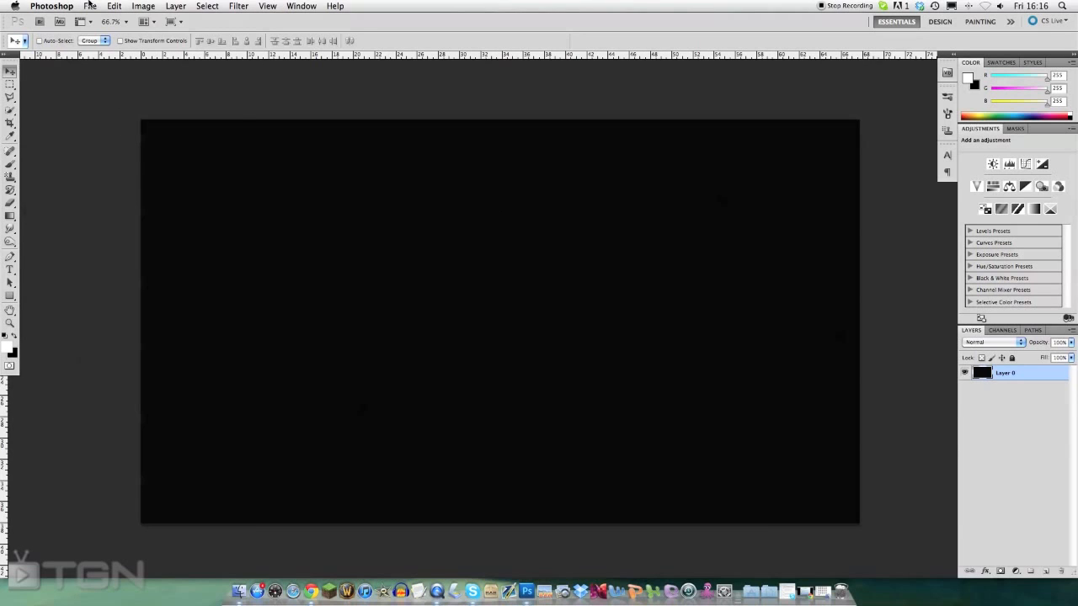
- Create an 800×800 transparent document and draw a small black rectangle
click(90, 6)
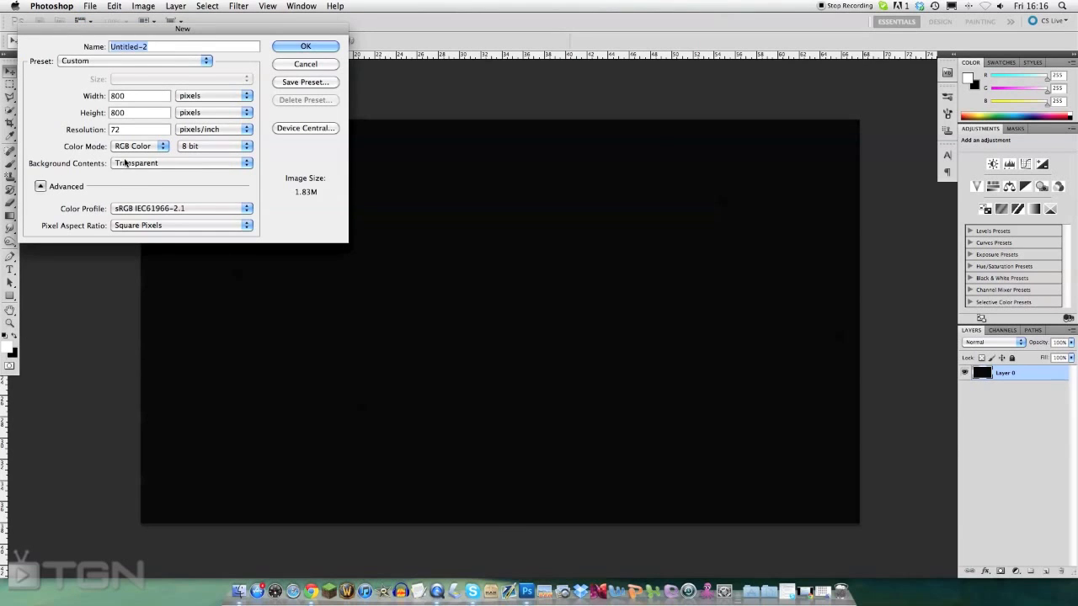
mouse_move(133, 140)
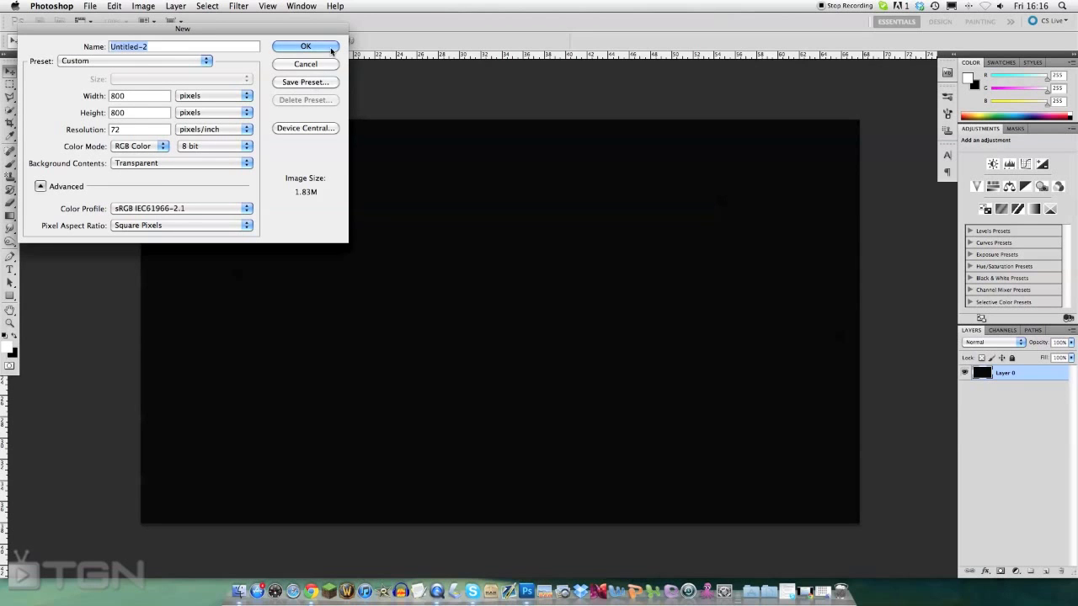
click(305, 46)
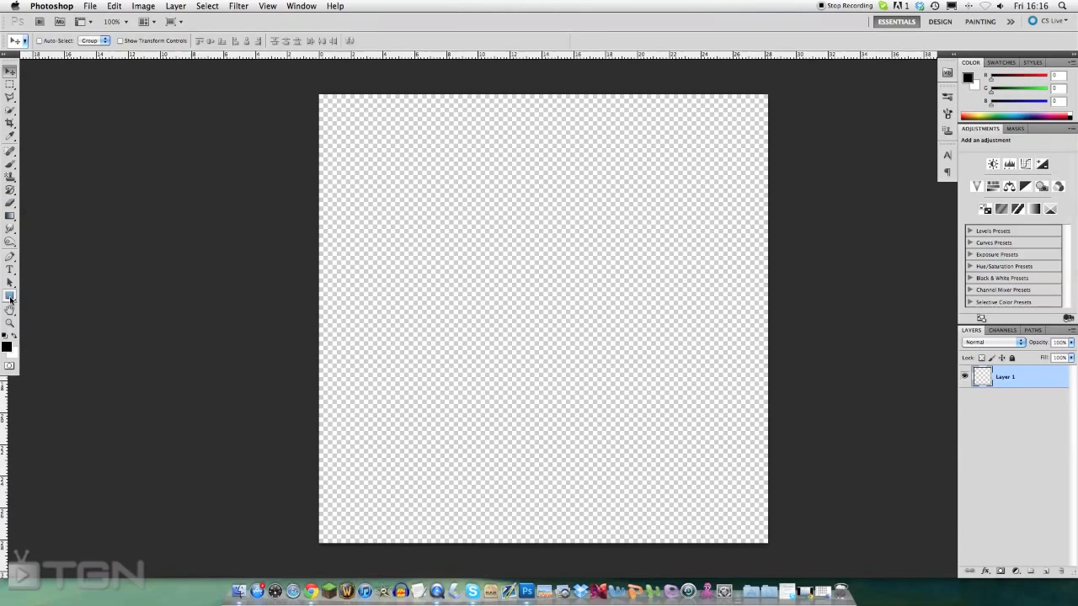
click(9, 295)
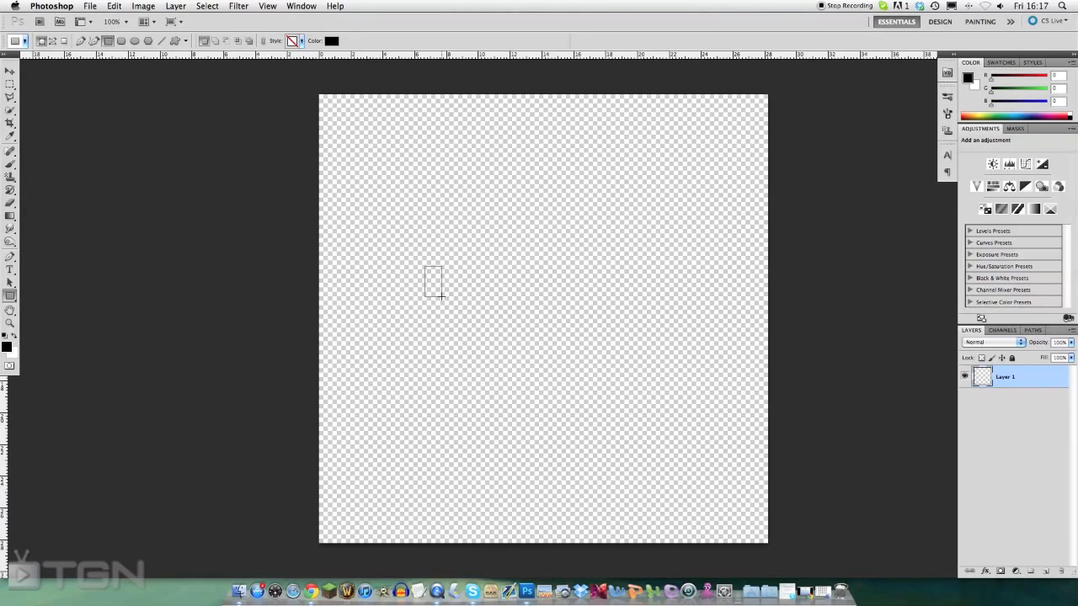
drag(432, 268, 444, 295)
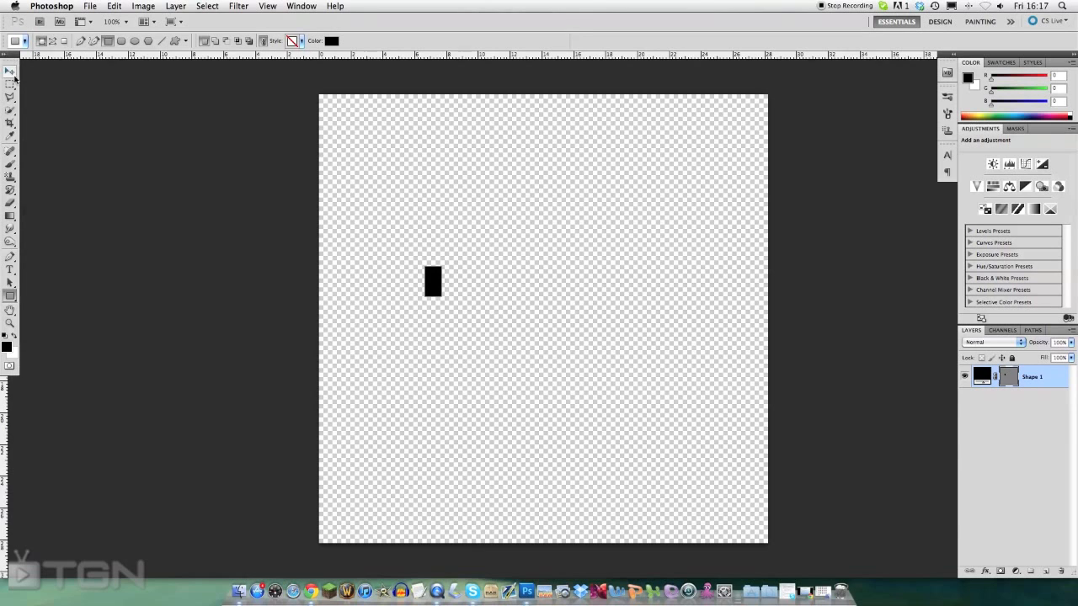
- Rasterize the rectangle and define it as a brush preset
right_click(1032, 377)
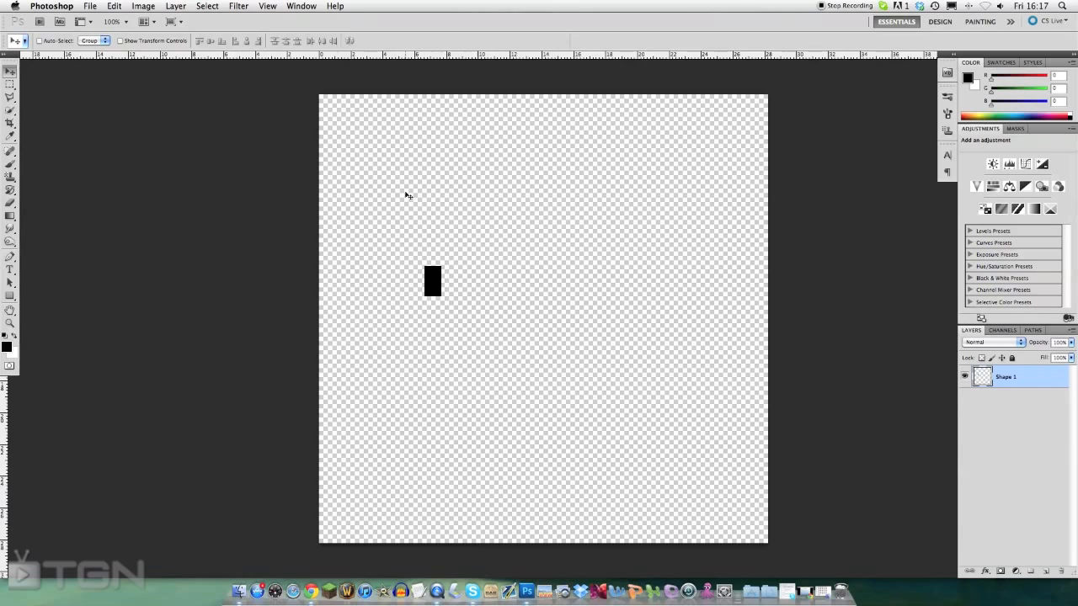
click(113, 5)
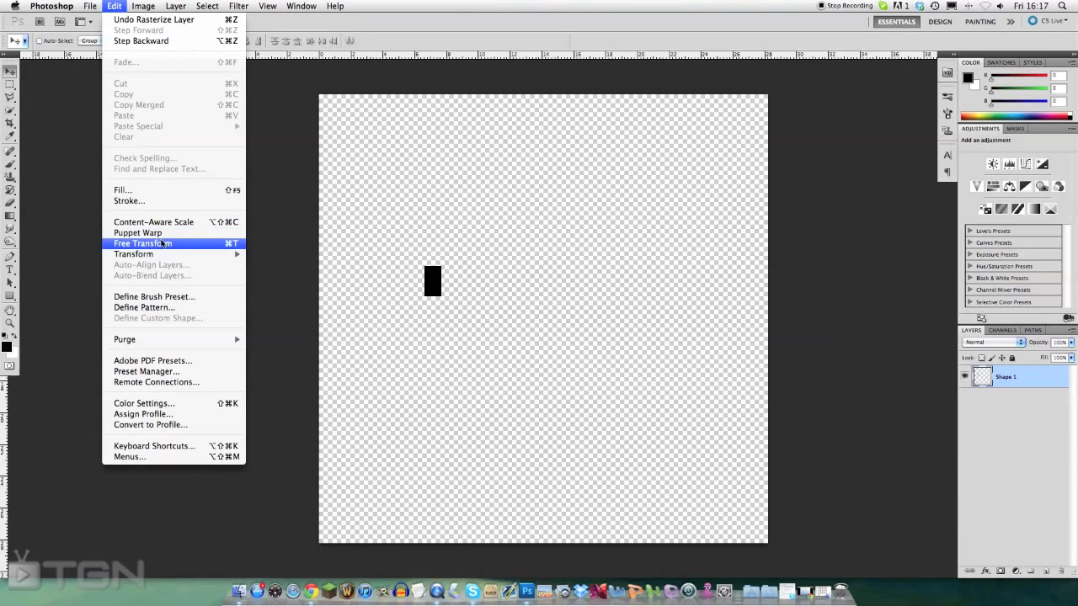
mouse_move(154, 296)
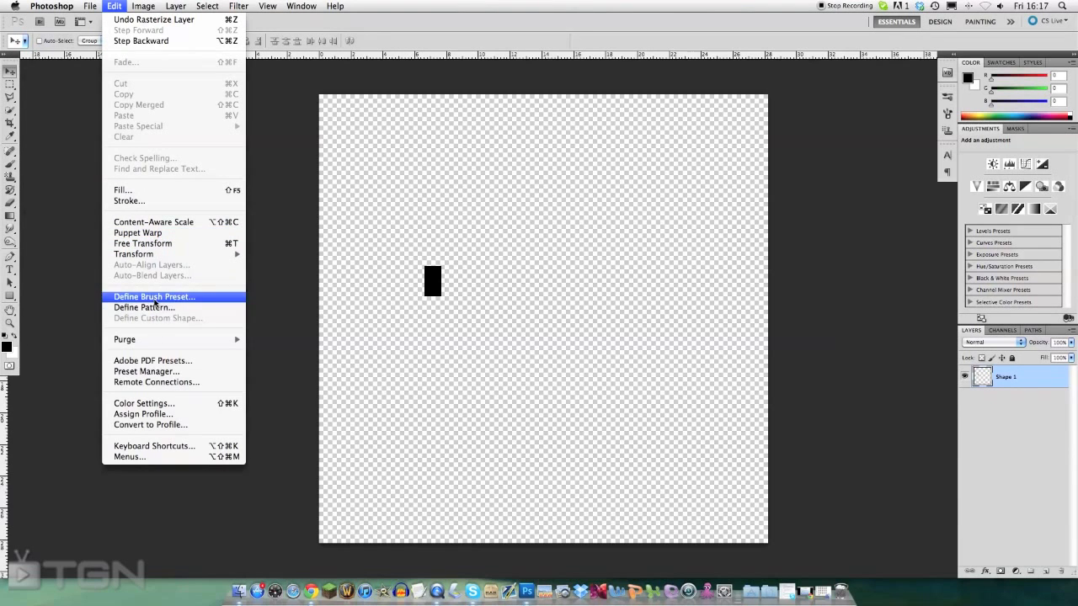
click(155, 297)
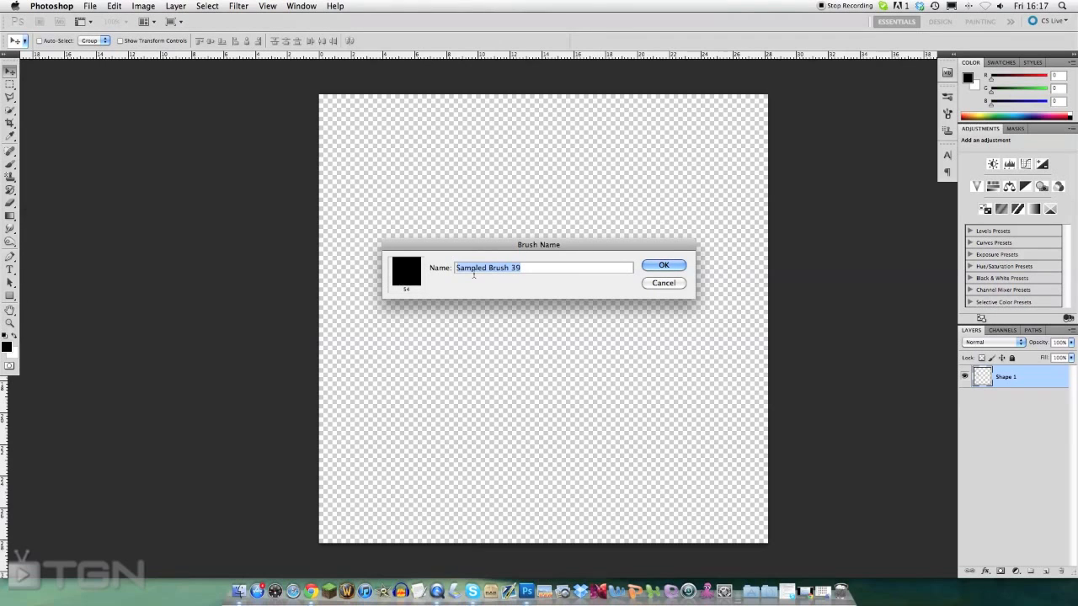
mouse_move(663, 283)
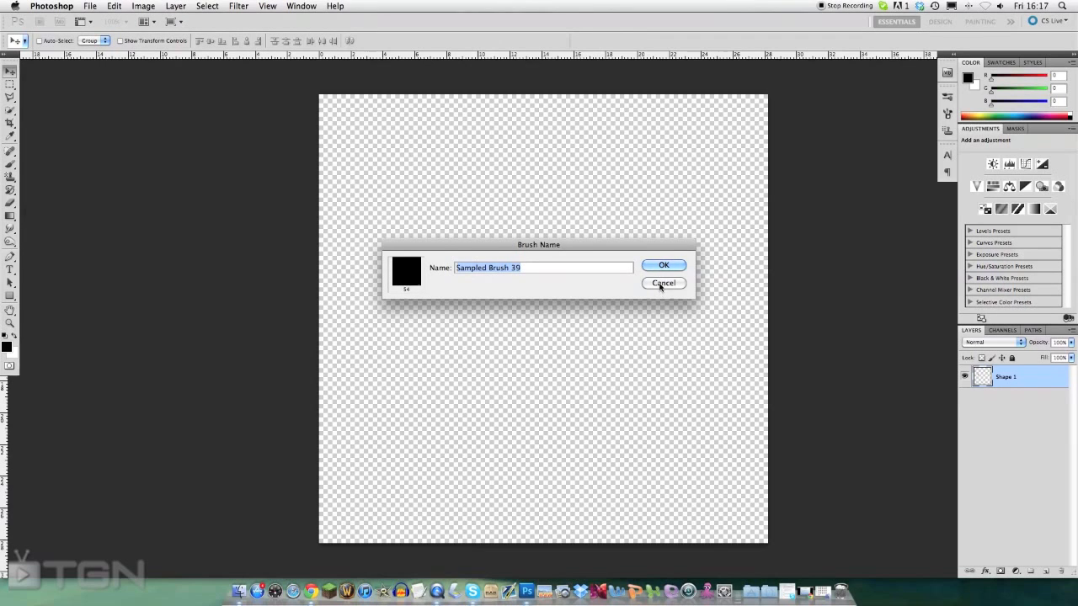
click(664, 265)
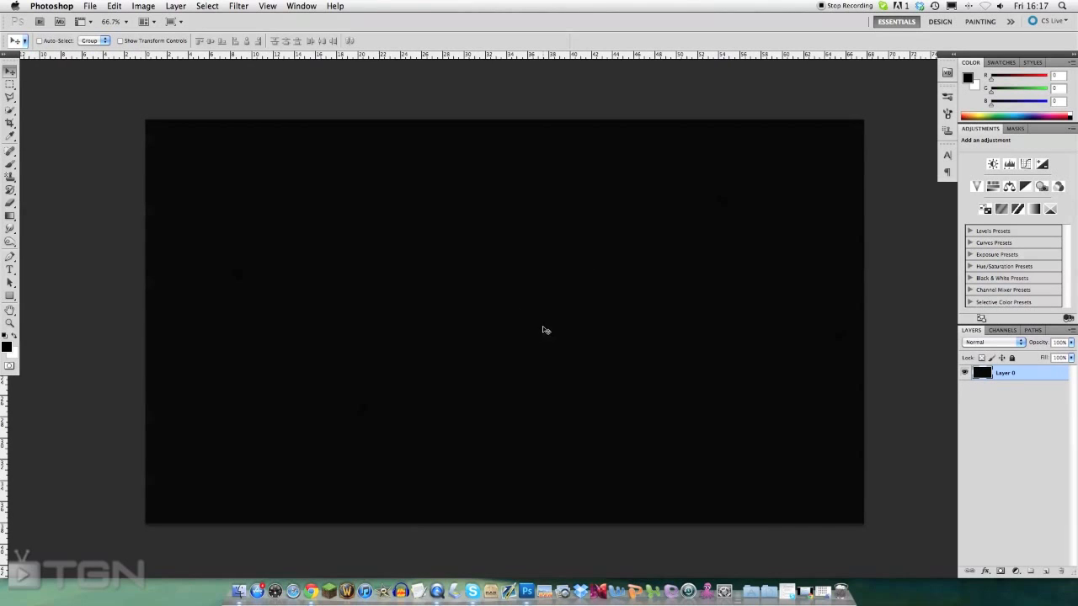
mouse_move(155, 250)
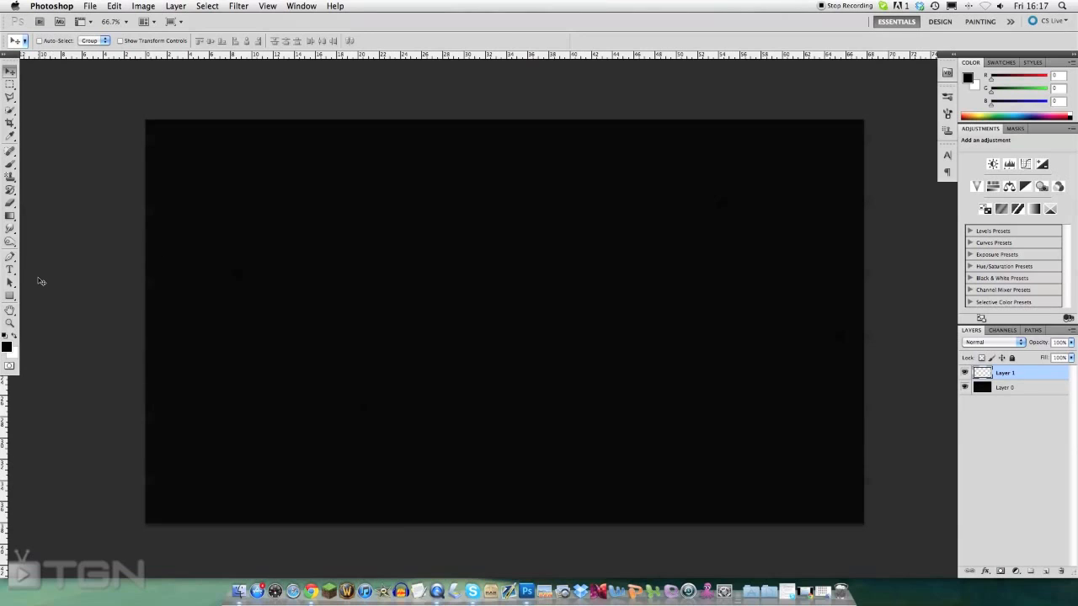
mouse_move(423, 417)
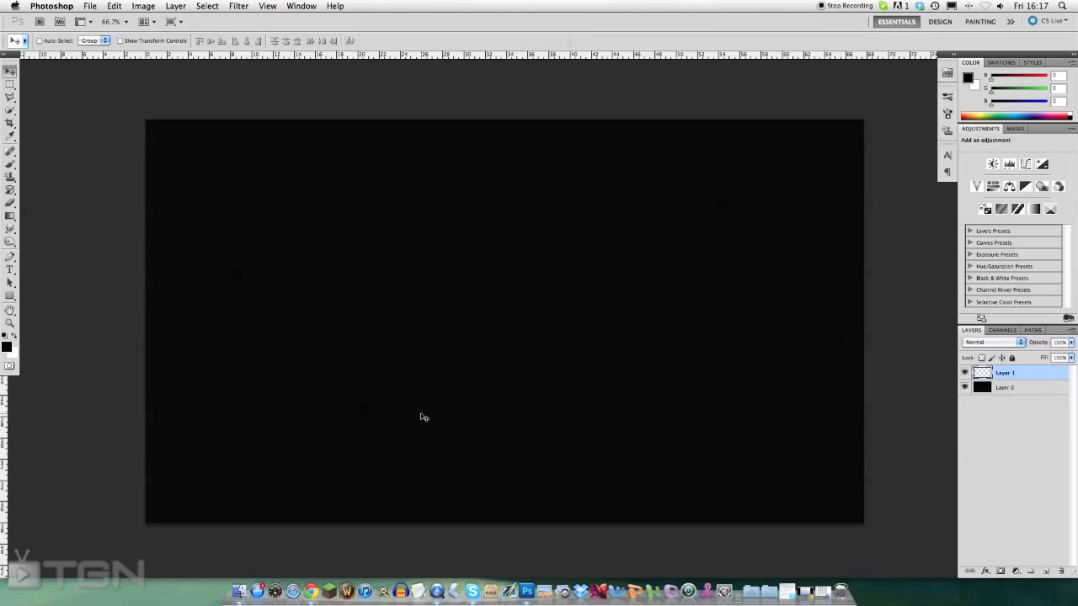
mouse_move(405, 427)
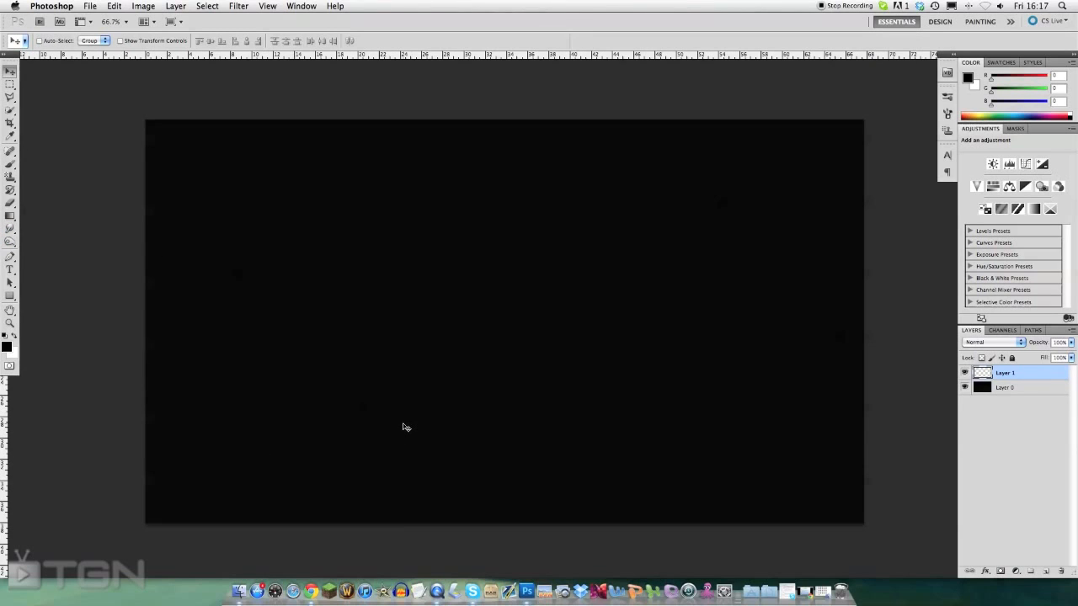
mouse_move(487, 377)
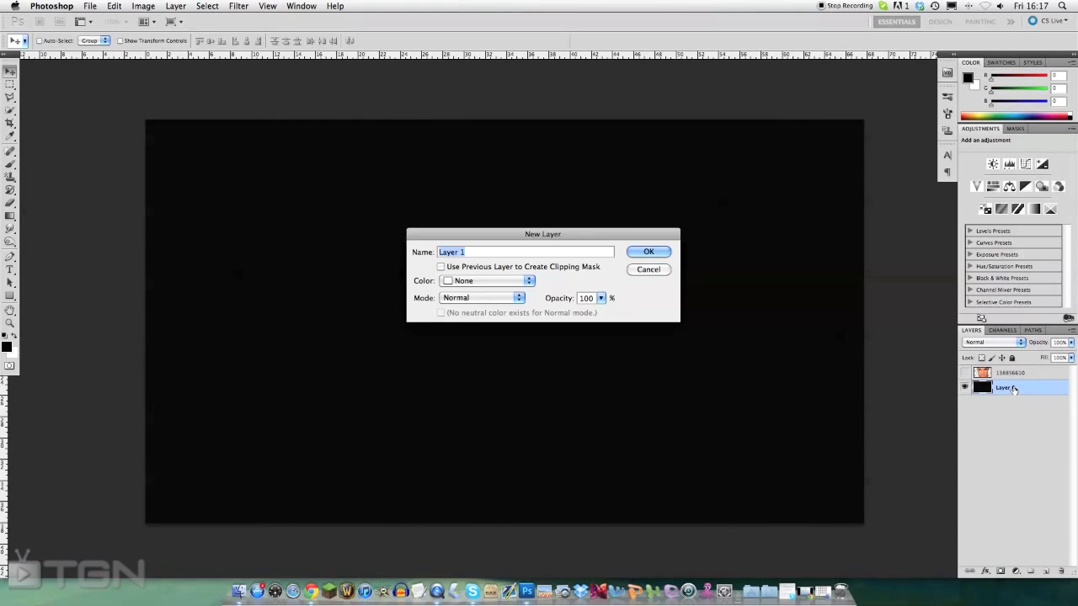
- Add a new empty layer above the black background and set white as the foreground colour
click(649, 251)
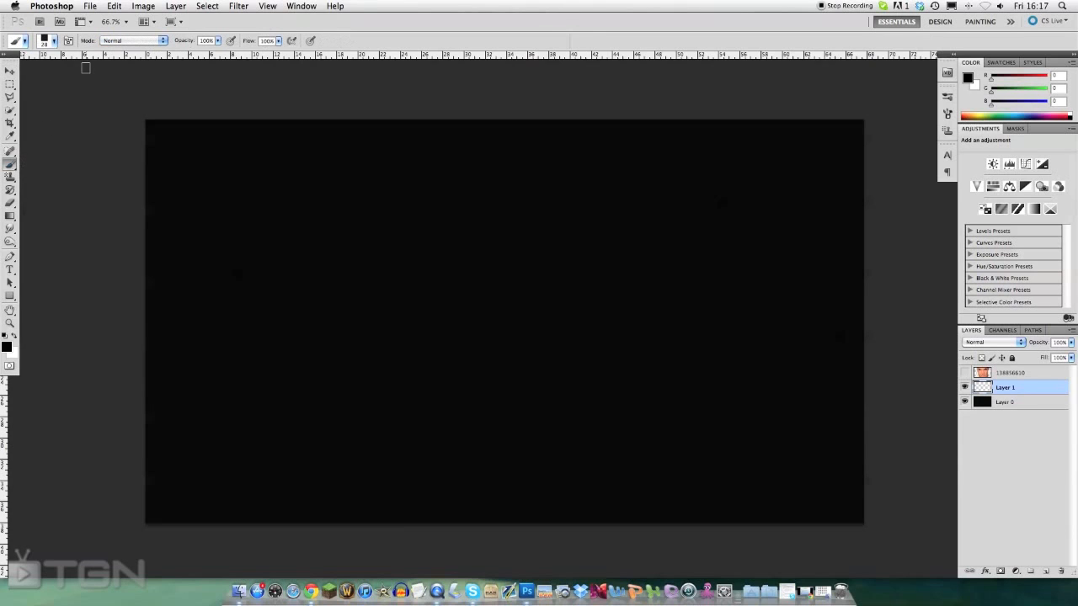
click(54, 41)
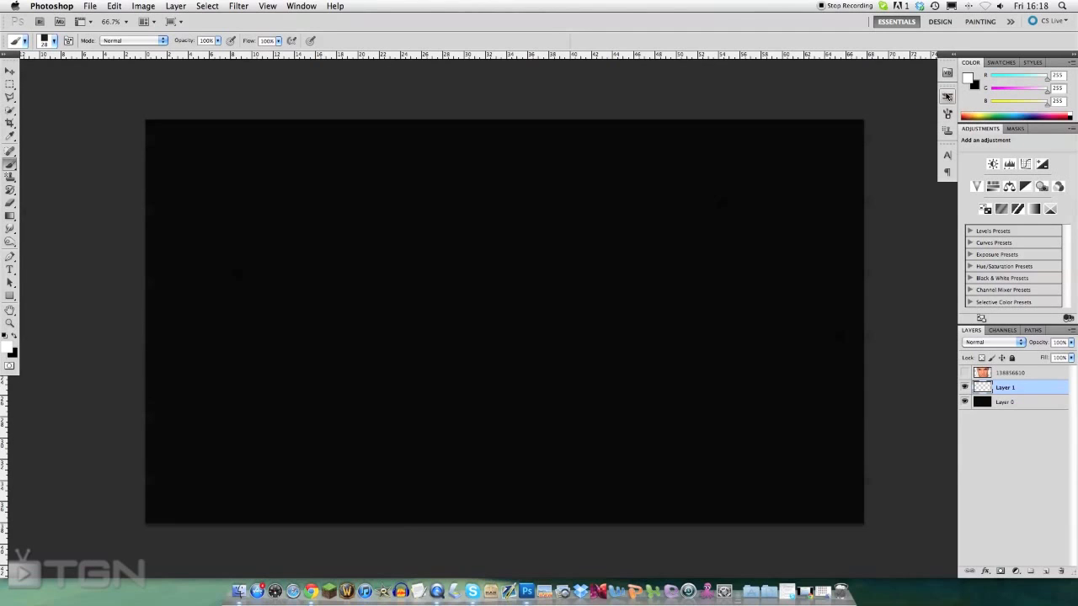
- Show the Brush Presets panel and open the Scattering settings for the rectangle brush
click(301, 5)
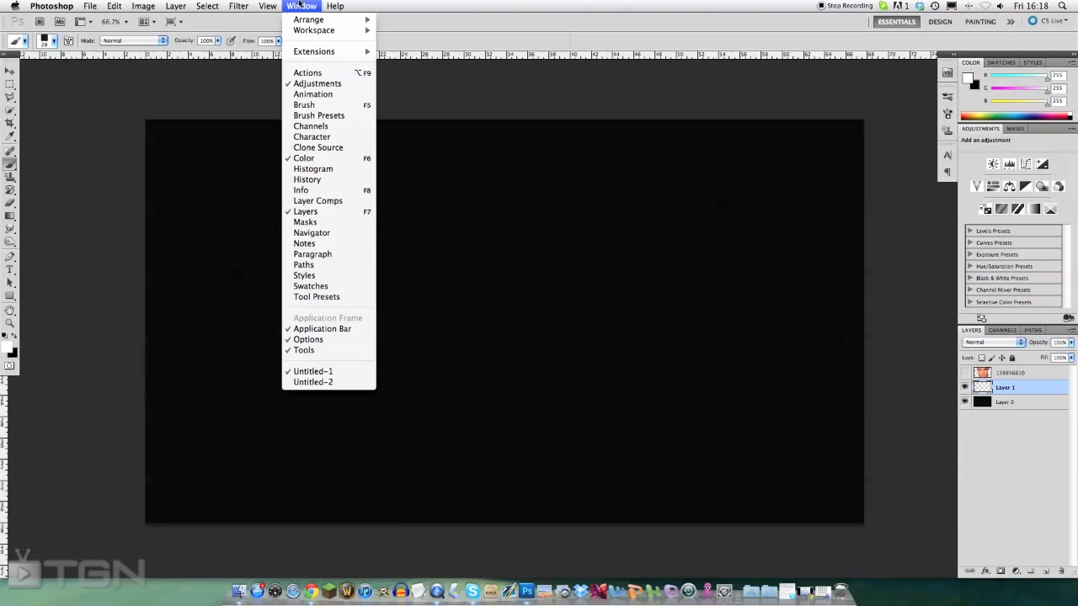
mouse_move(319, 115)
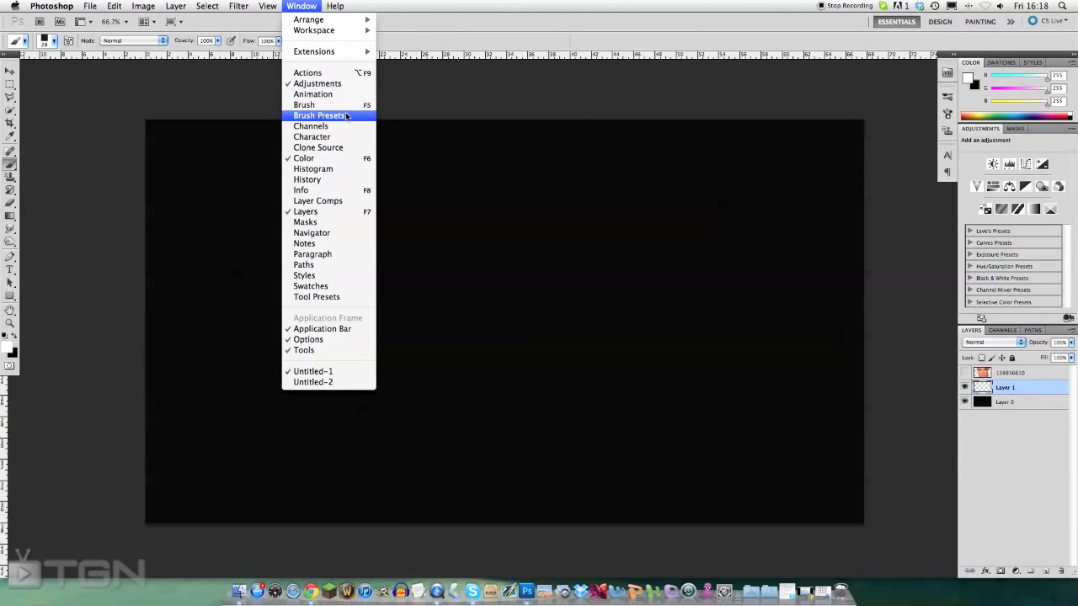
mouse_move(356, 121)
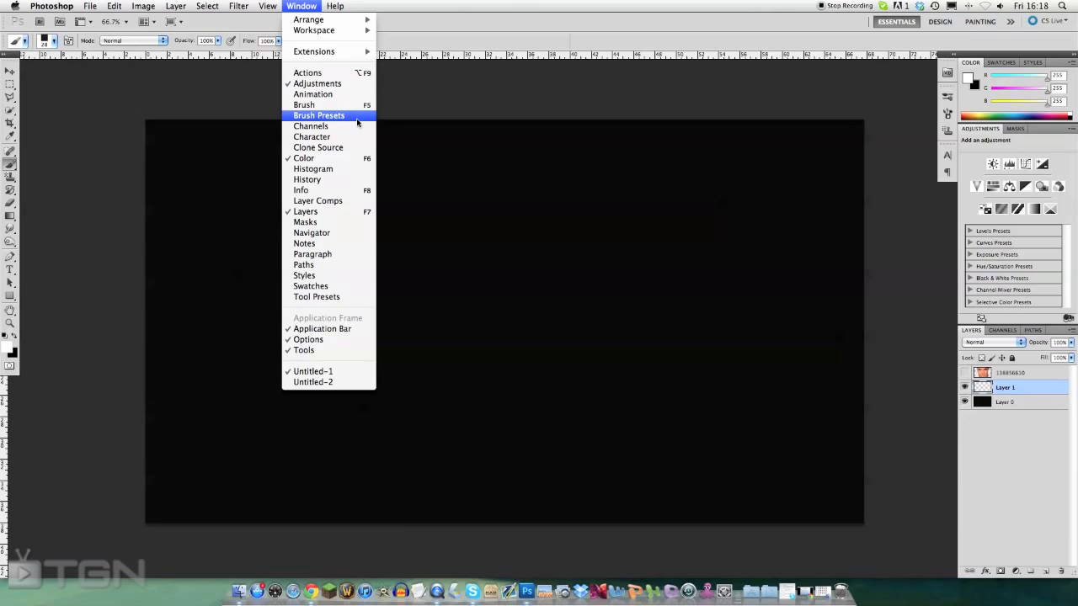
click(318, 115)
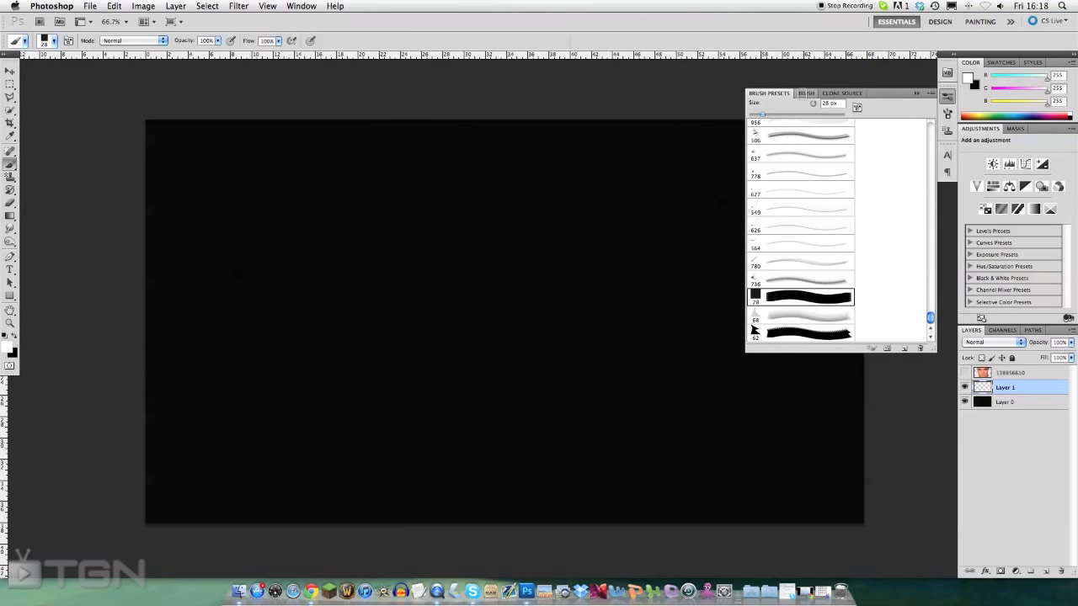
click(806, 92)
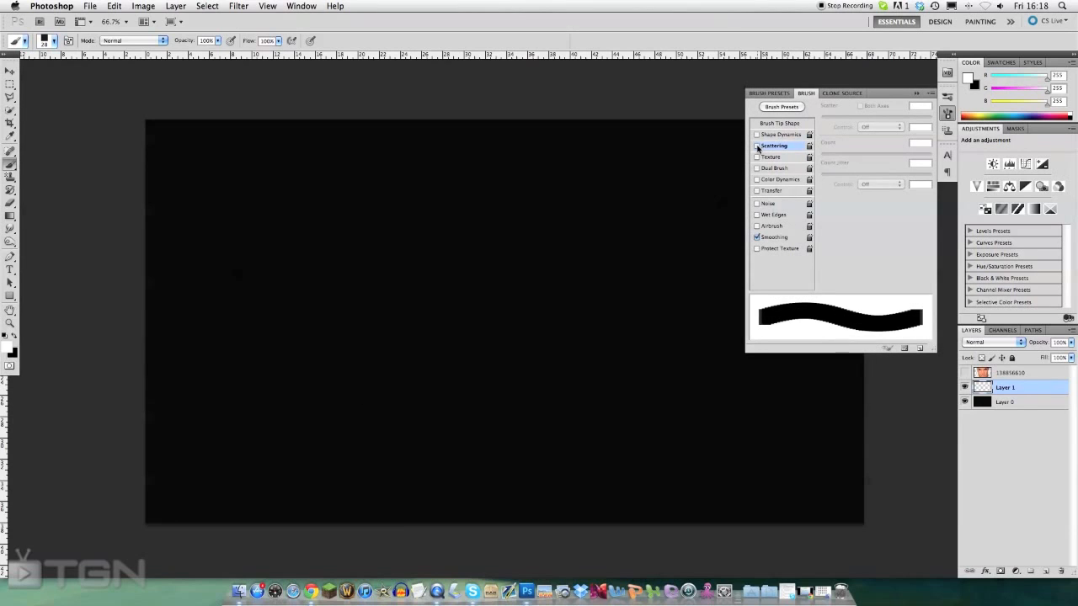
click(756, 145)
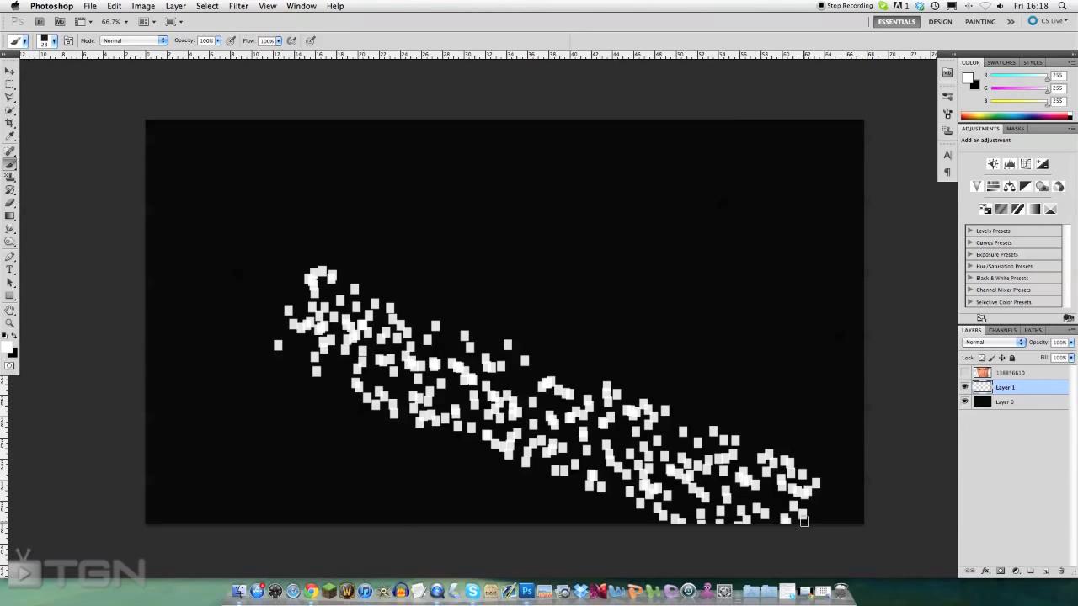
- Paint a dense cloud of scattered white squares and make the portrait layer visible
drag(804, 521, 299, 377)
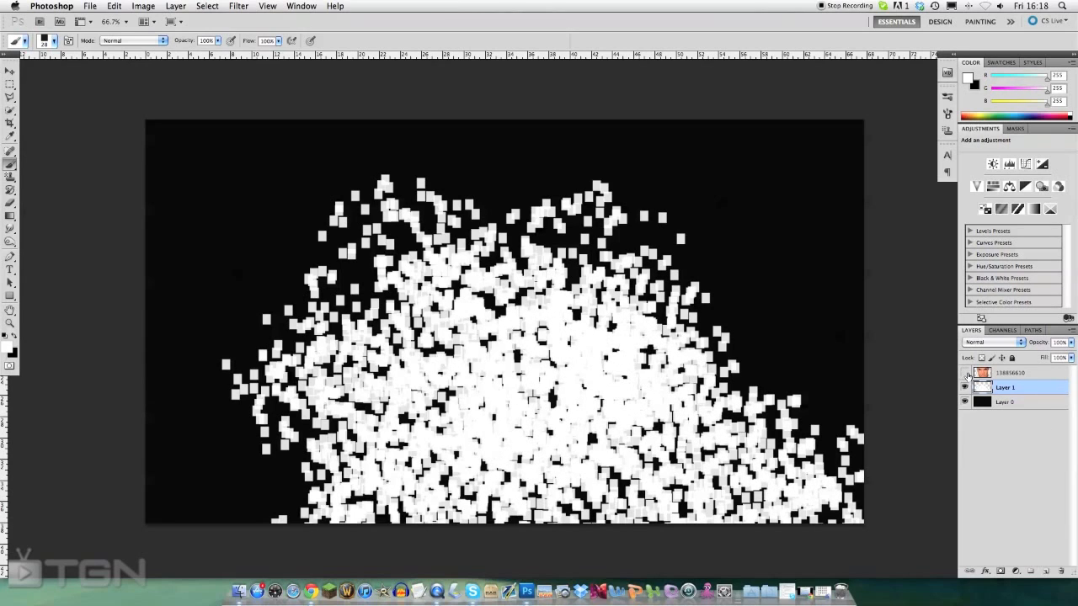
click(965, 387)
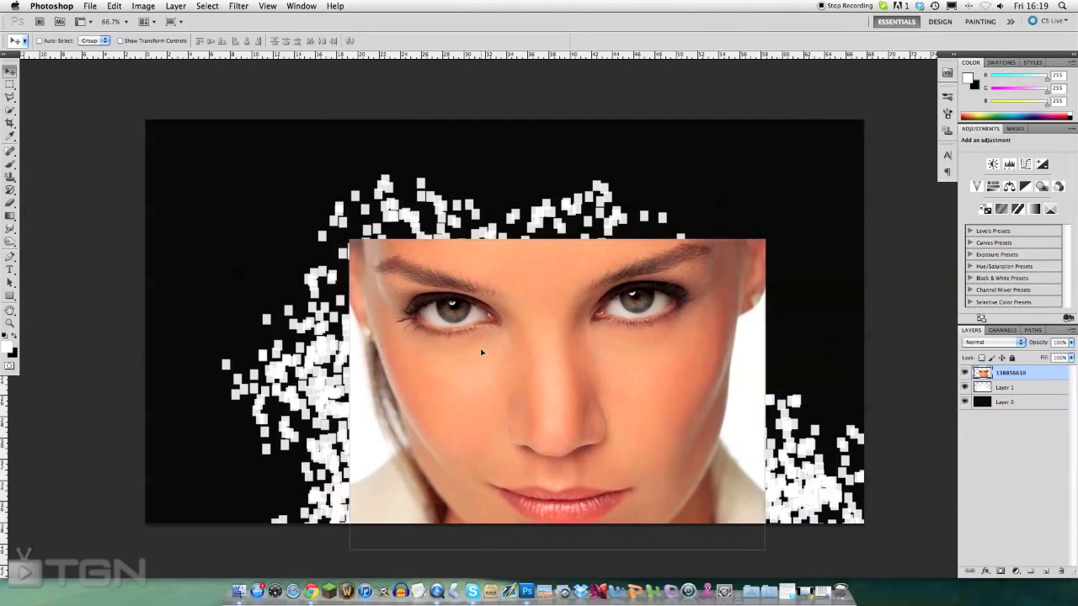
- Shift the portrait toward the centre and clip it to the white squares layer
drag(480, 352, 423, 340)
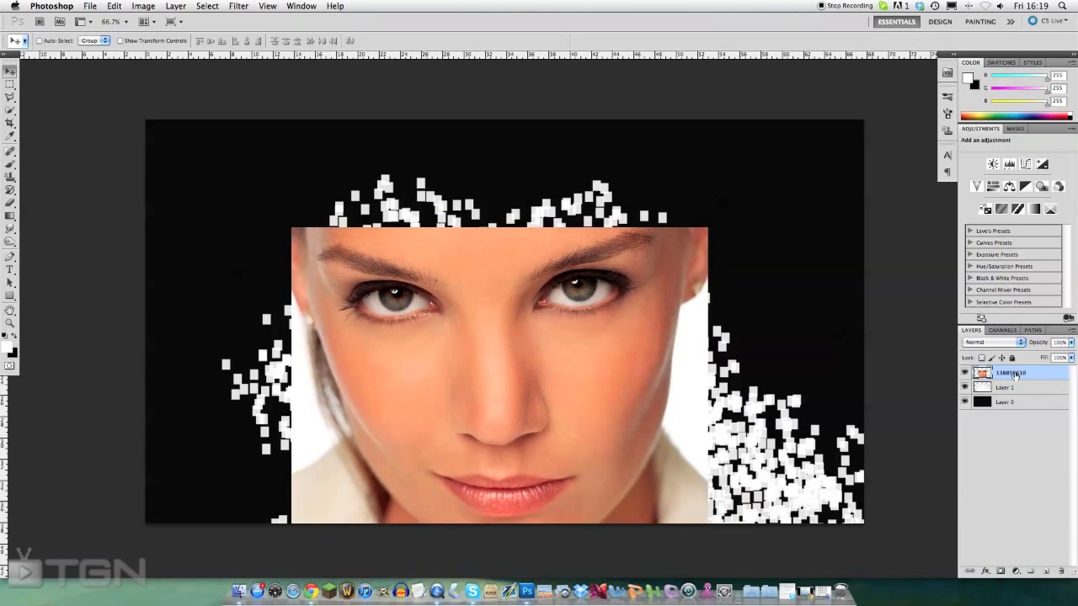
right_click(1010, 373)
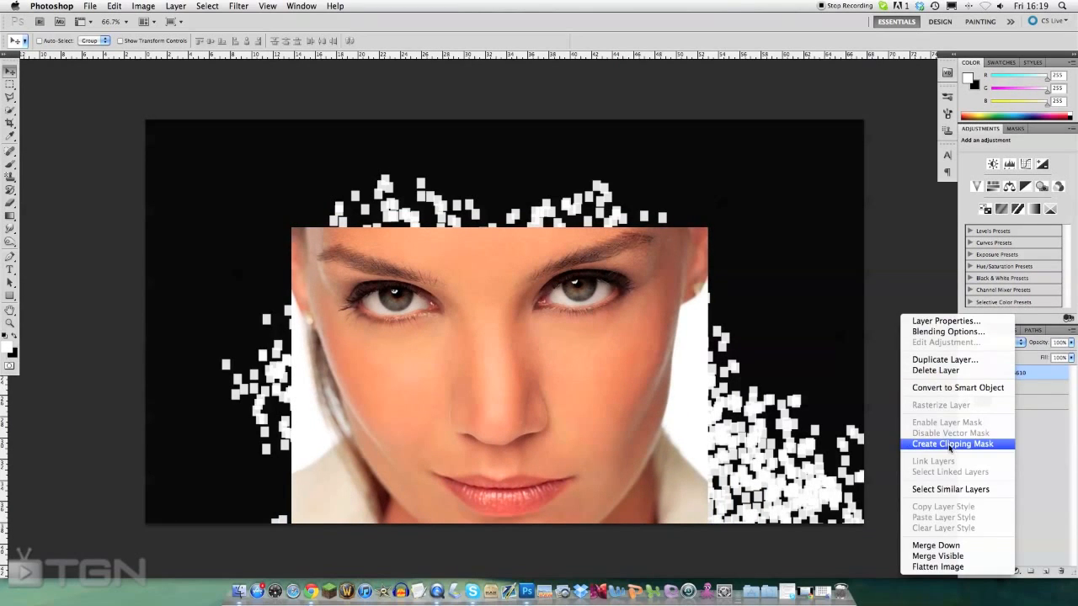
click(952, 444)
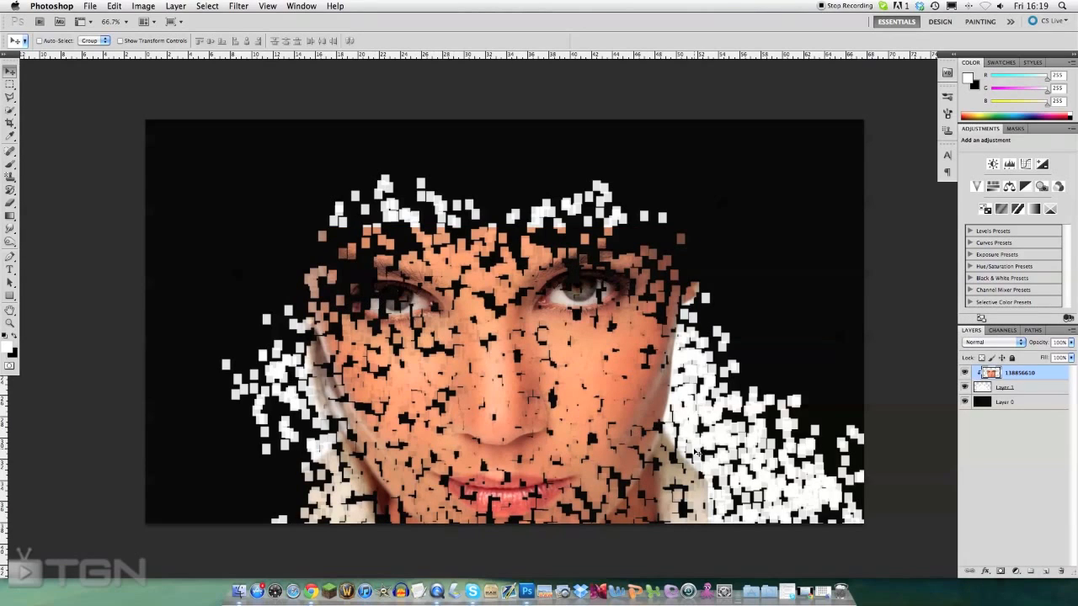
click(1005, 386)
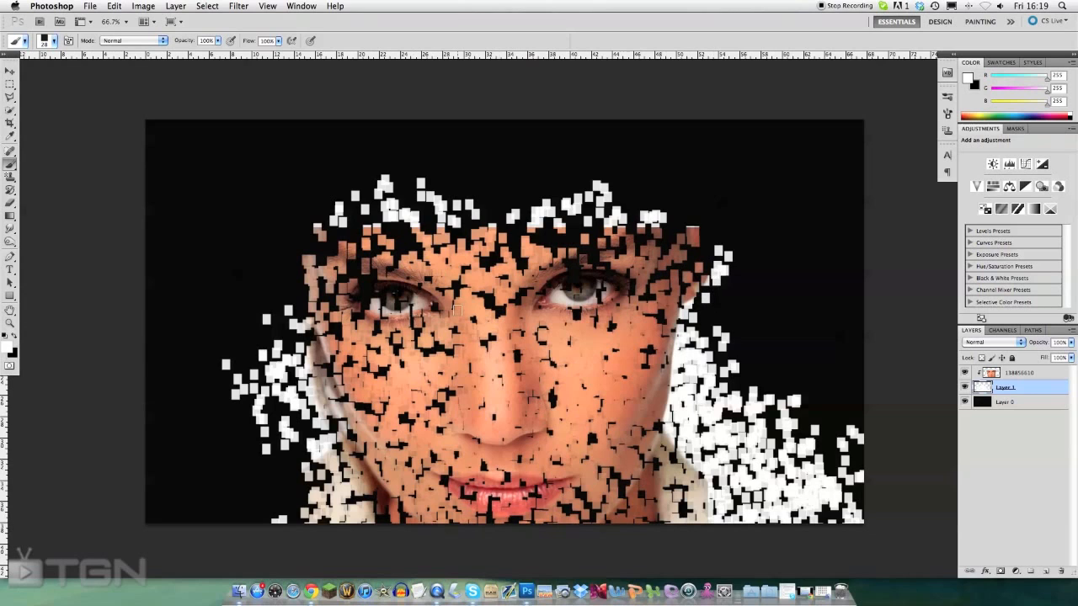
- Erase stray squares beside the face and rename the squares layer
click(11, 70)
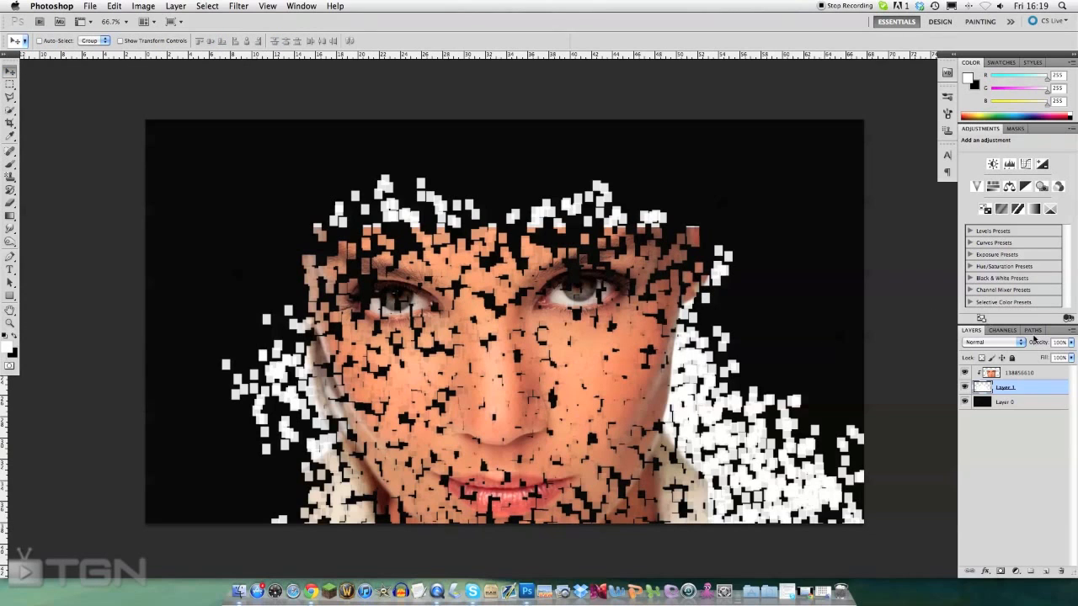
mouse_move(2, 204)
text(sca)
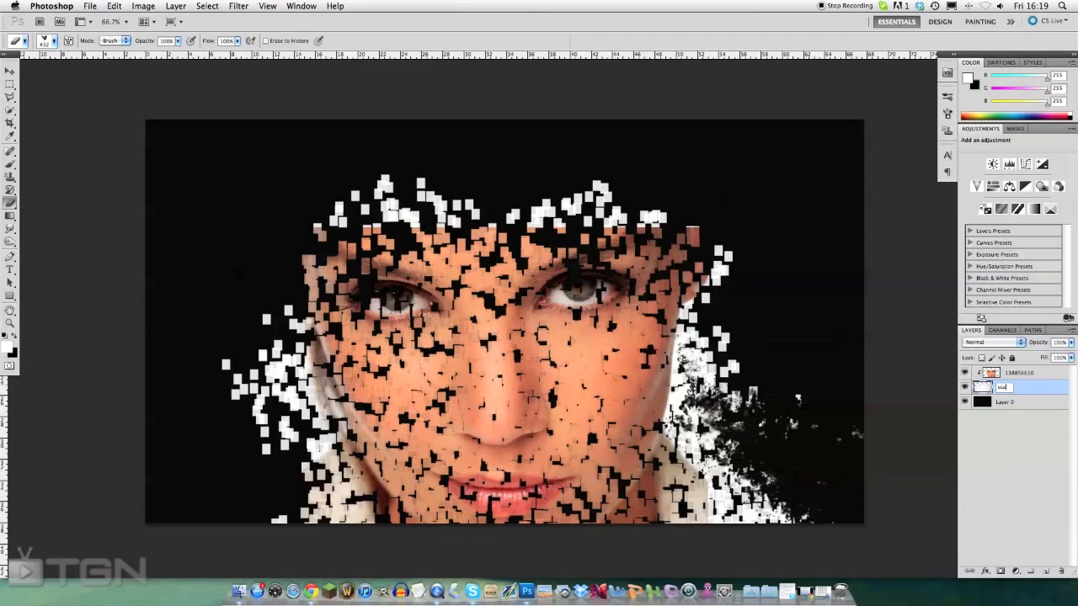
click(775, 472)
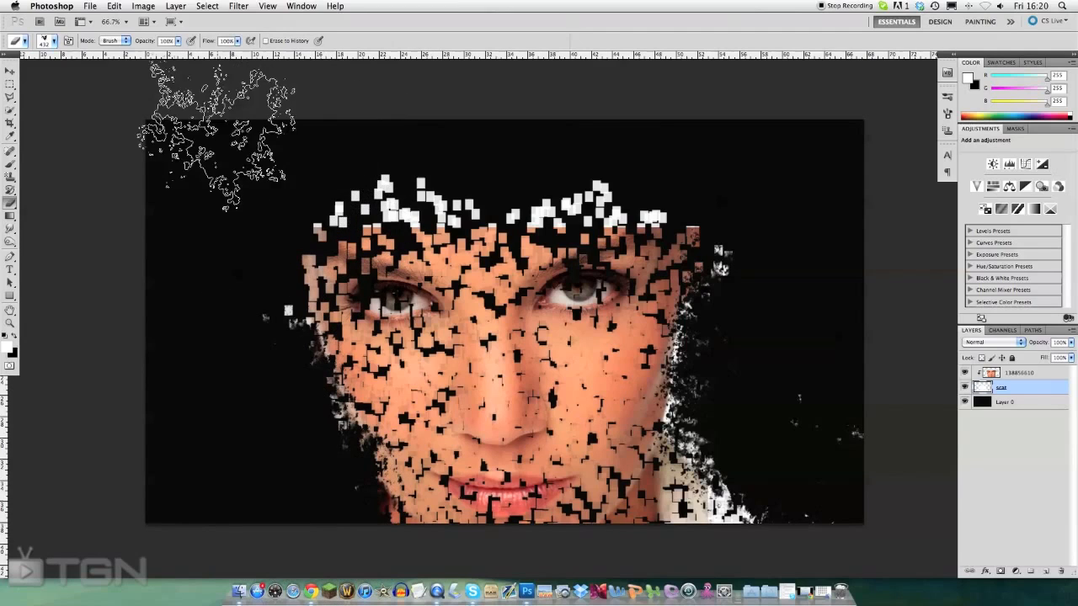
click(11, 71)
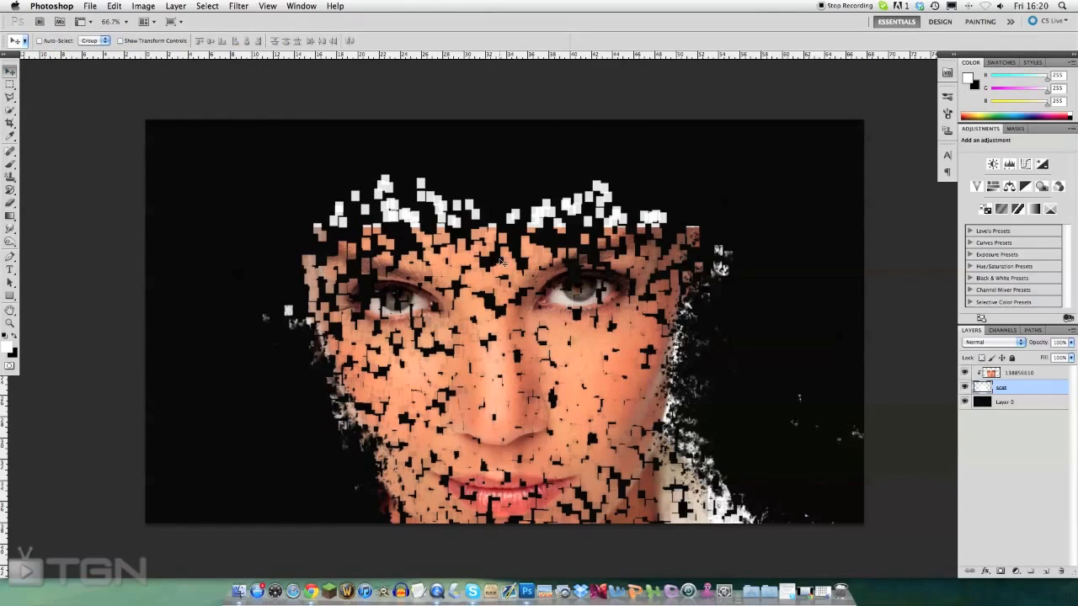
click(11, 204)
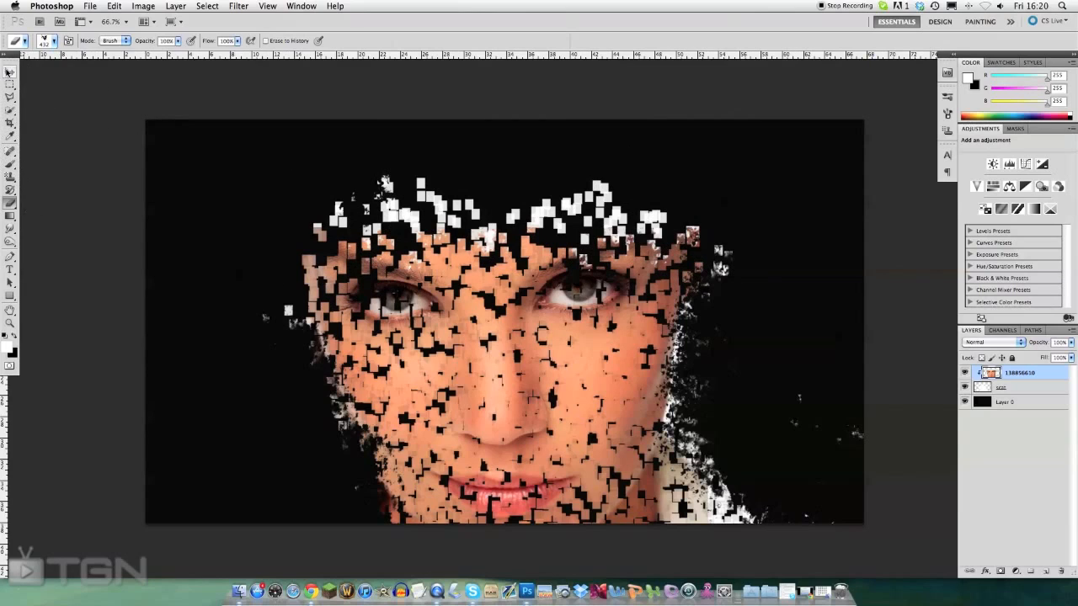
- Duplicate the portrait layer, keeping the copy aligned over the face
click(9, 71)
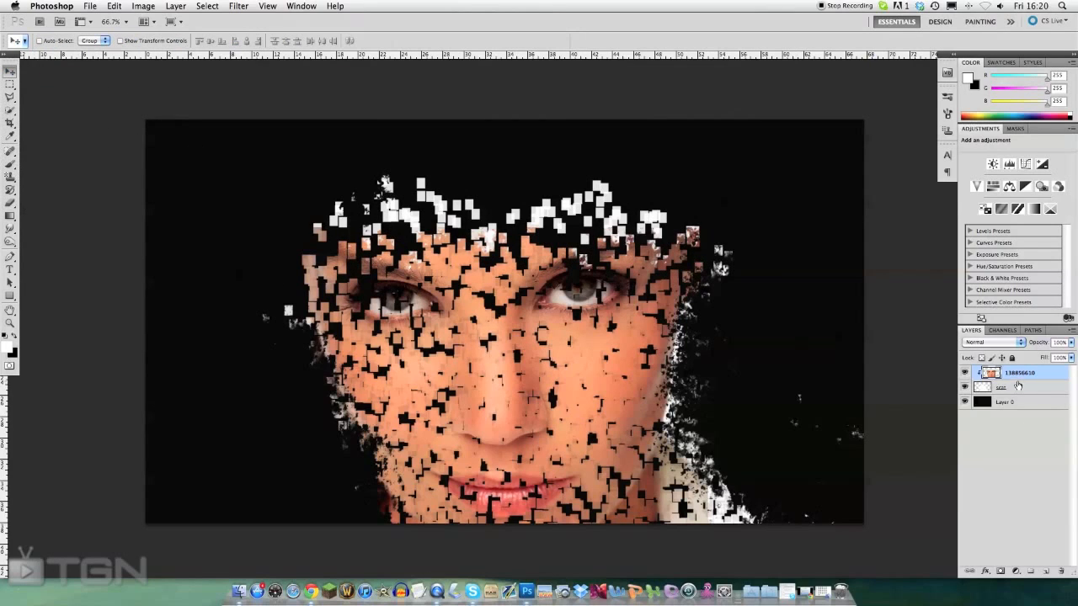
mouse_move(712, 378)
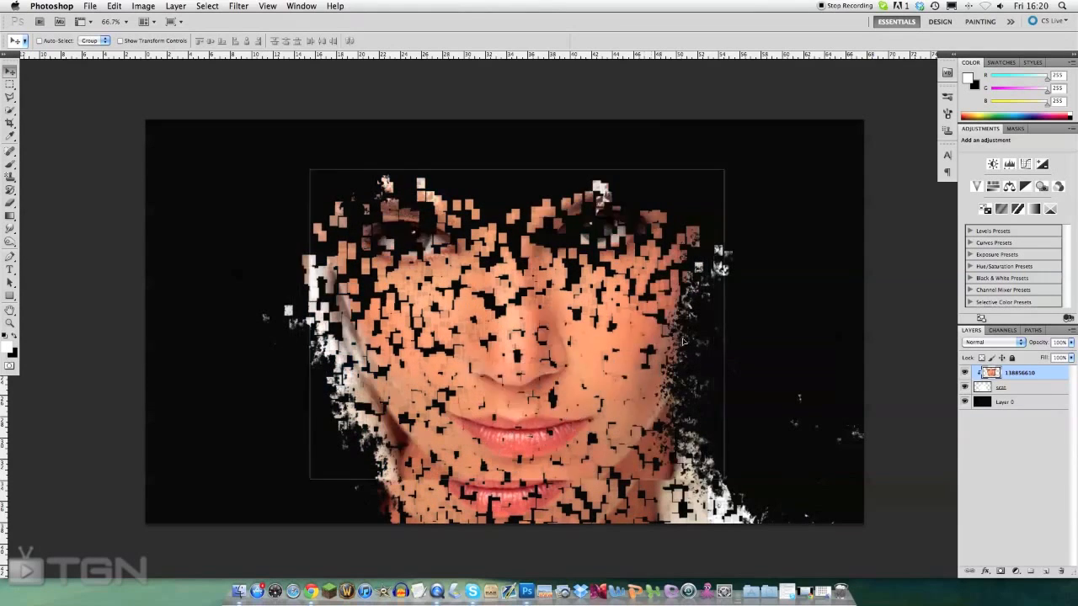
drag(514, 320, 510, 223)
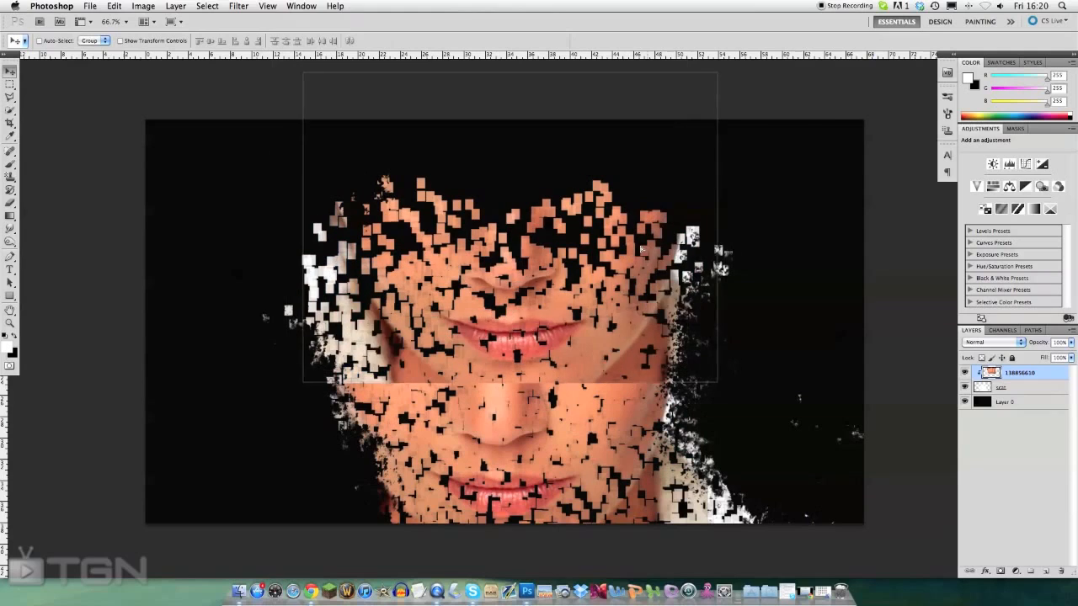
key(cmd+j)
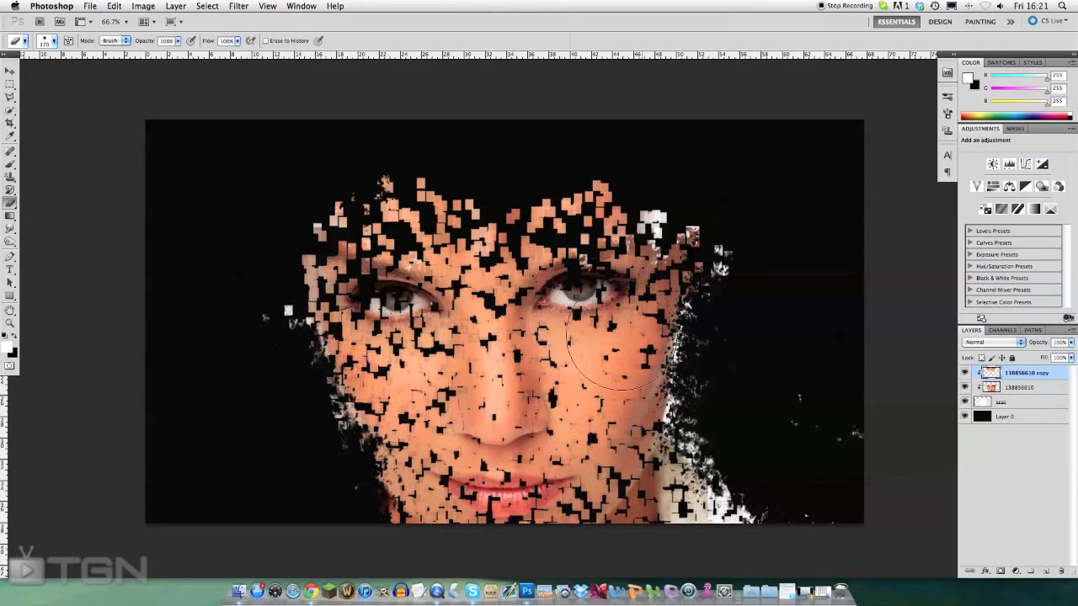
- Merge the portrait copy down into one layer and reselect the squares layer
click(10, 71)
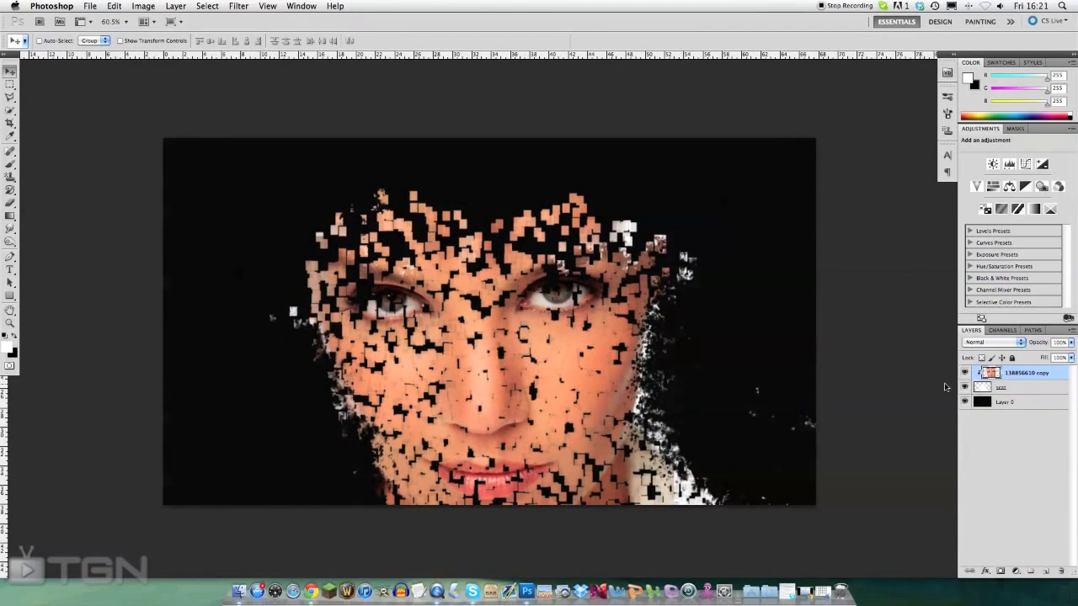
click(1011, 387)
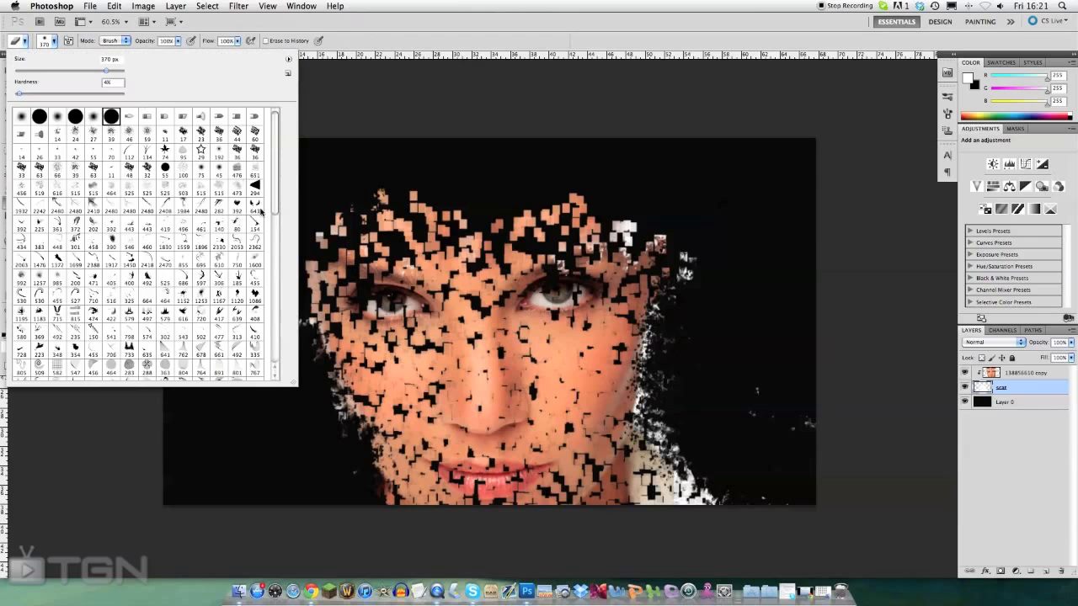
scroll(down, 3)
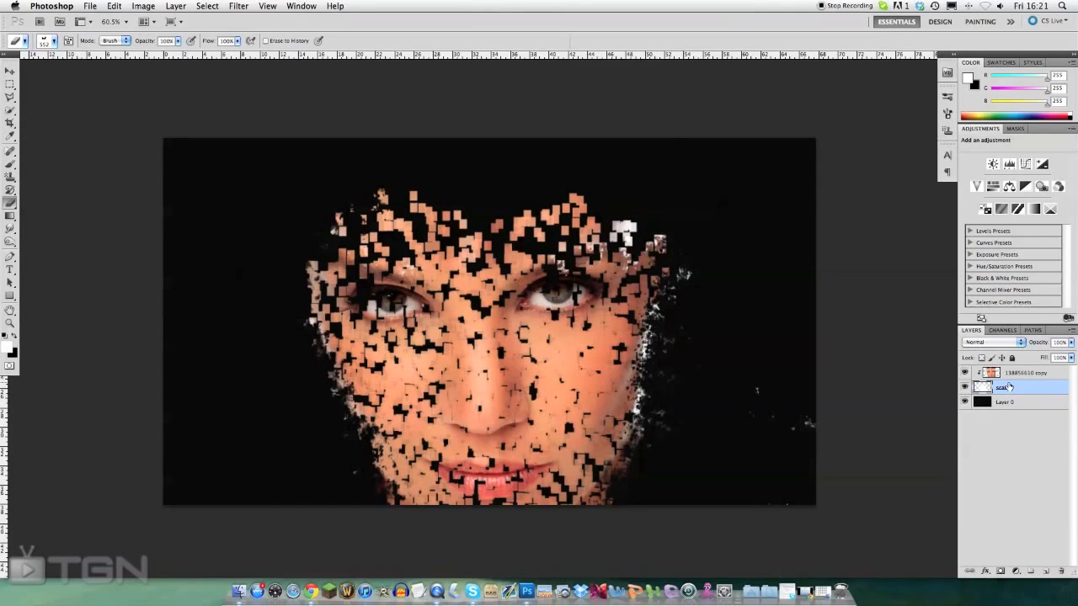
- Add a new empty layer beneath the squares and start choosing a foreground colour
click(1004, 402)
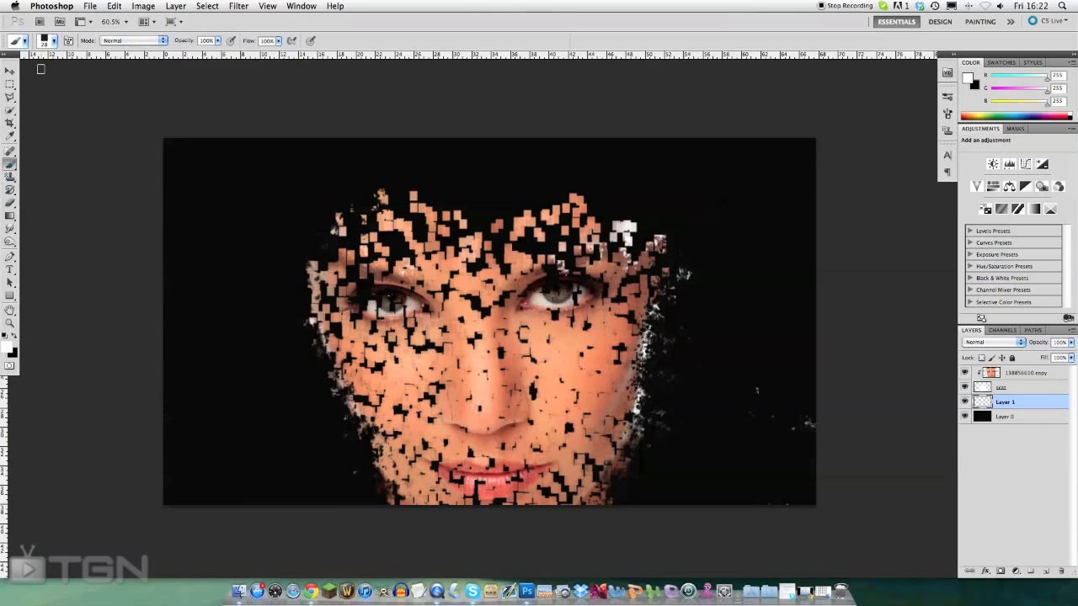
click(60, 41)
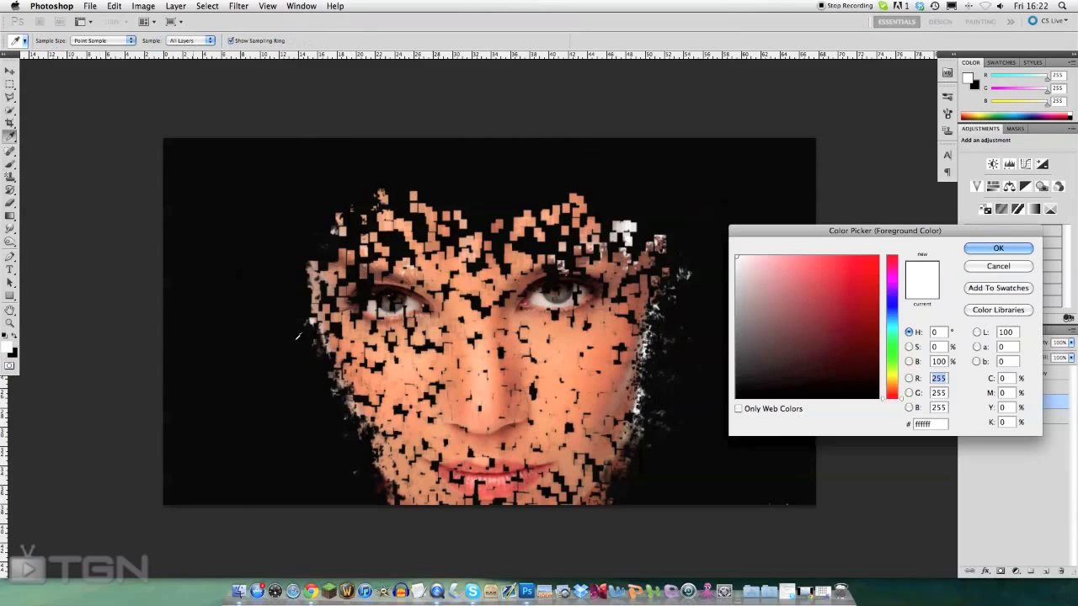
mouse_move(413, 316)
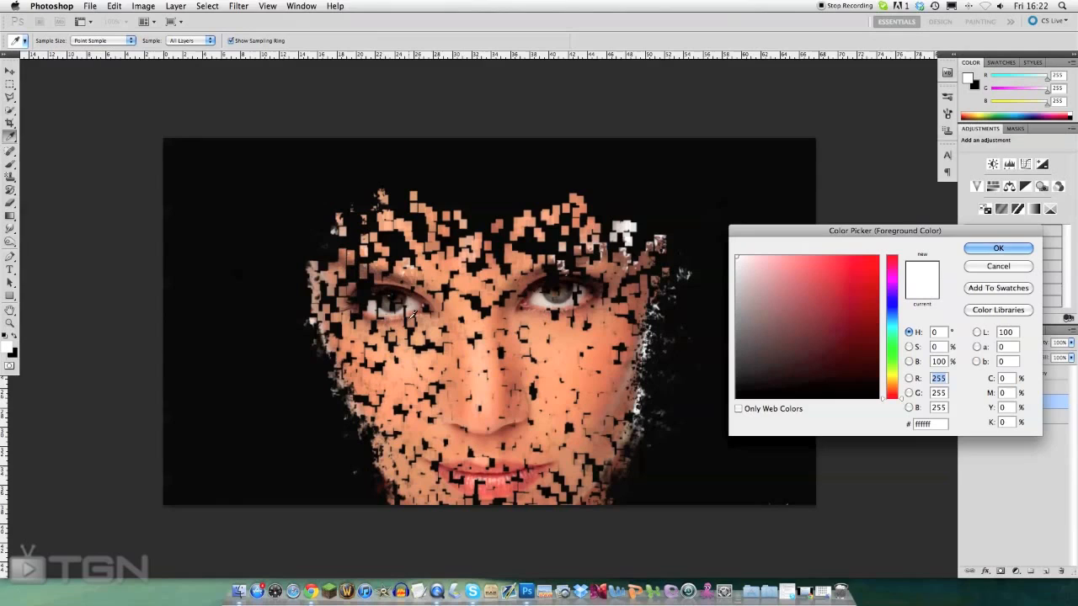
mouse_move(604, 217)
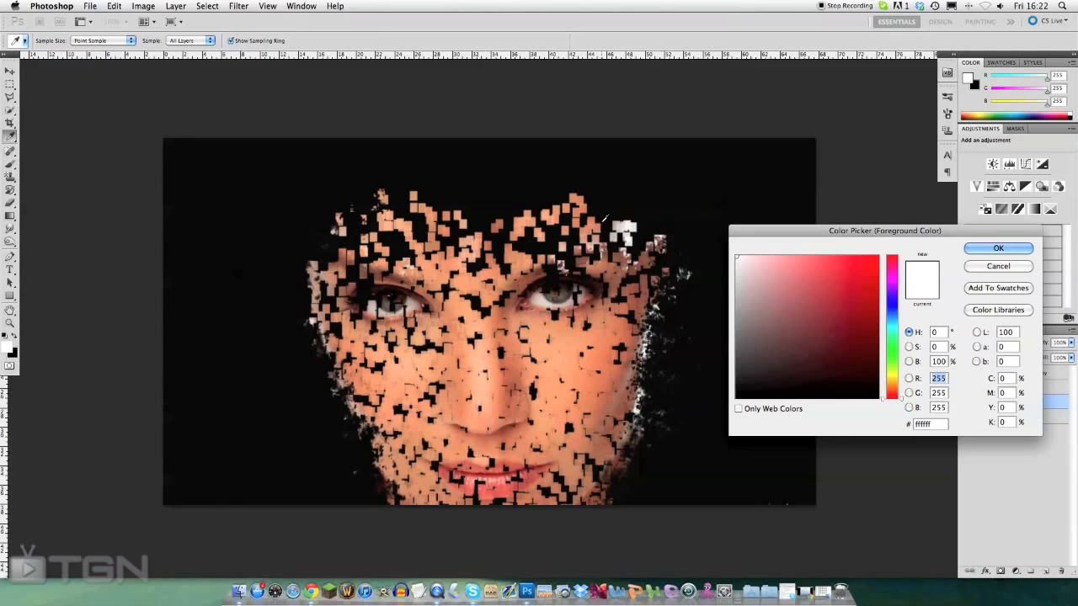
mouse_move(485, 413)
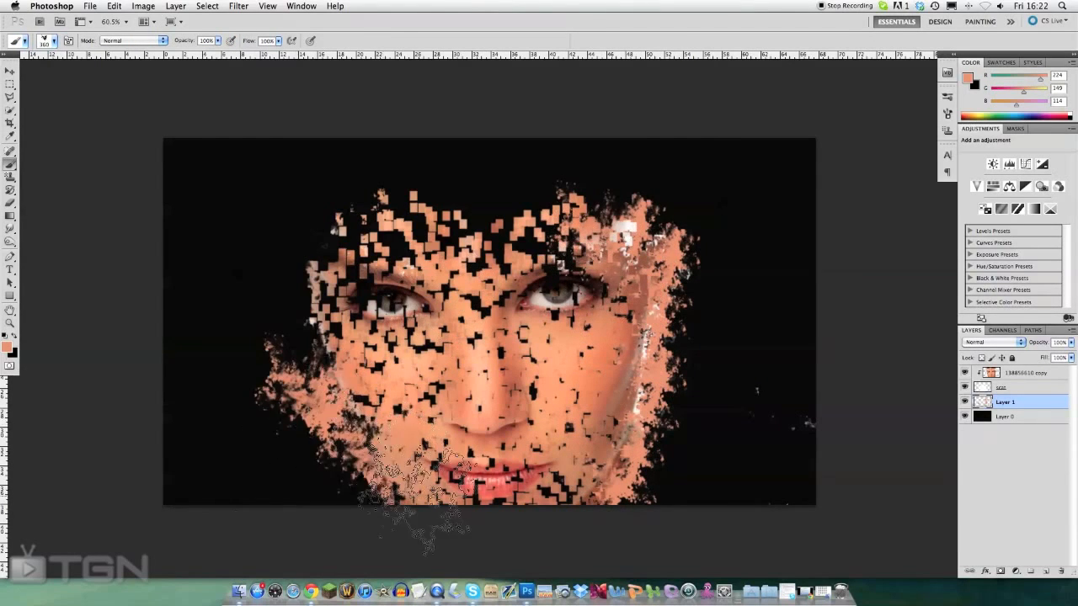
- Sample golden, orange and pale skin tones as the foreground painting colour
click(9, 341)
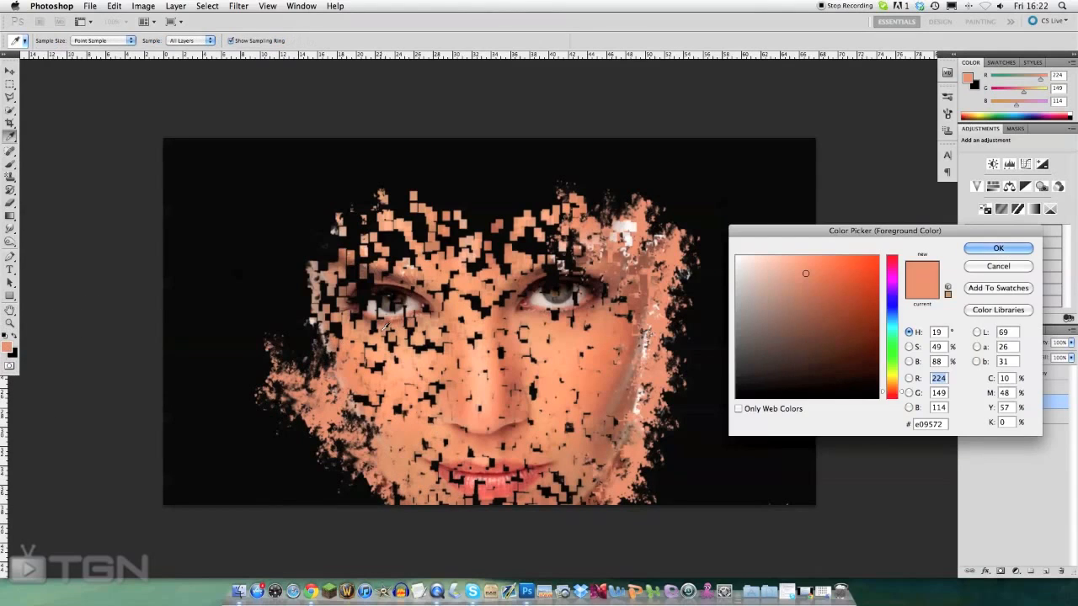
click(822, 269)
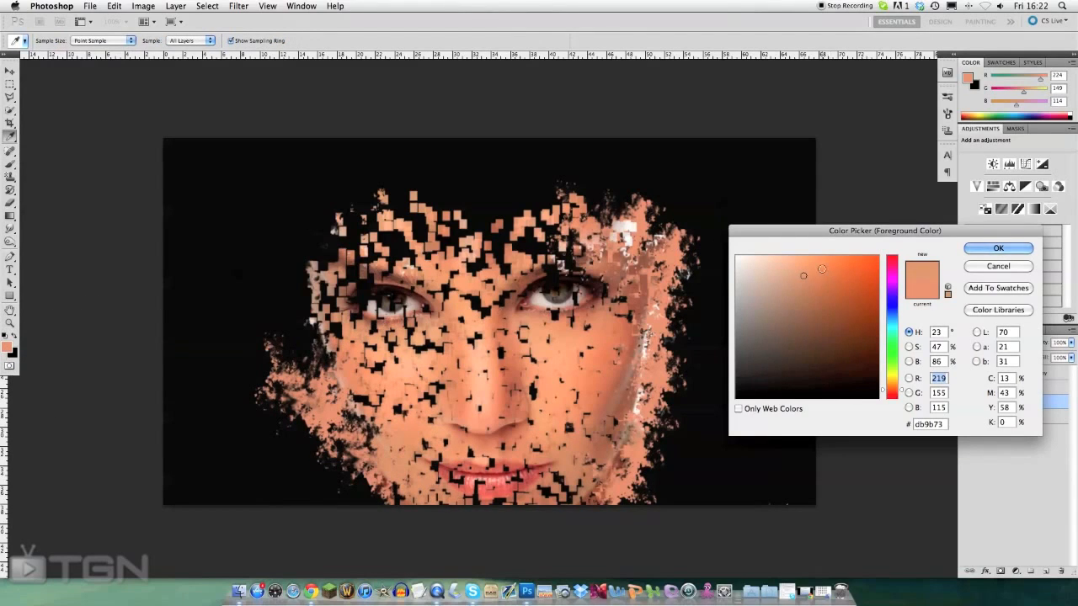
click(805, 275)
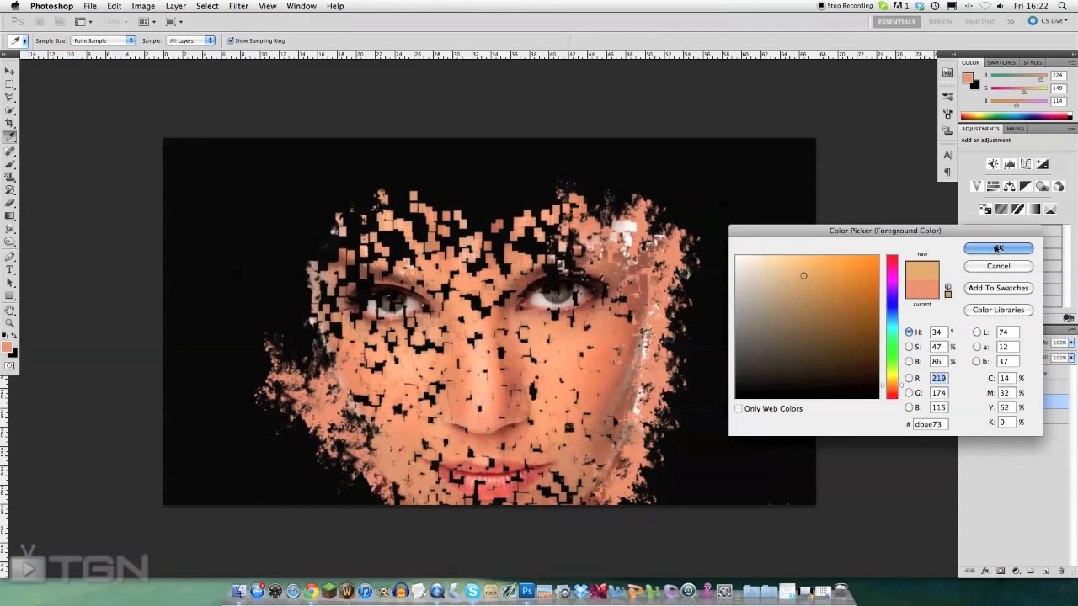
click(998, 248)
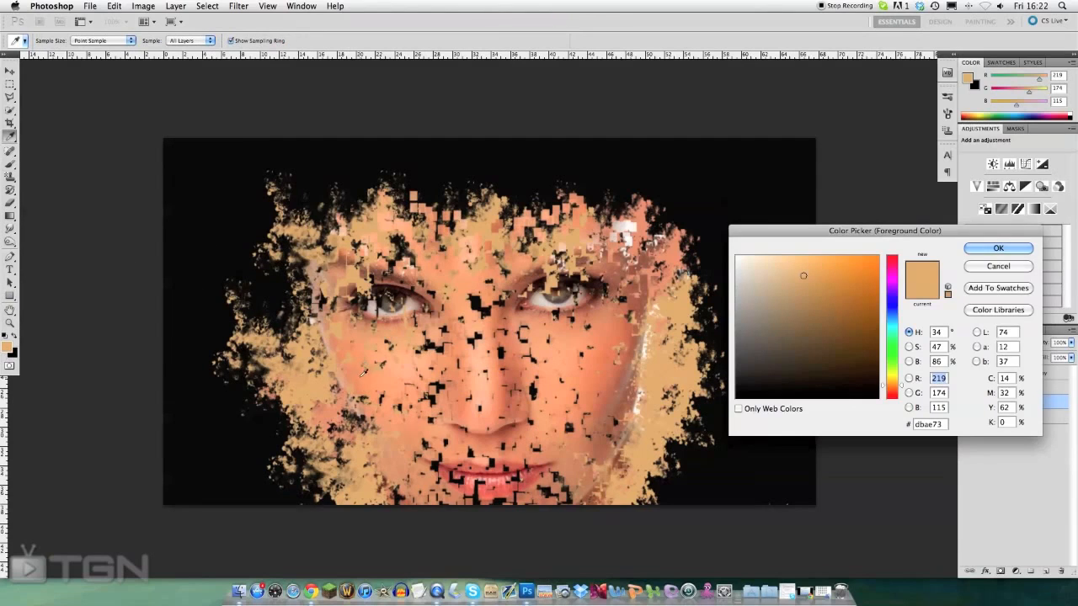
click(811, 270)
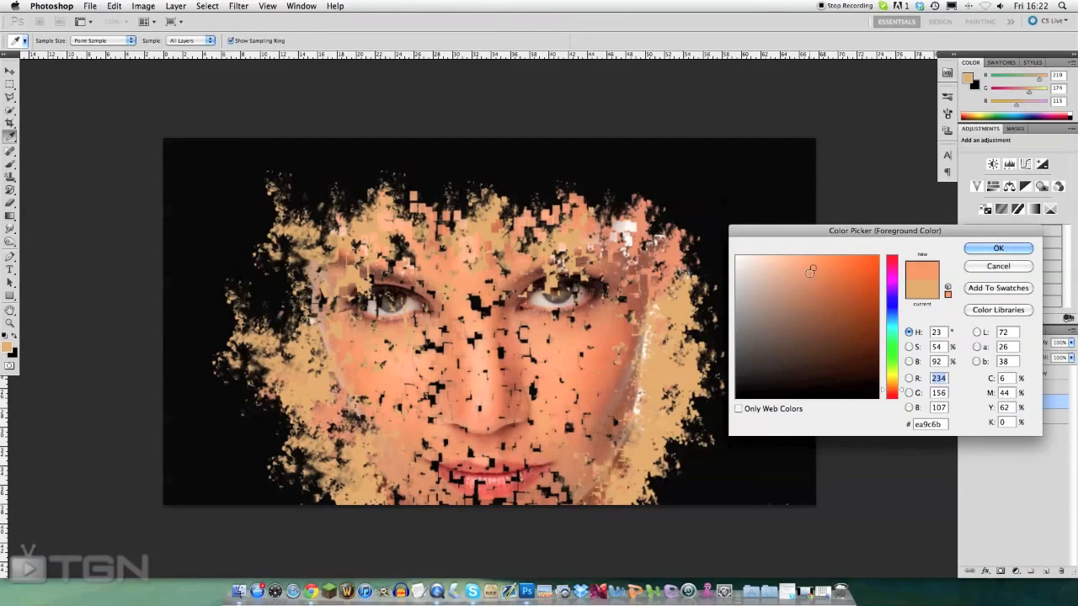
click(997, 247)
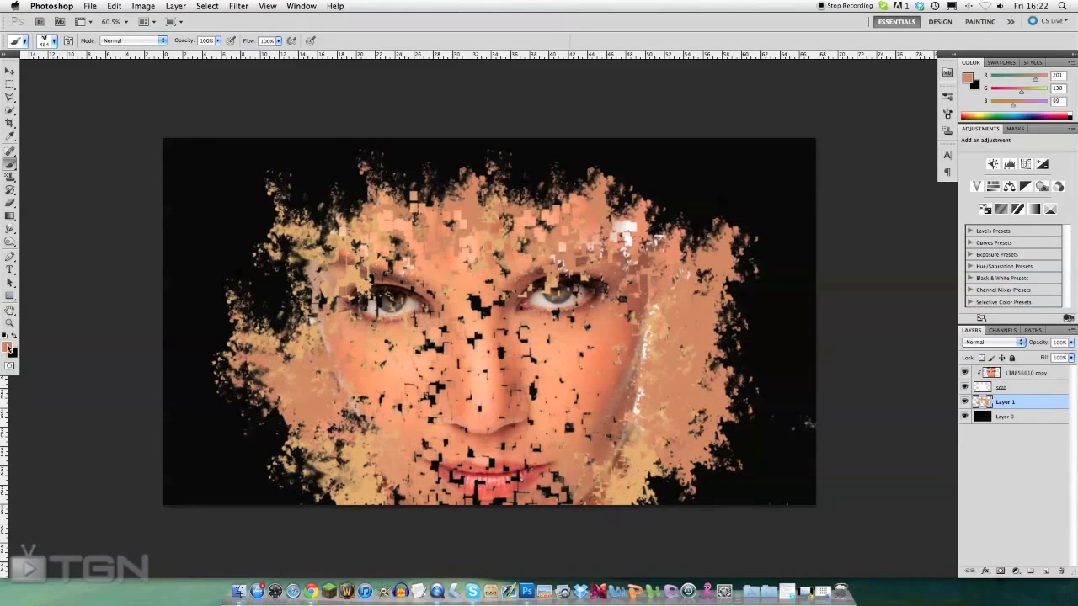
click(968, 77)
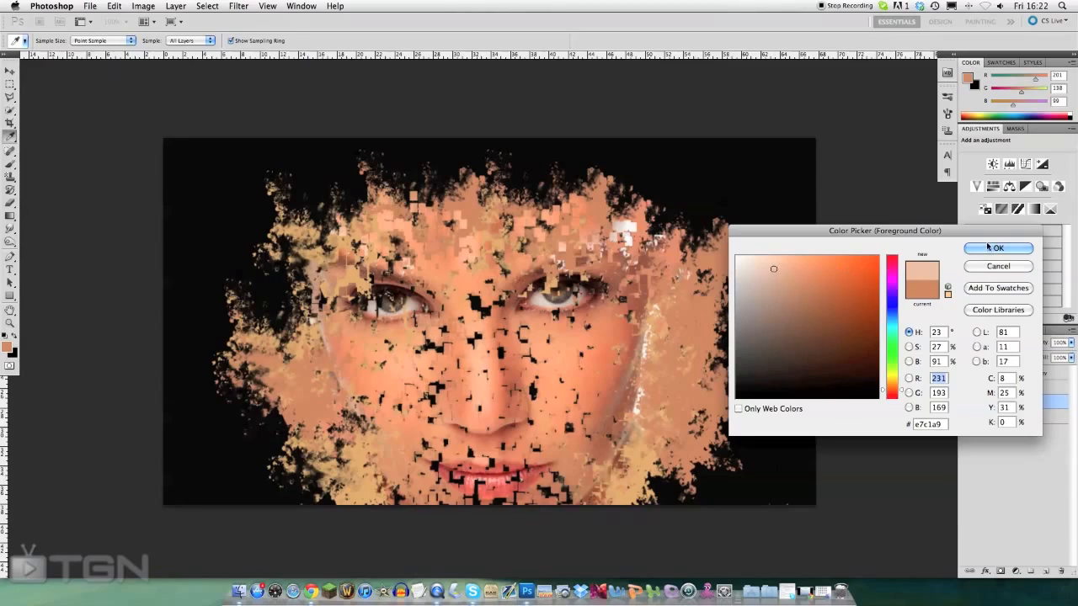
click(998, 247)
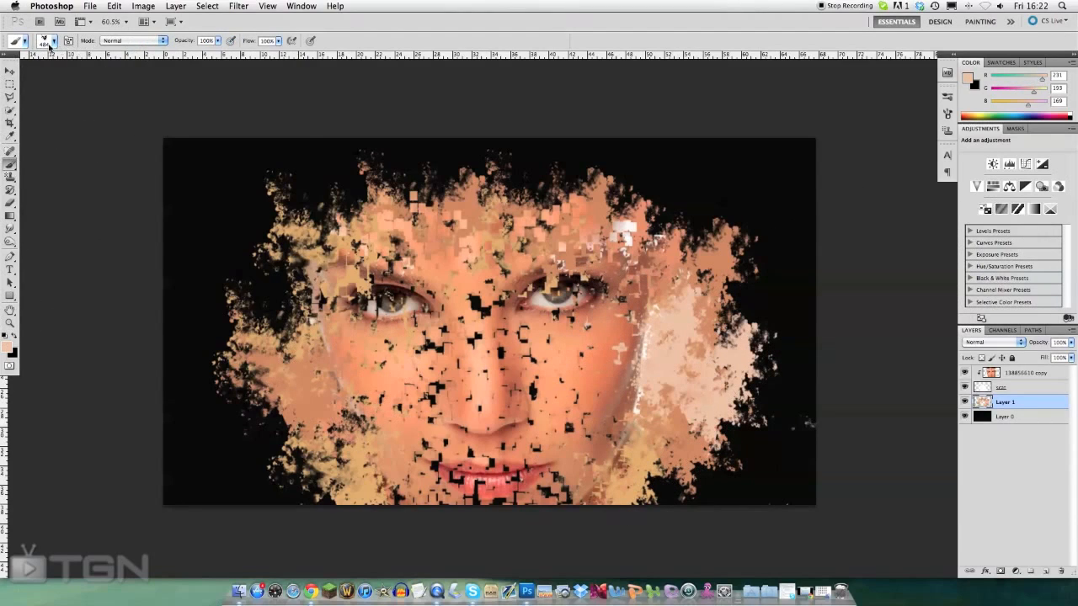
click(44, 41)
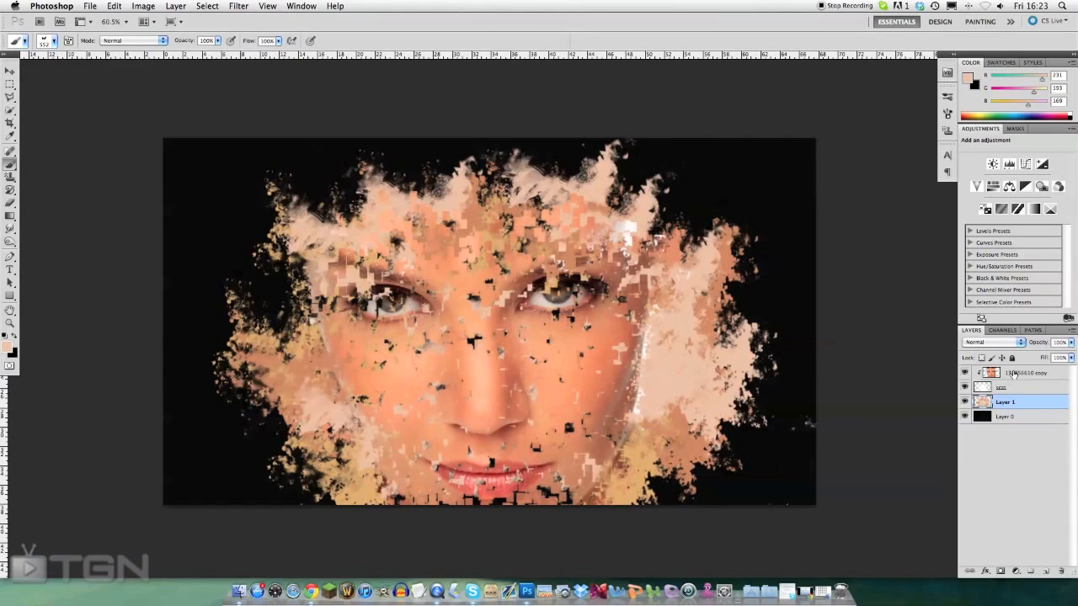
- Erase scattered patches from the top portrait copy's edges, then make Layer 1 active
click(1019, 373)
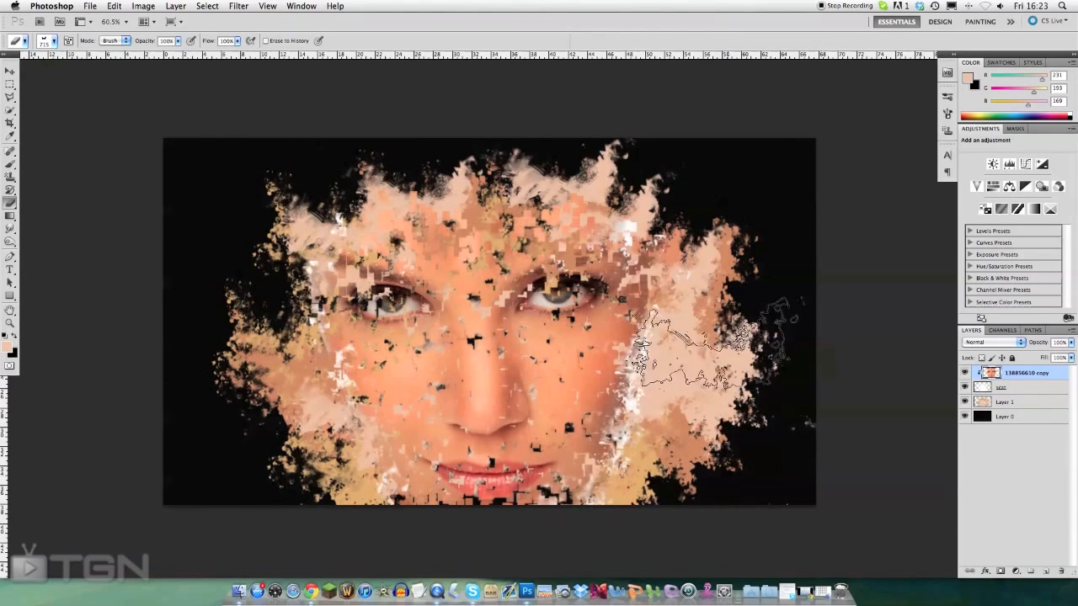
click(55, 40)
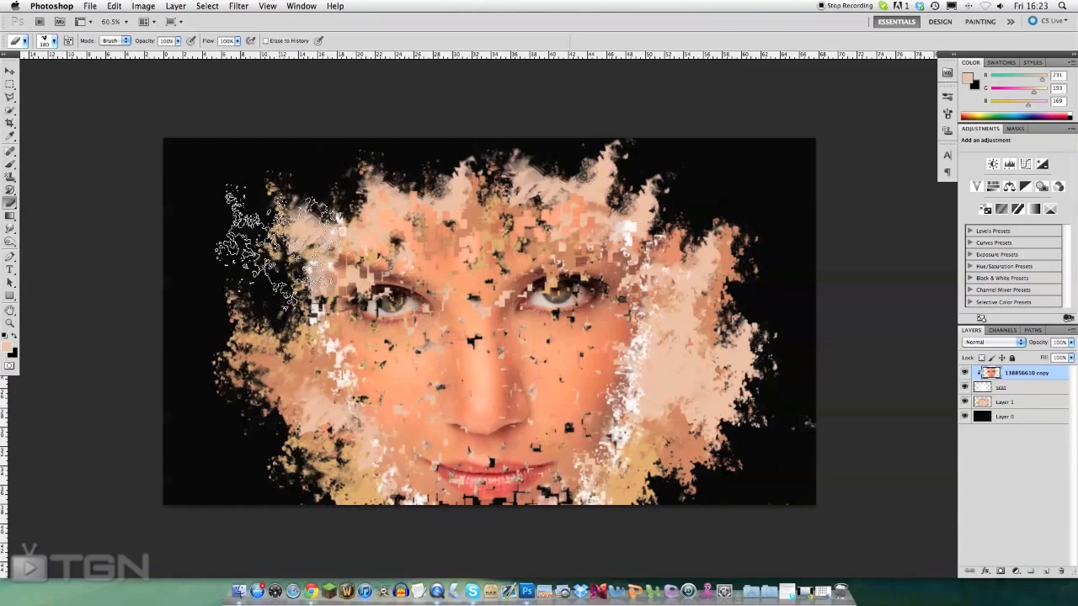
click(10, 71)
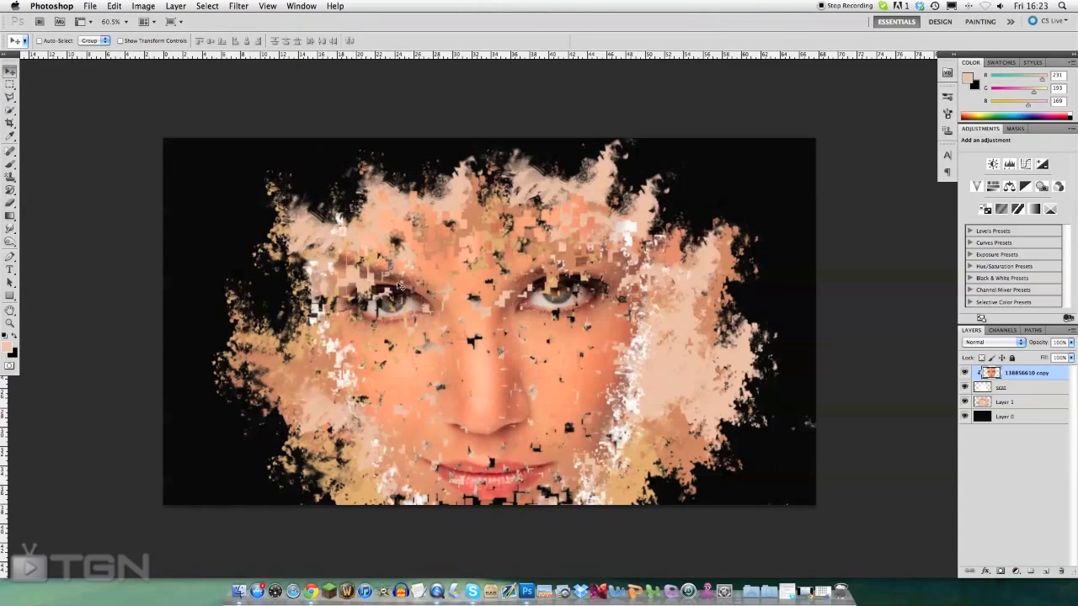
click(1005, 402)
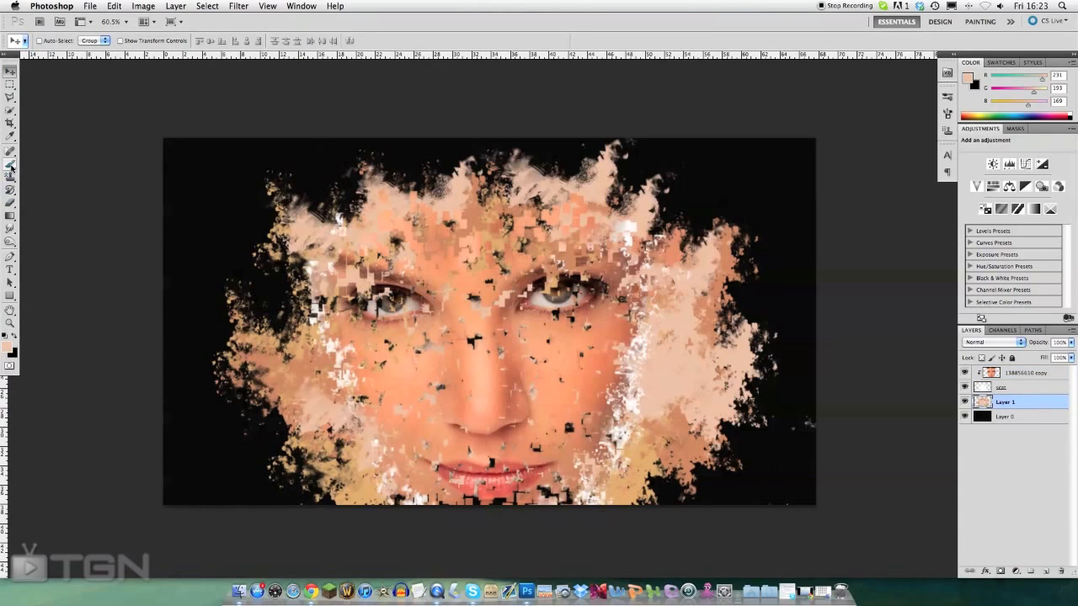
- Paint darker brown and lighter peach skin tones into the face gaps on Layer 1
click(10, 152)
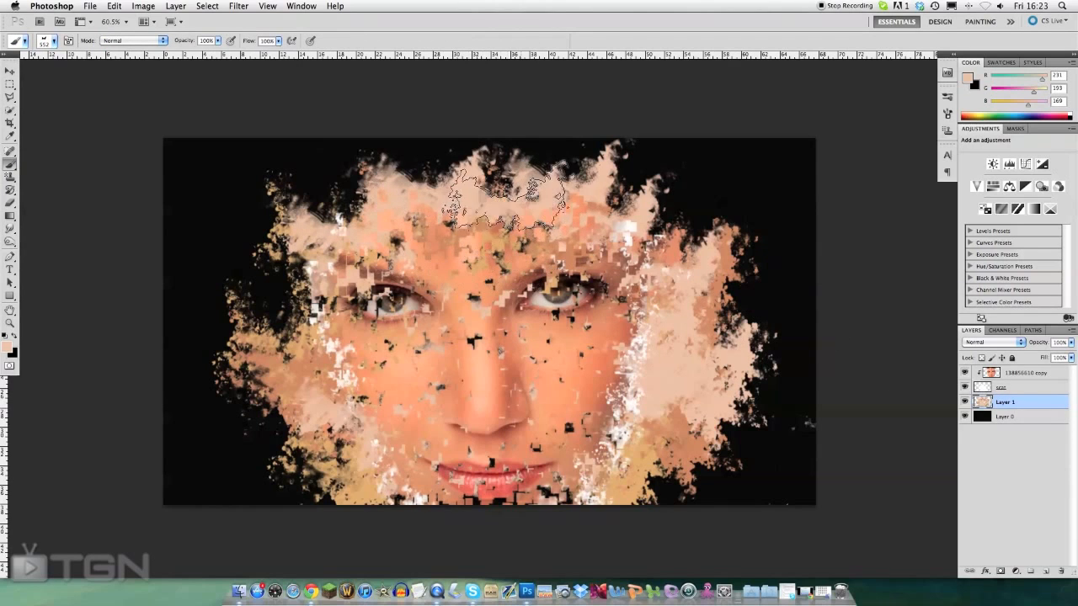
click(58, 41)
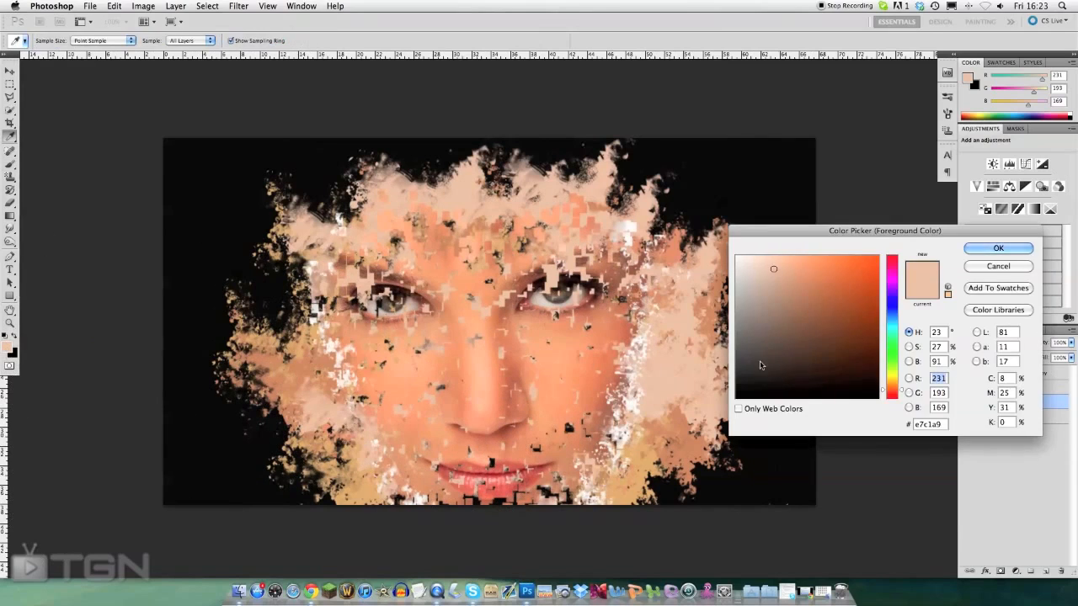
click(997, 247)
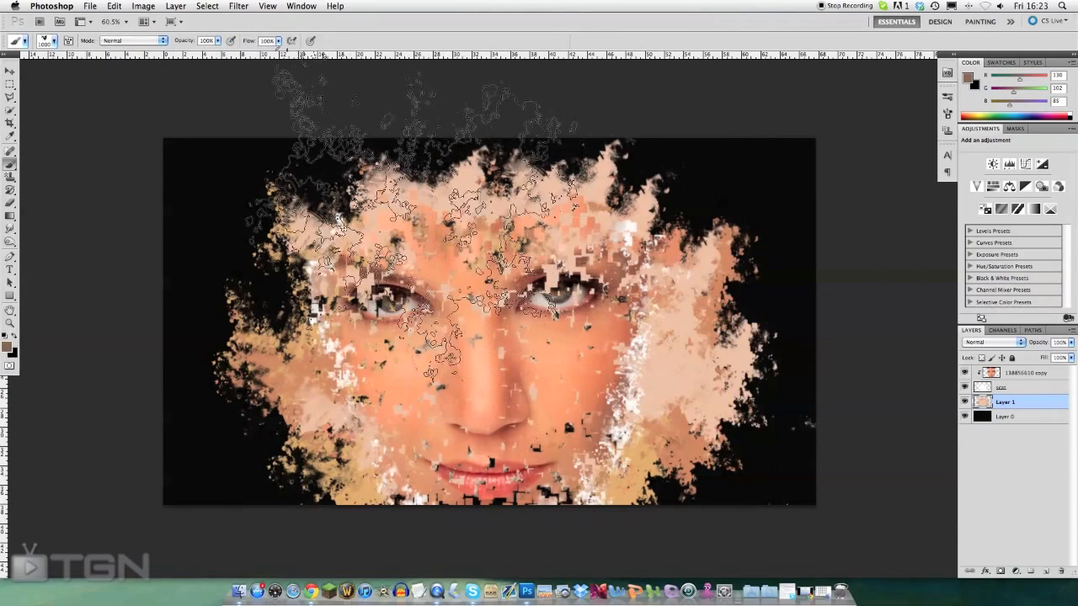
click(56, 41)
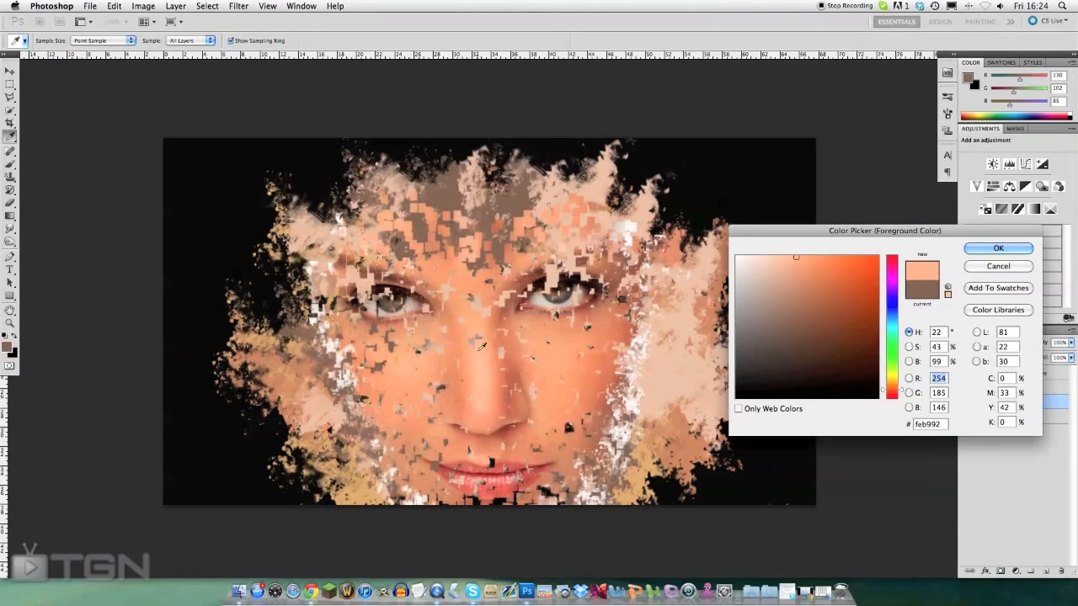
click(998, 247)
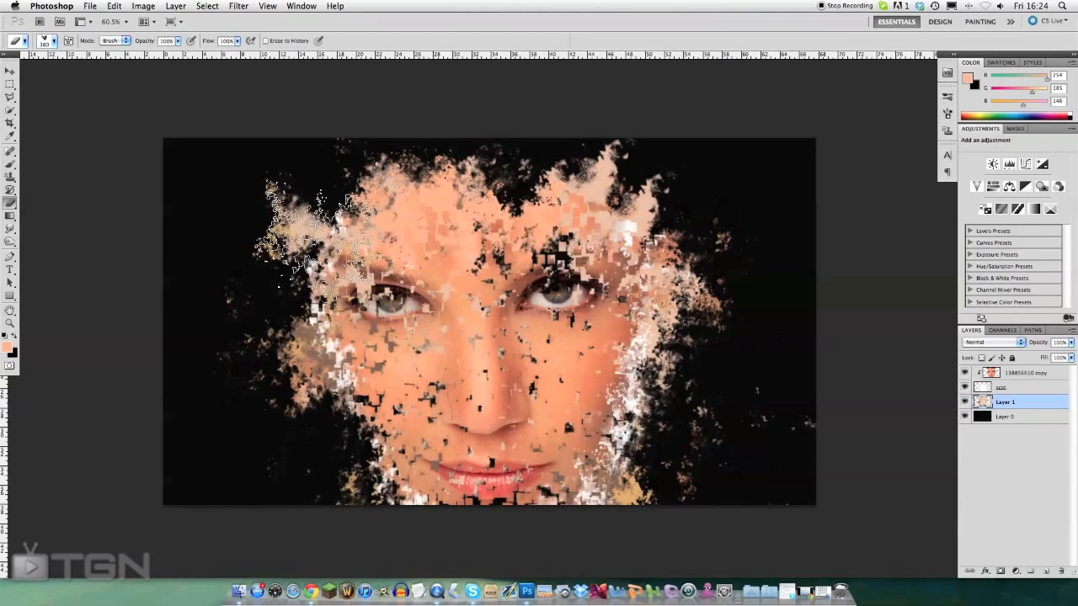
- Erase fragments at the face's left edge, then scale the linked portrait layers on the canvas
drag(303, 236, 506, 345)
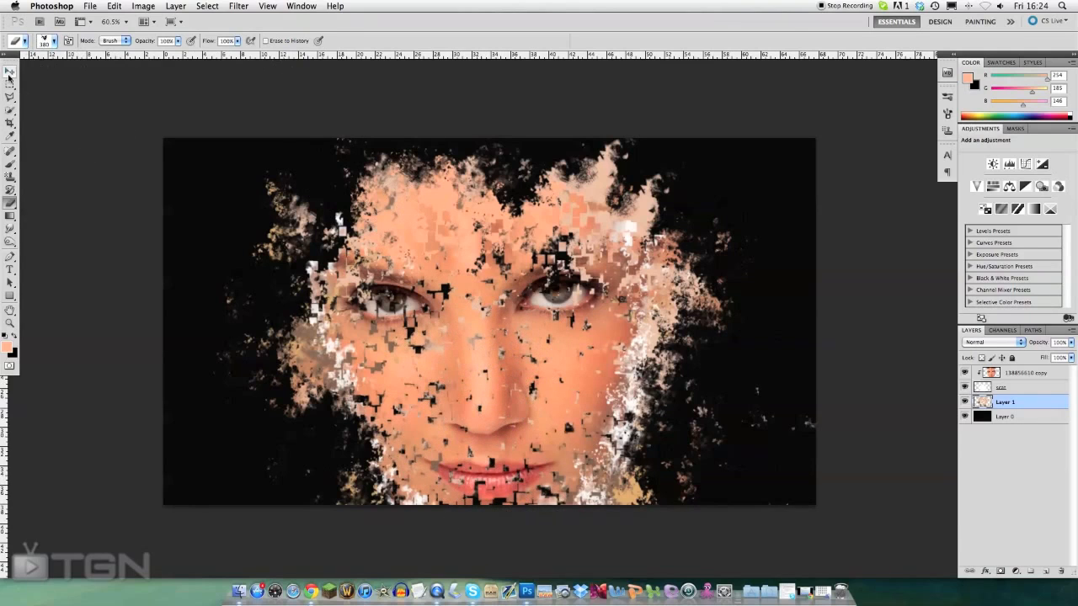
click(10, 71)
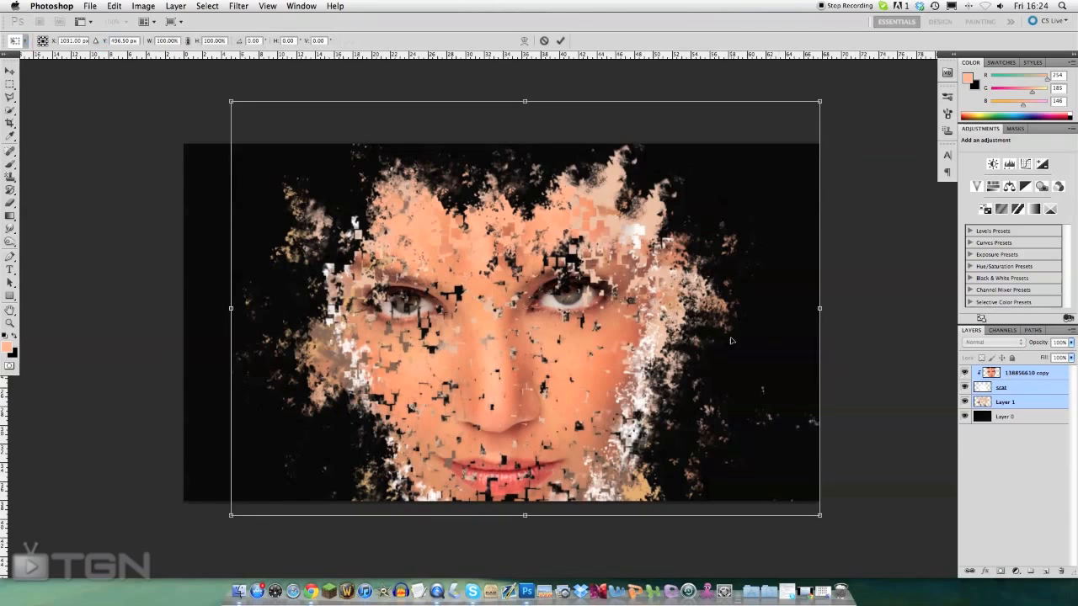
drag(819, 101, 800, 115)
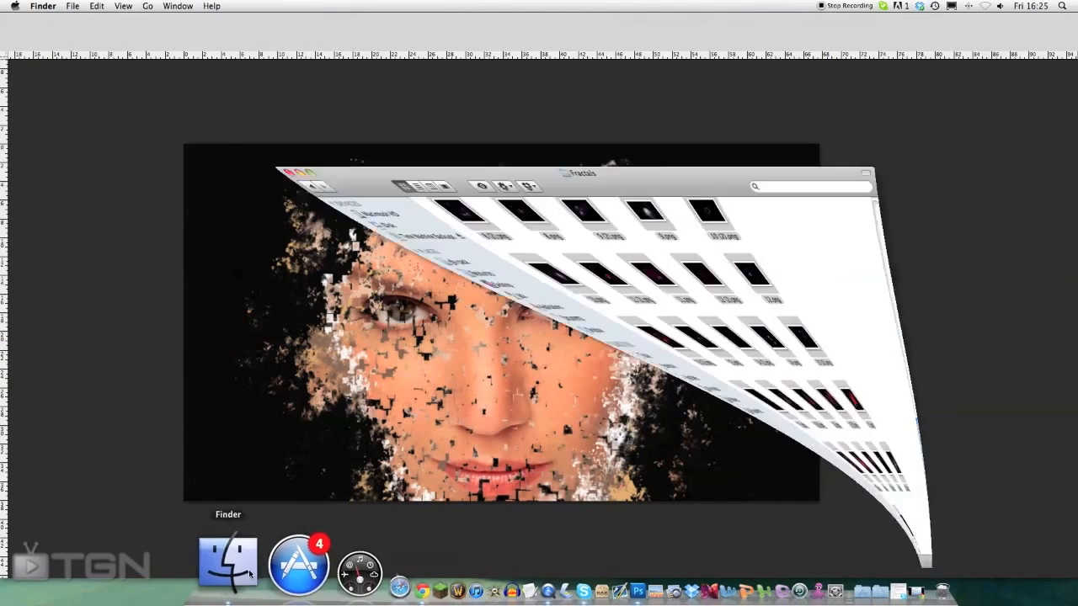
- Quick Look the Fractals images full screen as an index sheet and pick image 3-6
click(227, 560)
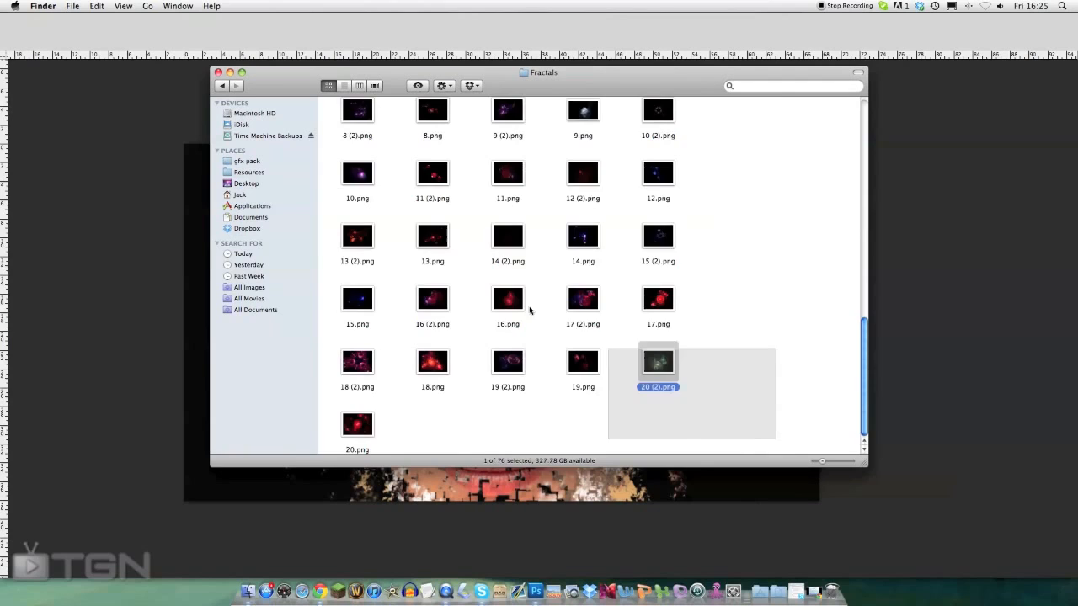
key(space)
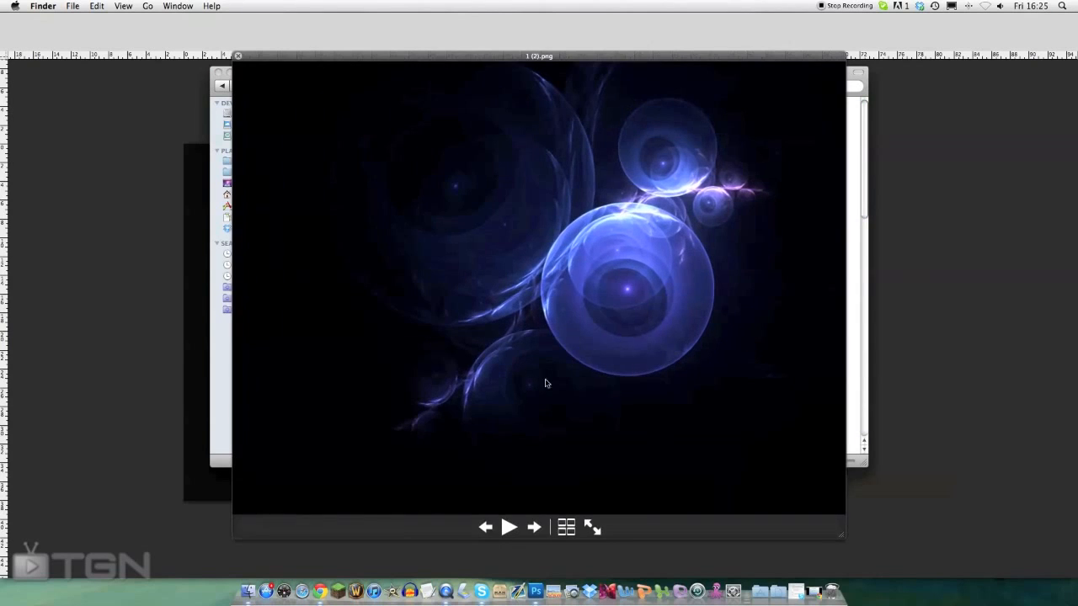
click(592, 527)
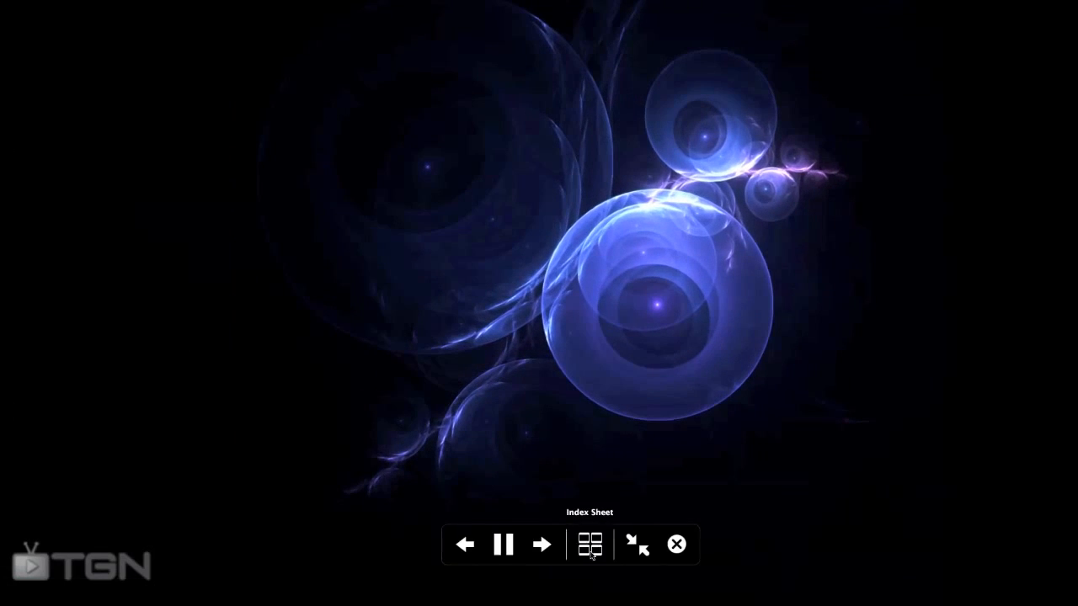
click(637, 545)
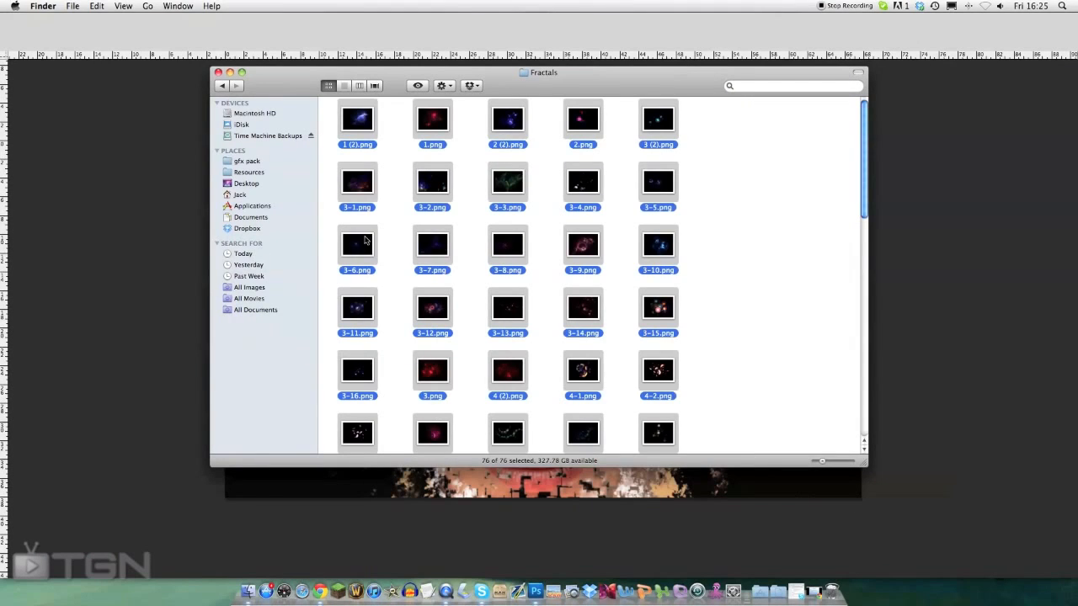
click(535, 590)
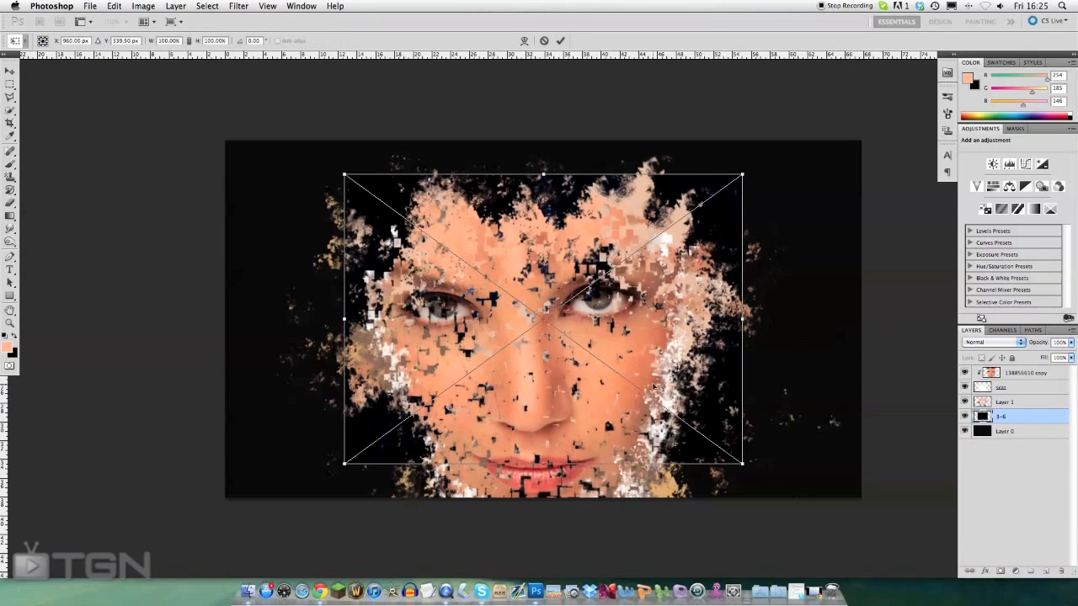
- Stretch the placed 3-6 fractal across the canvas behind the portrait
drag(742, 460, 866, 554)
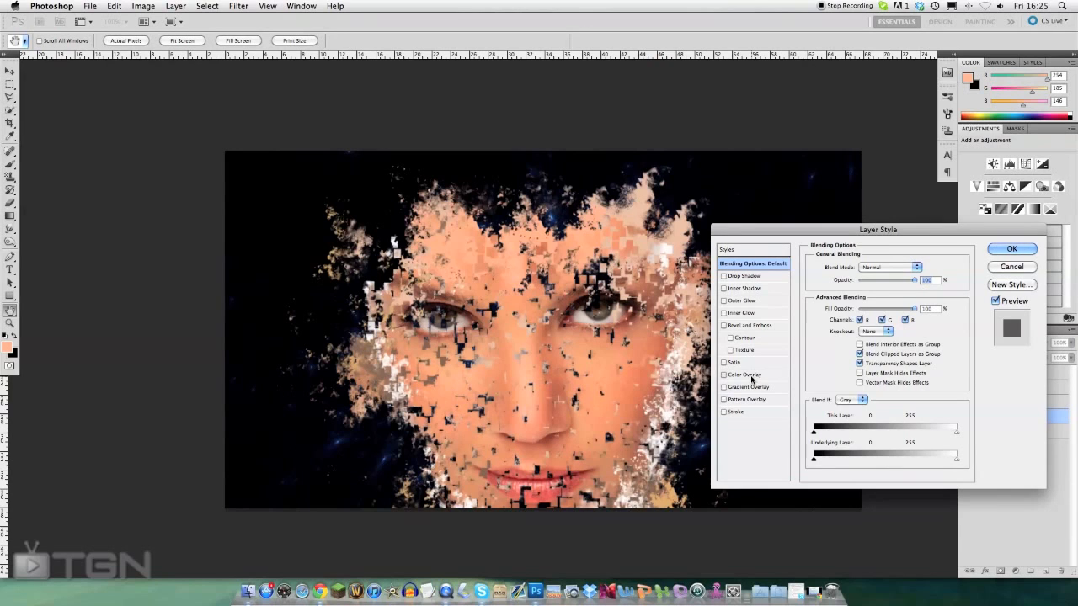
- Give the fractal layer a Color Overlay of sampled peach skin tone in Hue blend mode
click(745, 374)
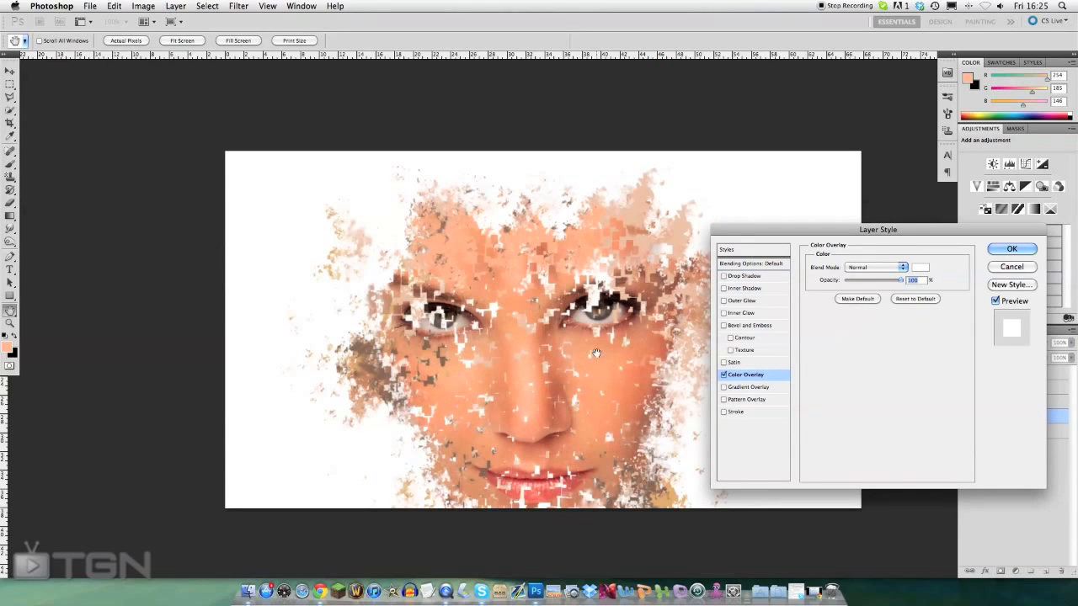
click(921, 267)
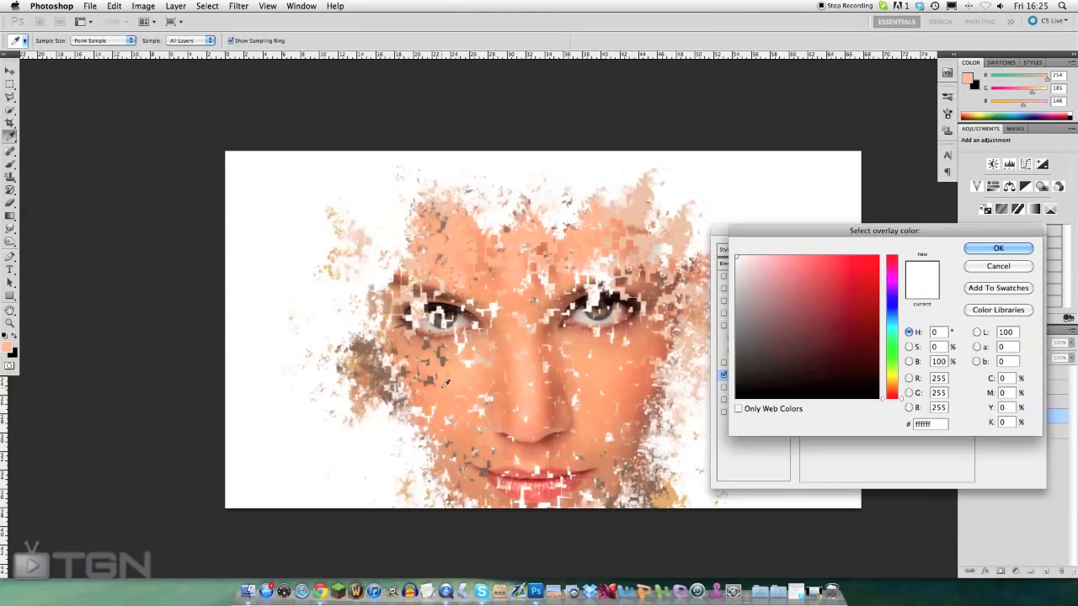
click(806, 260)
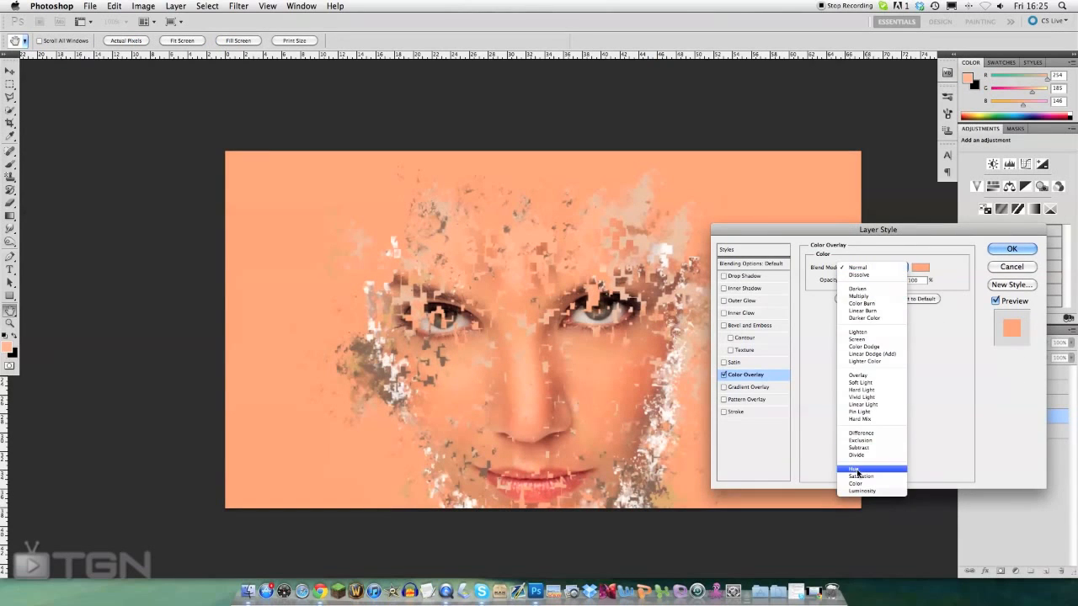
click(854, 469)
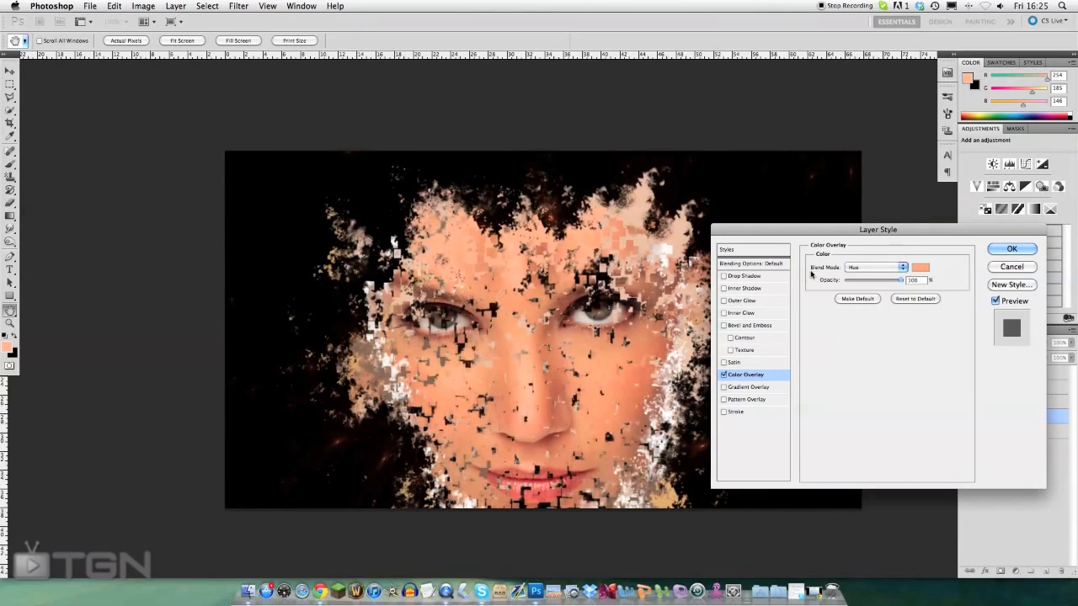
click(1012, 248)
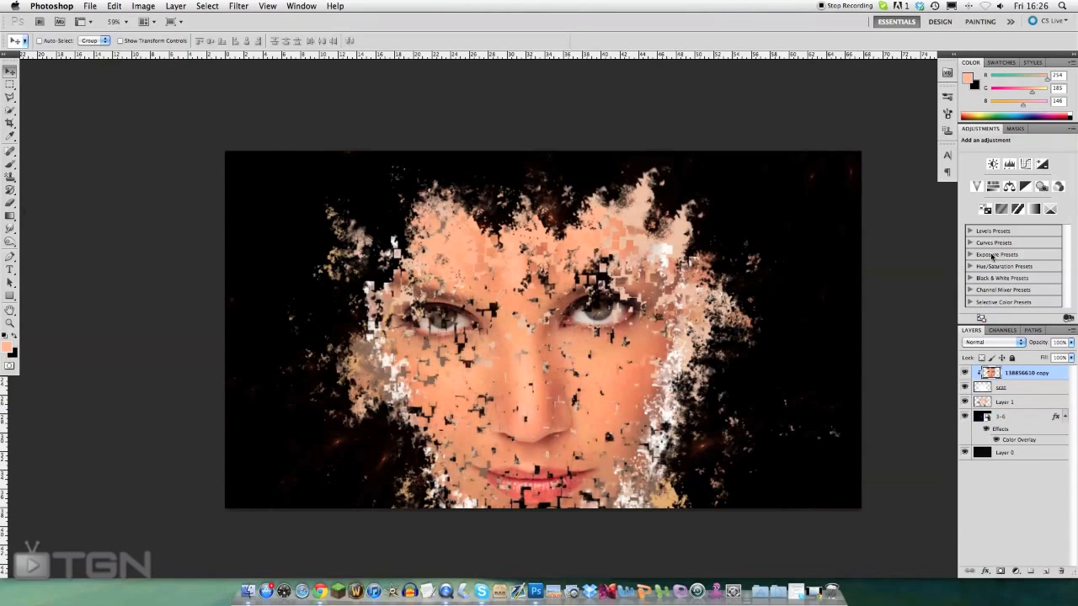
- Reset the Curves adjustment to the Default preset after trying Color Negative
click(993, 243)
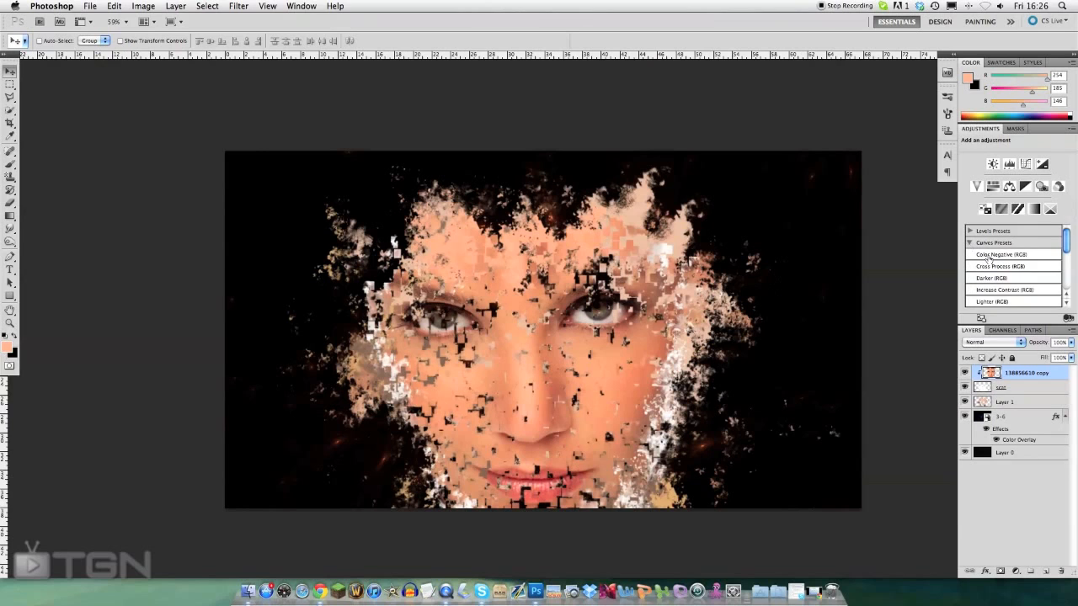
click(1003, 254)
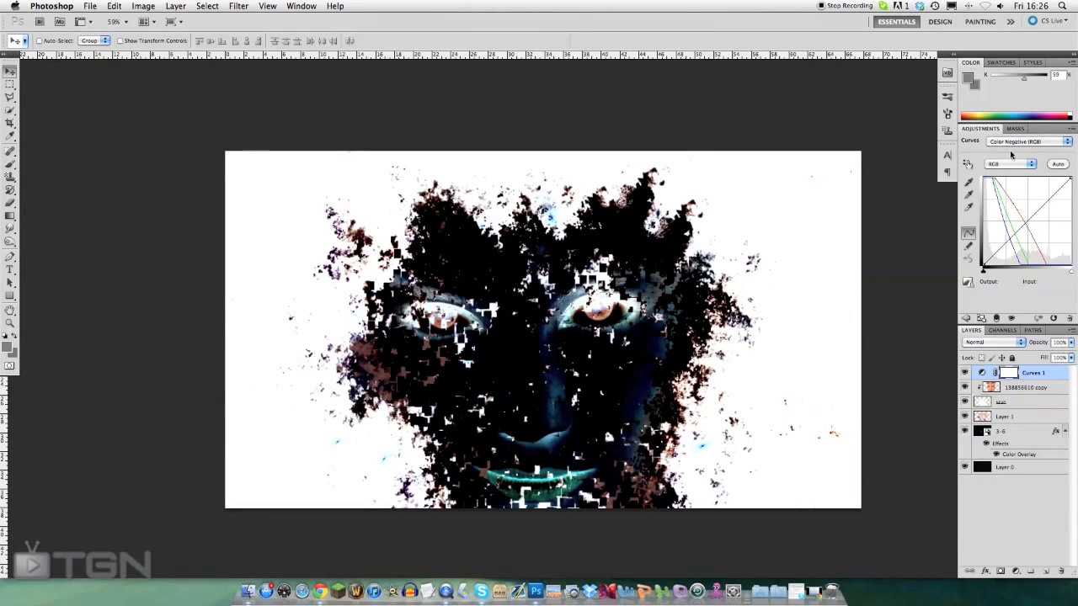
click(1025, 140)
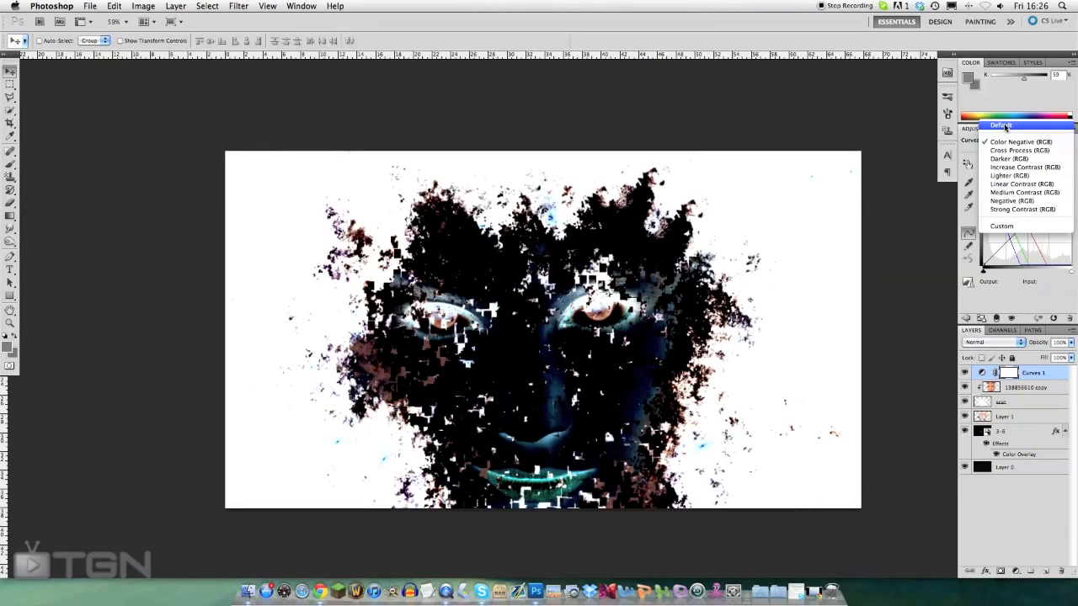
click(1019, 142)
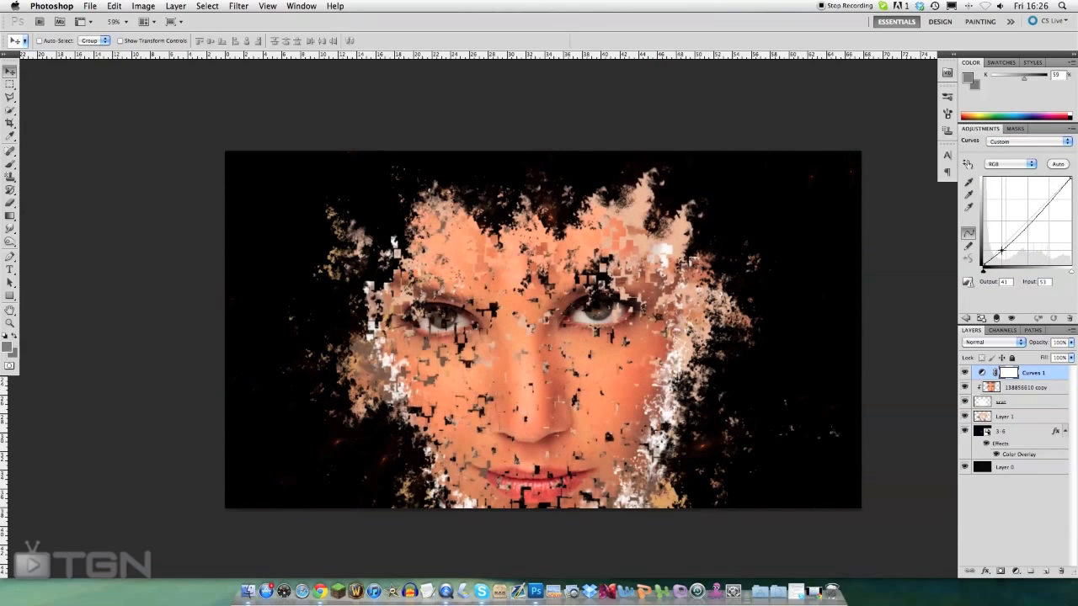
- Shape the curve with shadow, midtone and highlight points for a warm golden face
drag(1031, 236, 1040, 242)
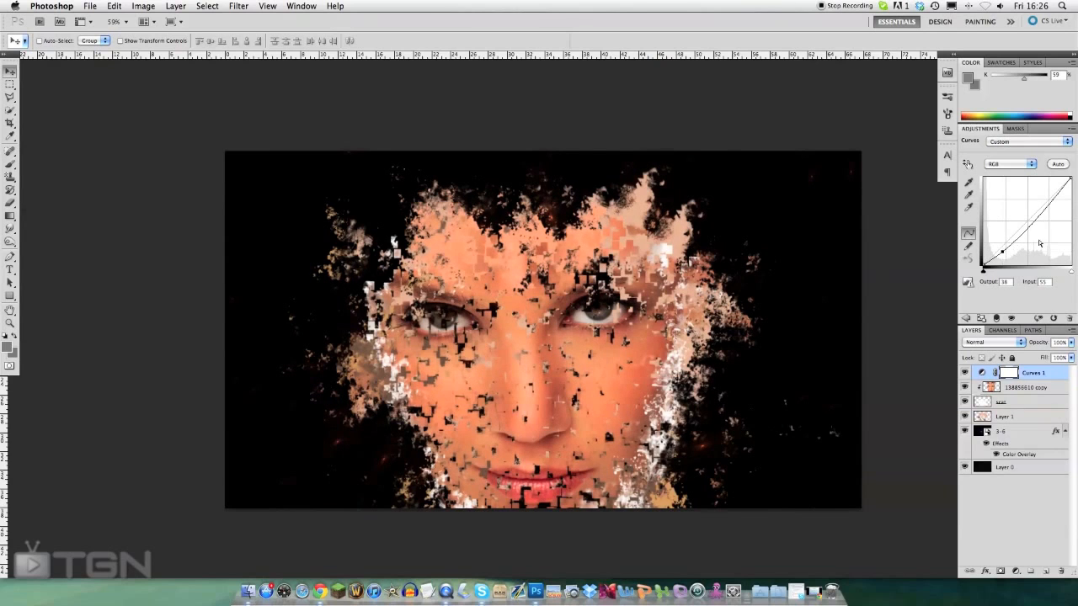
drag(1011, 245, 1023, 227)
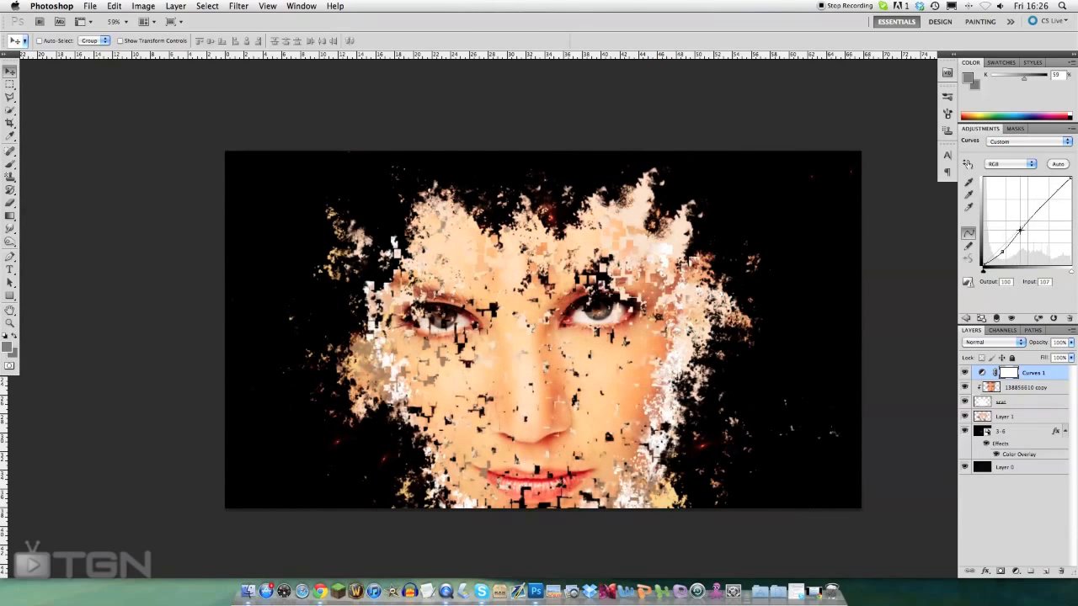
drag(1023, 228, 1042, 209)
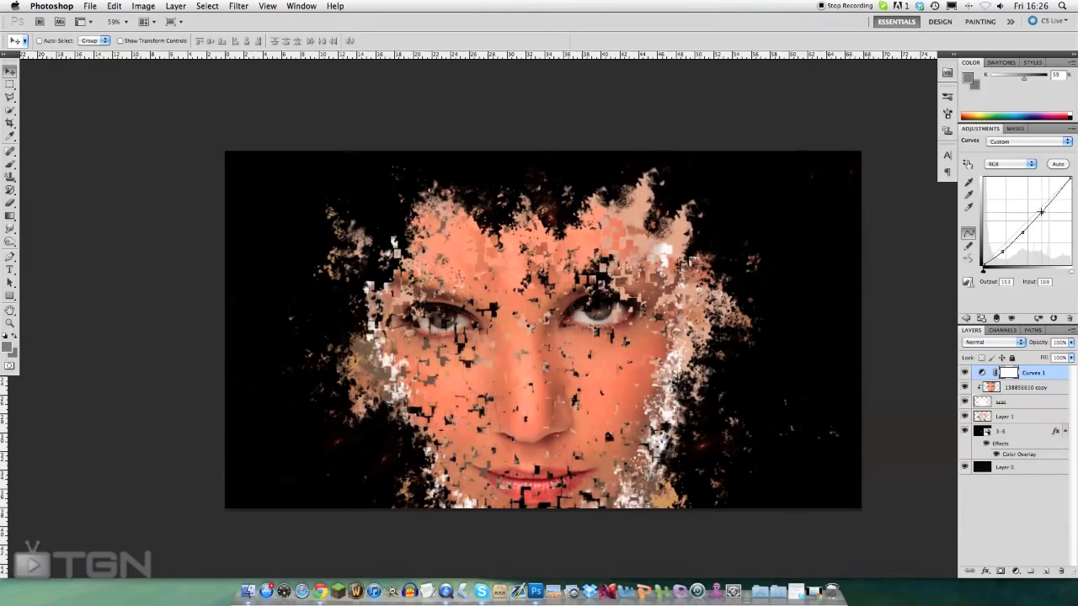
drag(1042, 209, 1034, 202)
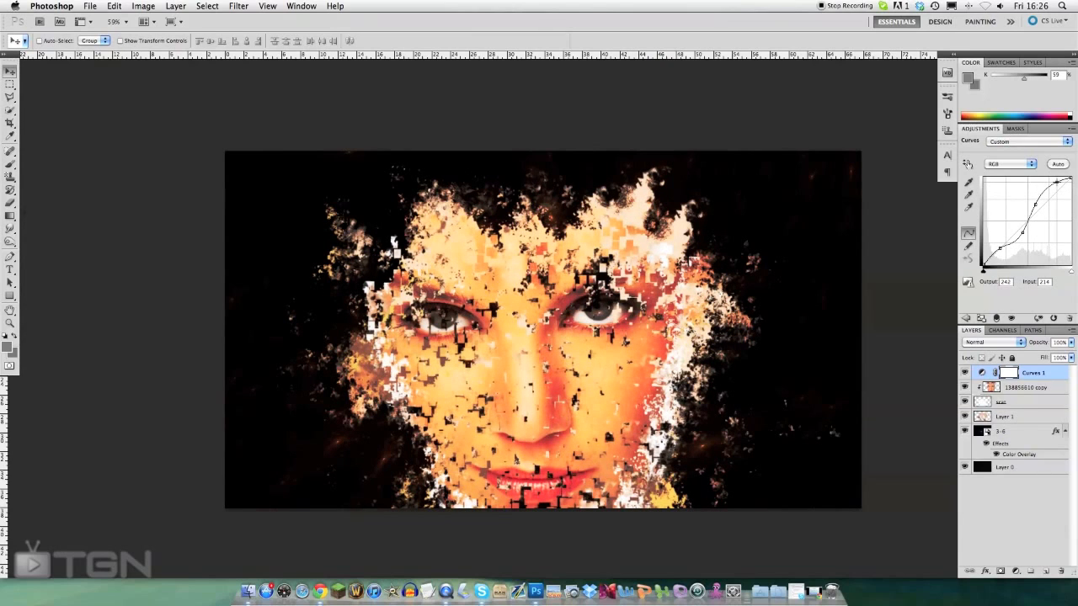
drag(1017, 202, 1016, 237)
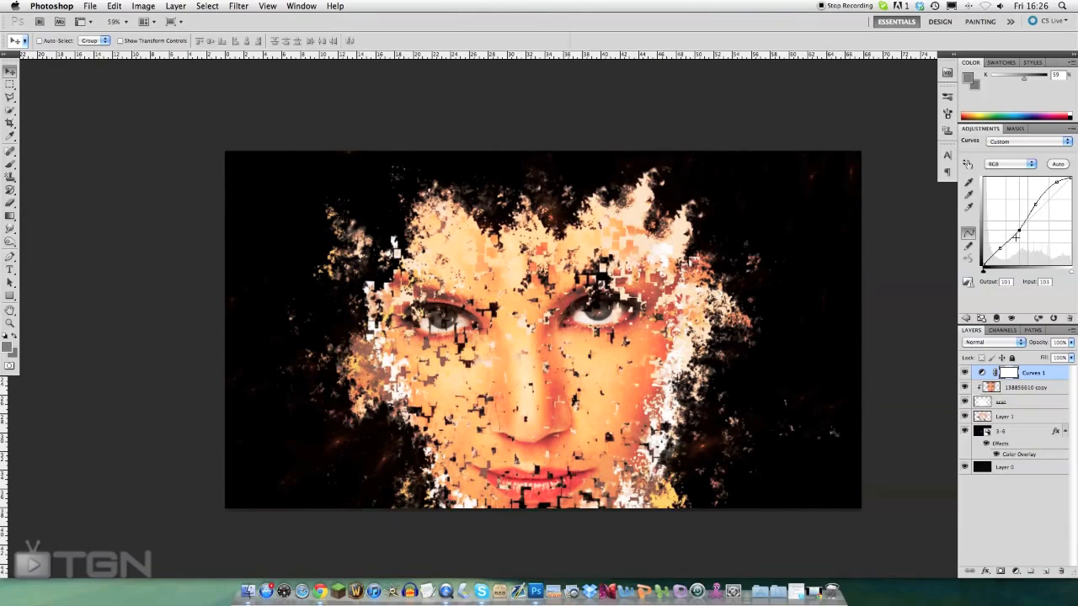
drag(1019, 228, 1019, 244)
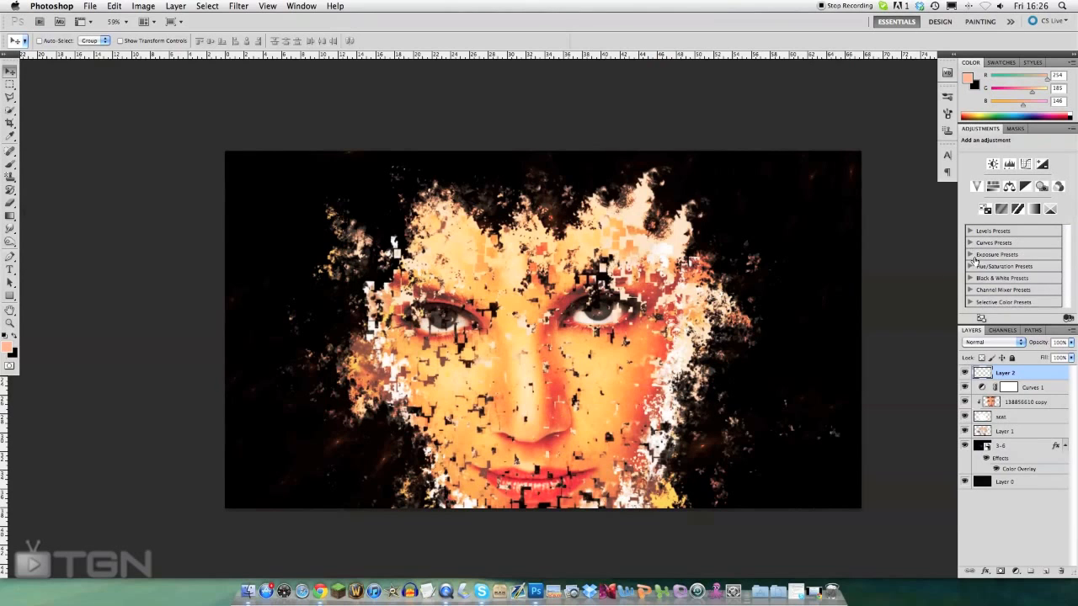
- Add an Exposure adjustment with exposure +0.10, offset -0.0026 and gamma 1.27
click(971, 254)
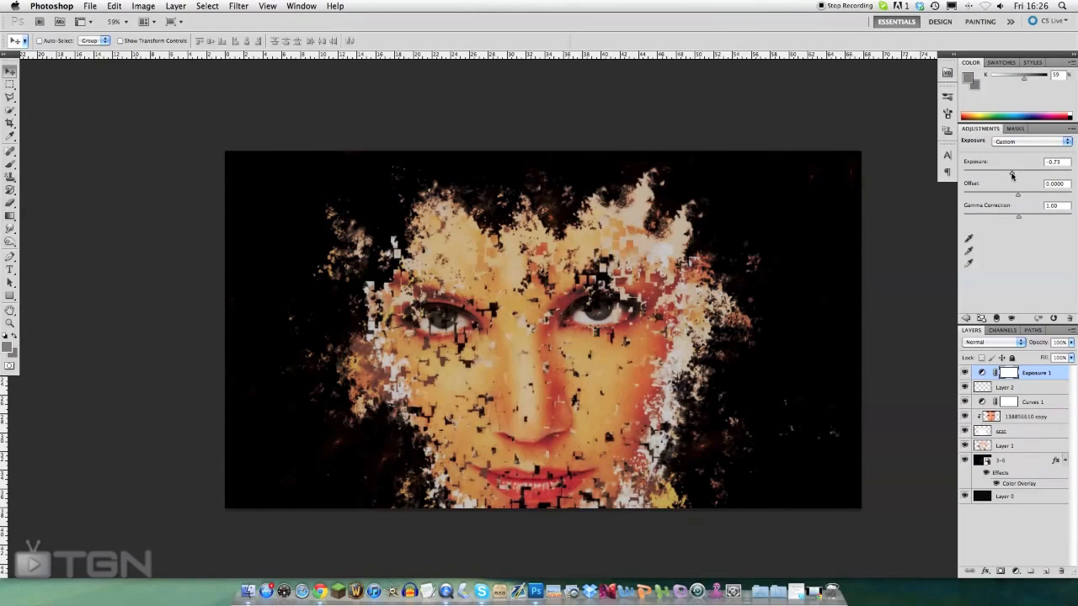
drag(1012, 173, 1019, 174)
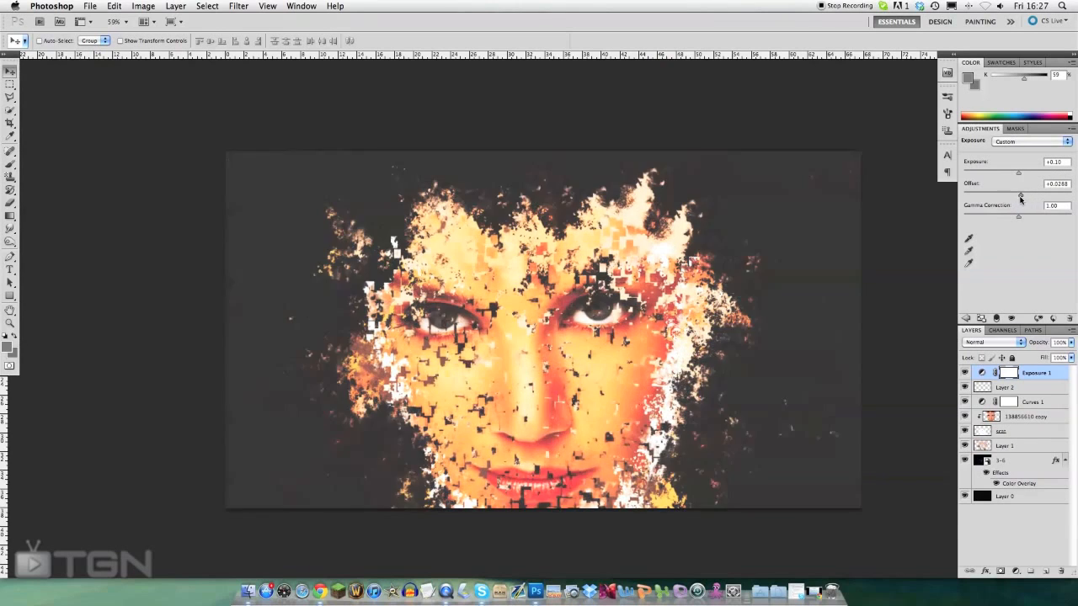
drag(1019, 193, 1049, 194)
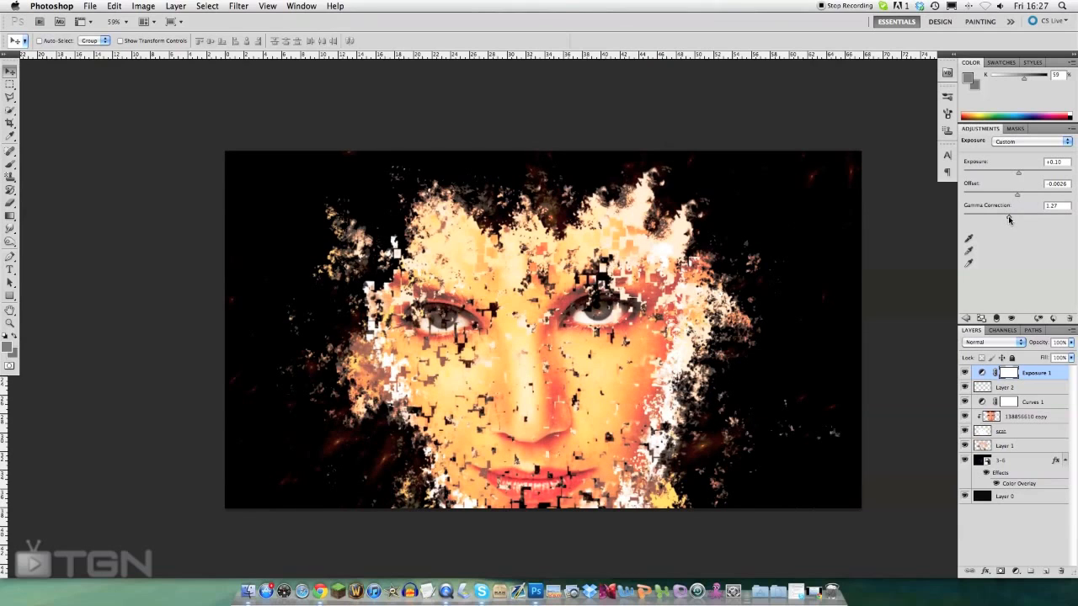
drag(1024, 217, 1013, 218)
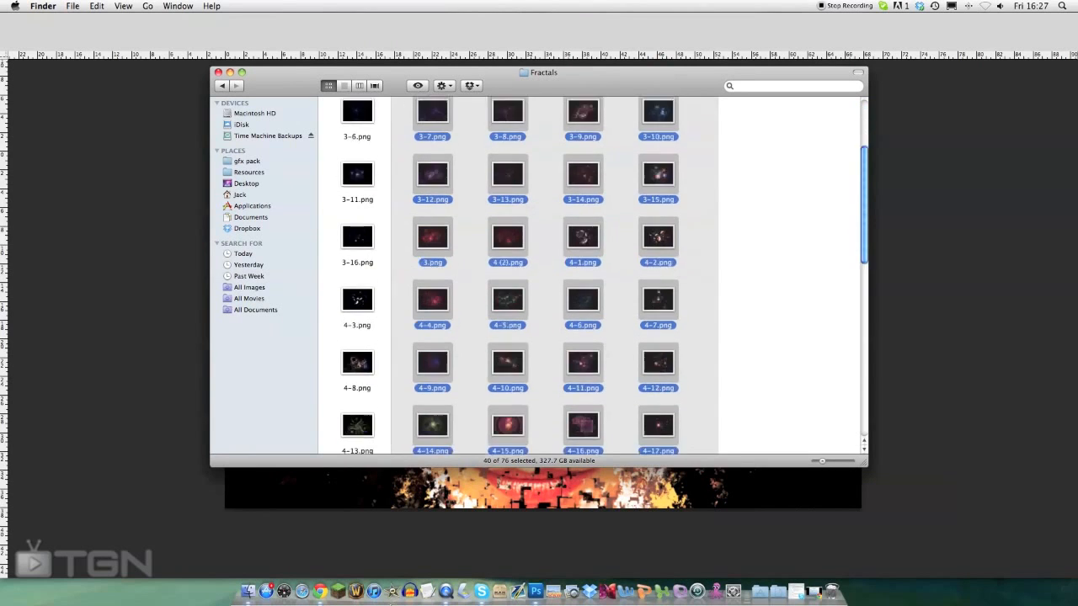
- Switch Finder to the gfx pack folder, widen the window, and open Light Strokes
click(248, 161)
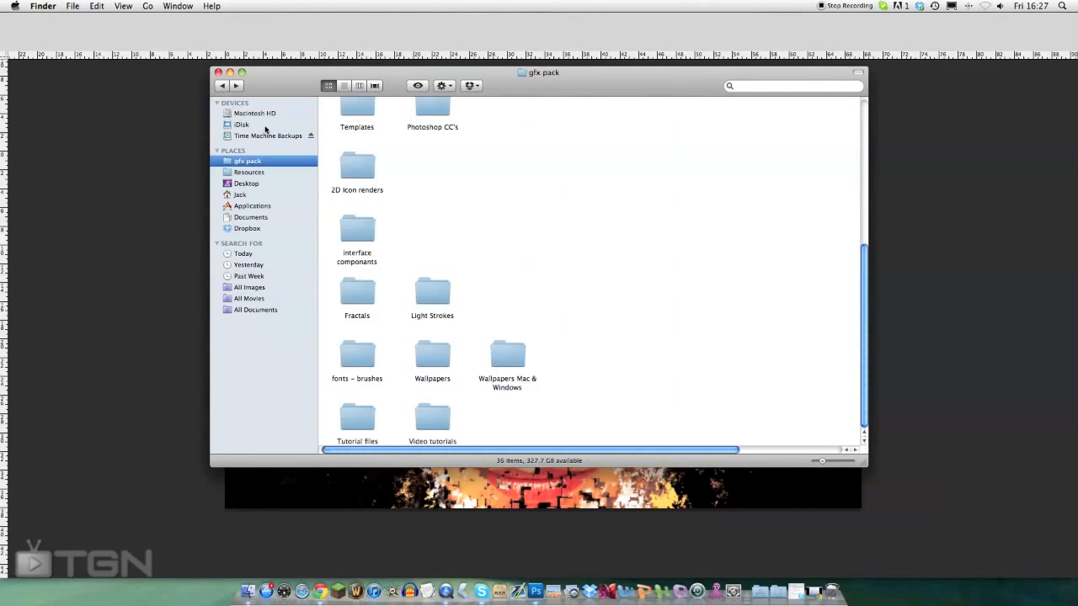
scroll(up, 3)
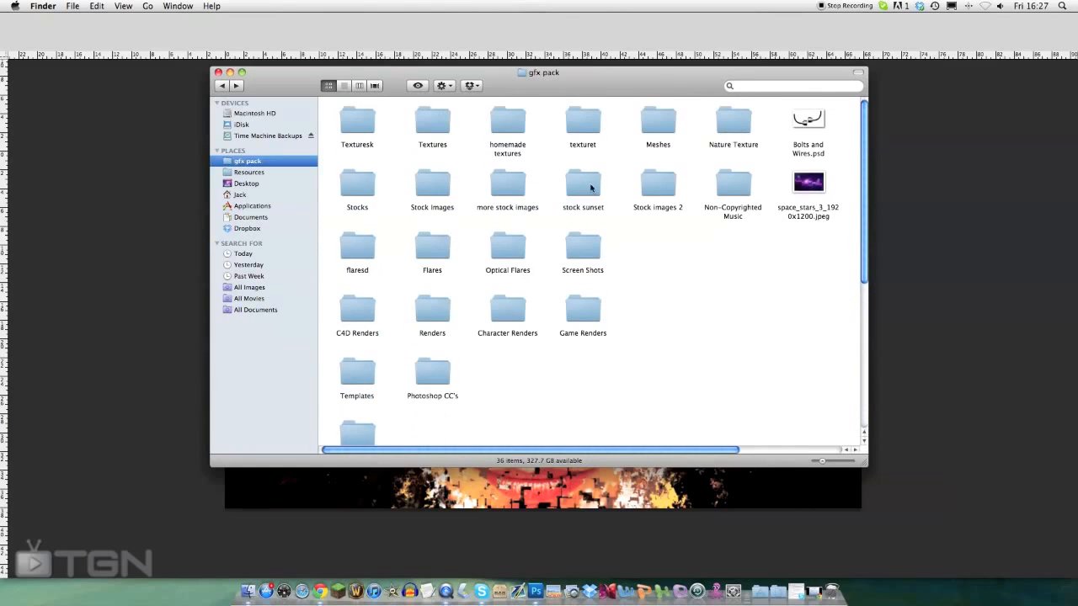
drag(868, 470, 950, 497)
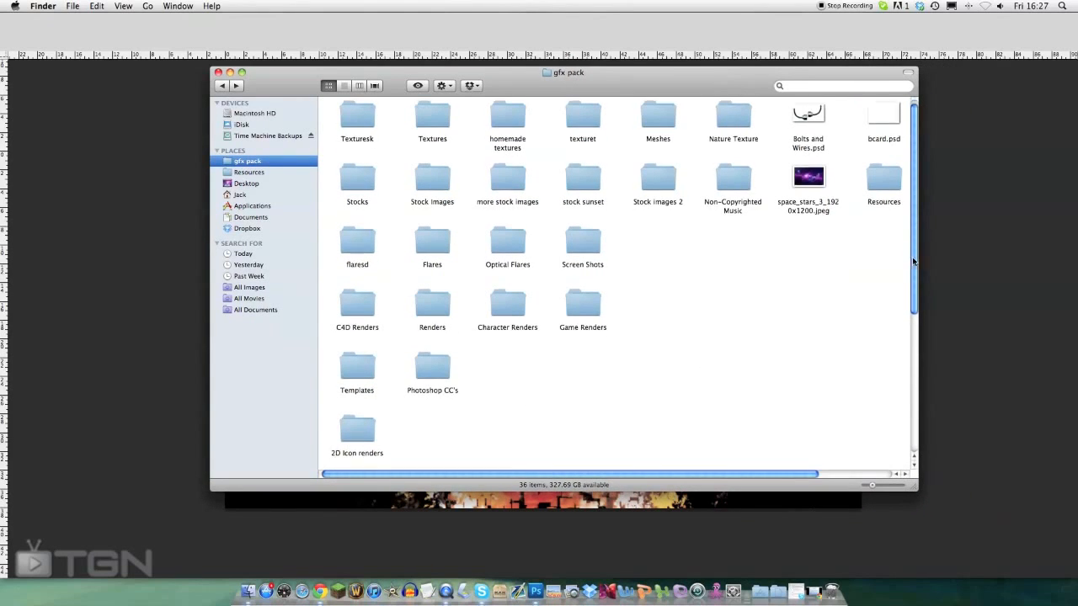
scroll(up, 3)
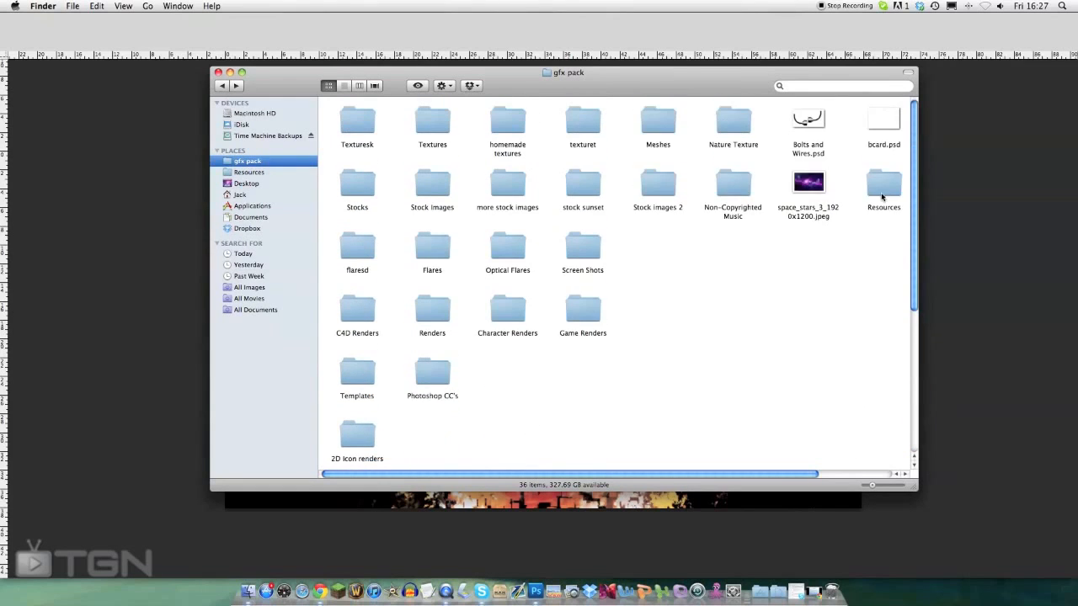
scroll(down, 3)
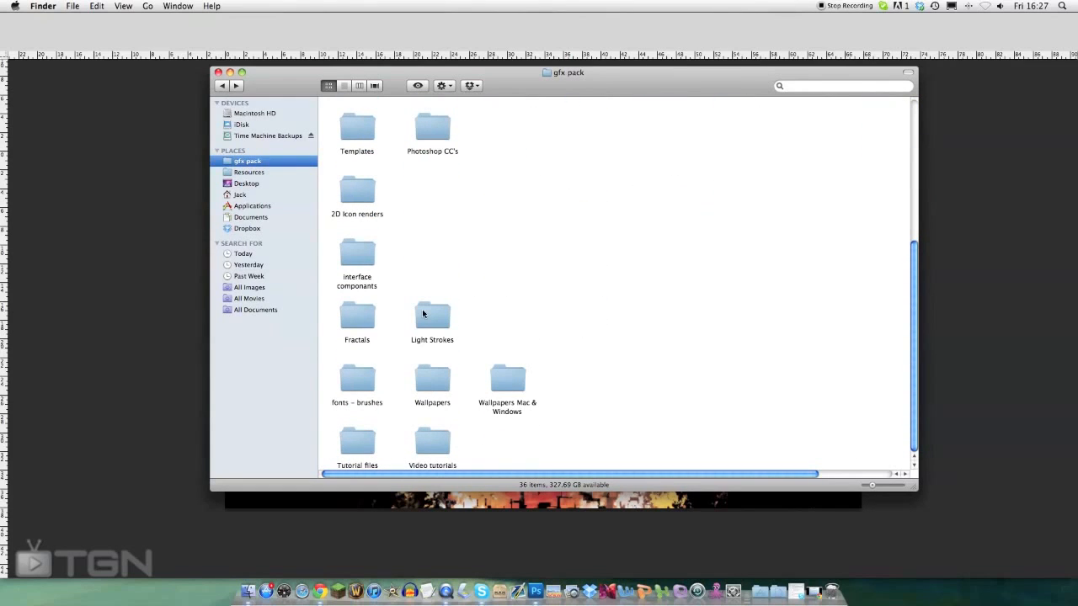
mouse_move(435, 334)
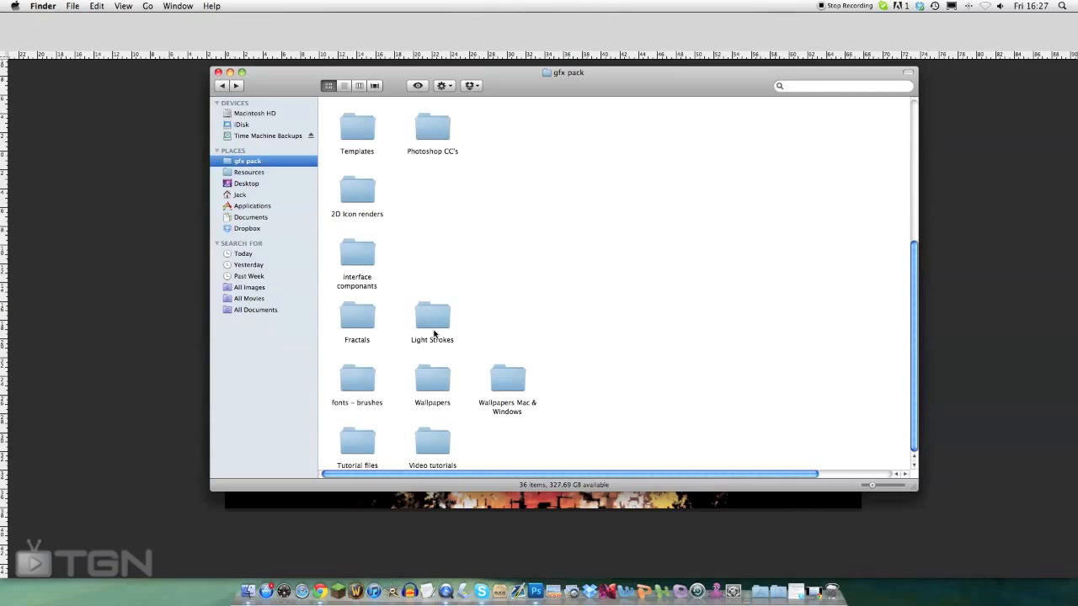
double_click(432, 316)
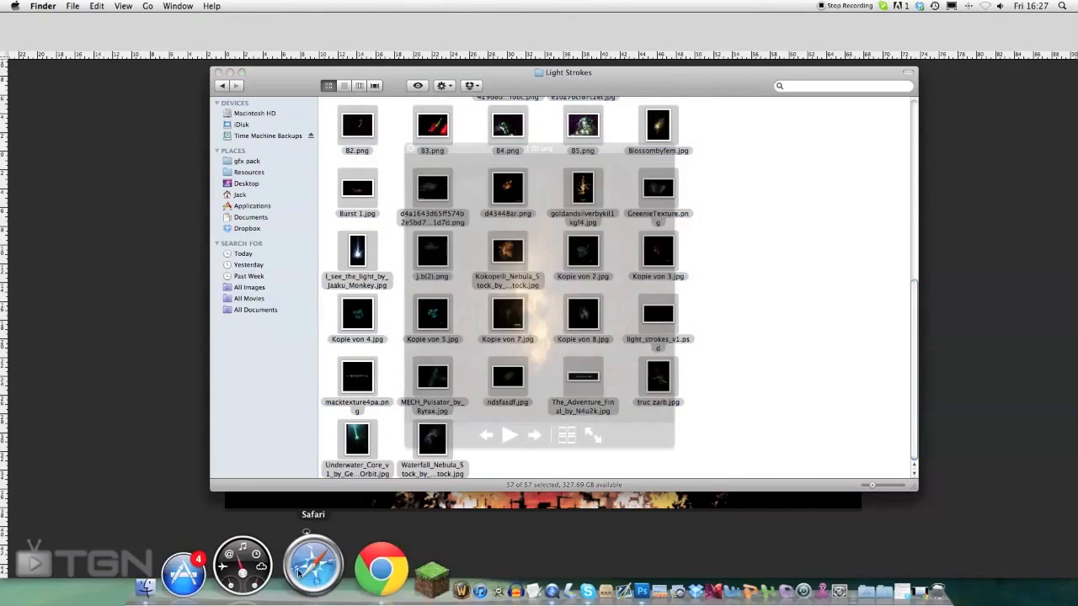
- Preview the Light Strokes images in Quick Look, paging through them one by one
click(534, 435)
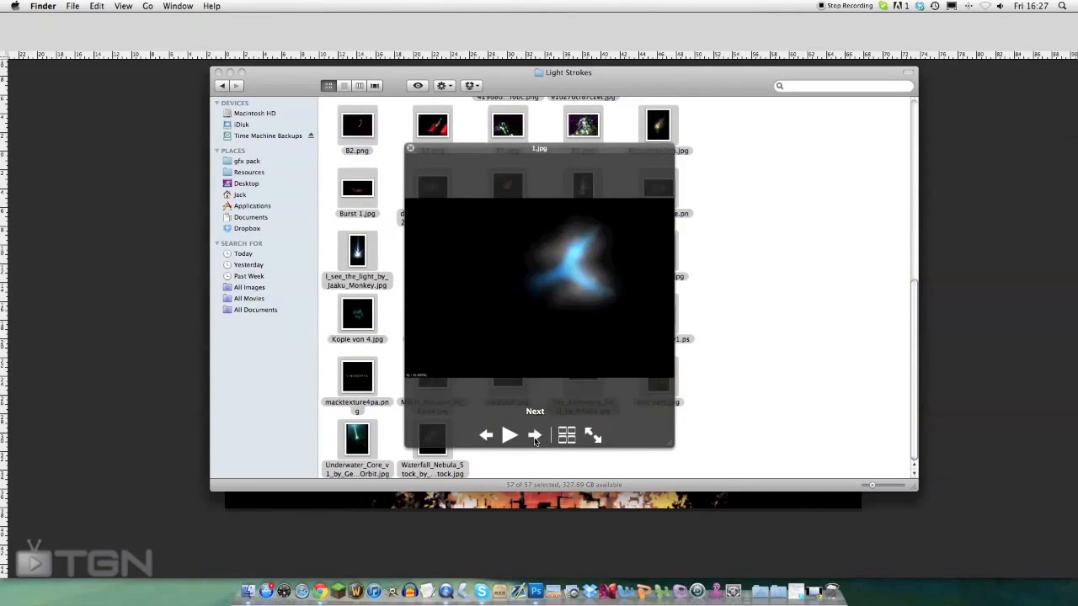
click(534, 436)
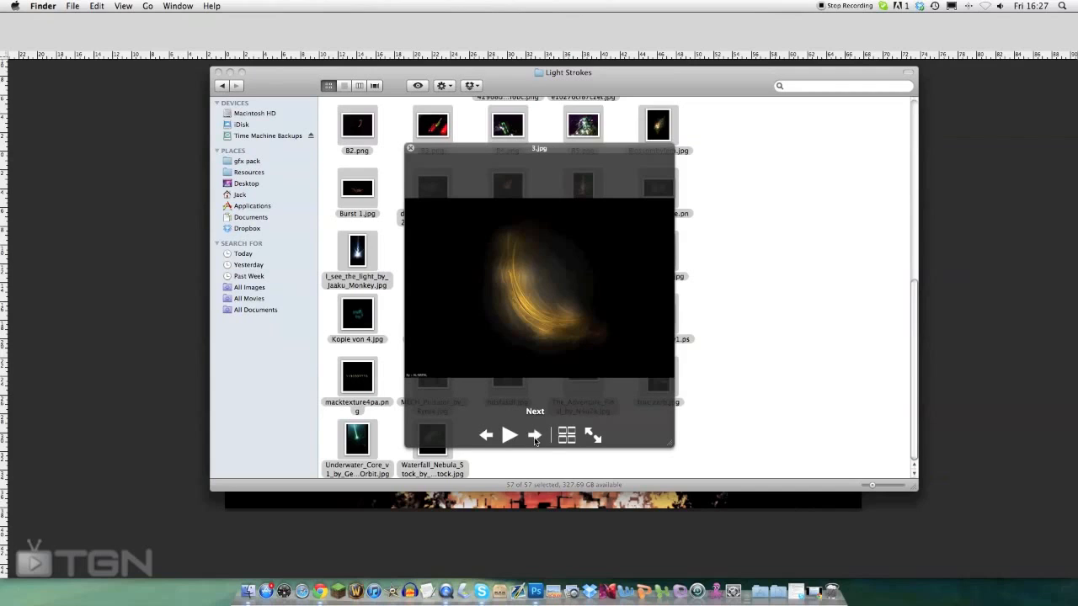
click(535, 436)
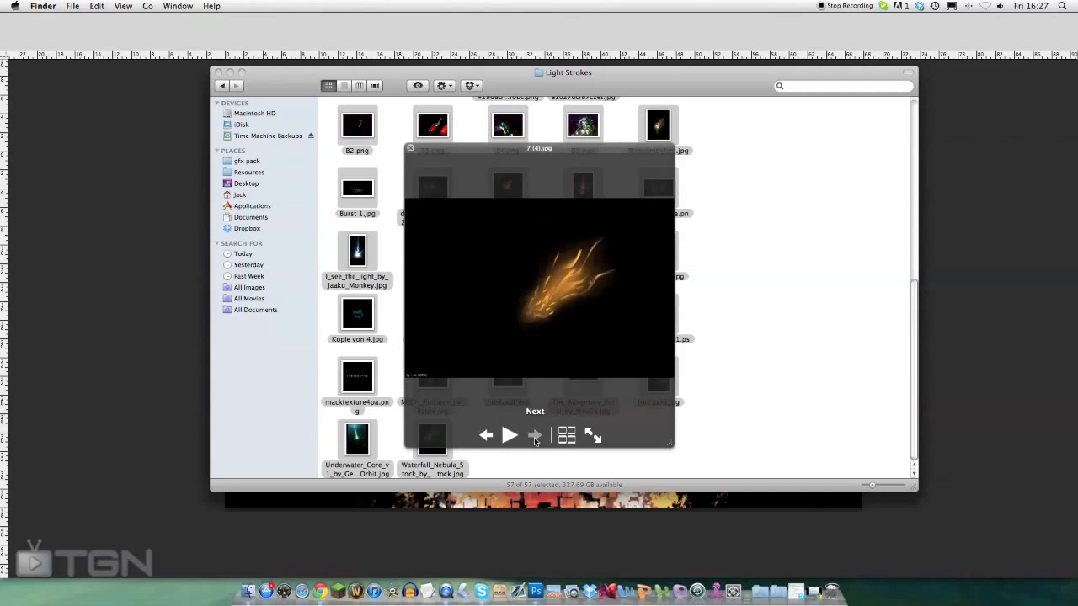
click(535, 435)
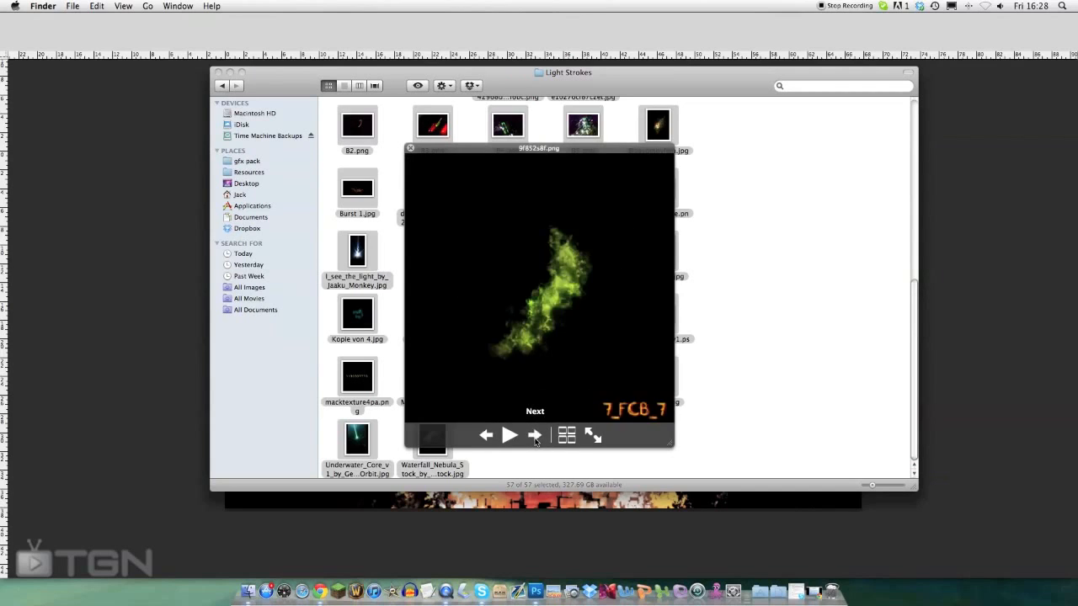
click(535, 435)
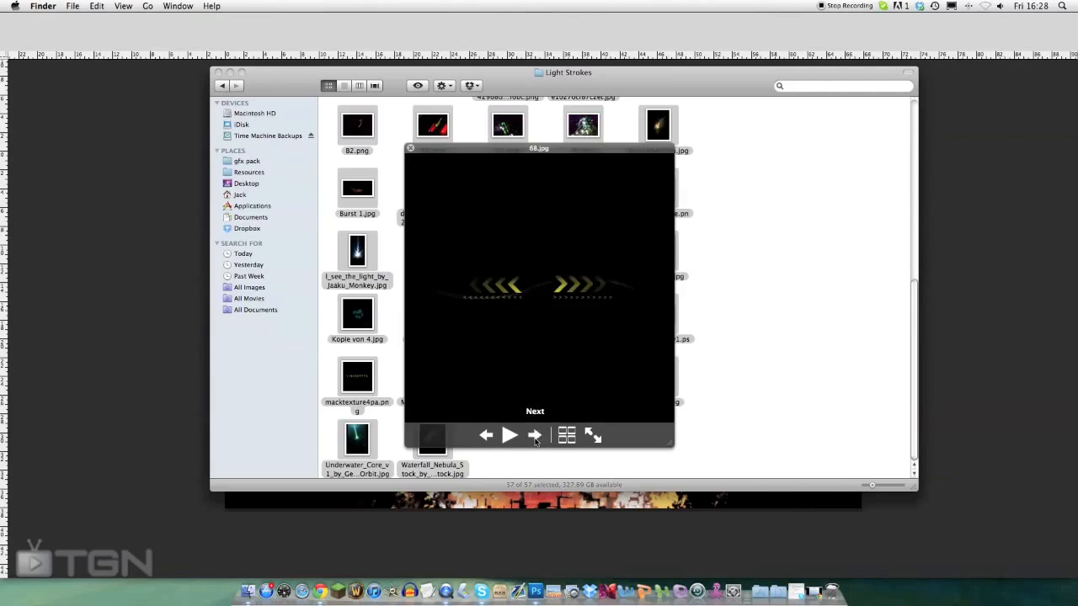
click(535, 434)
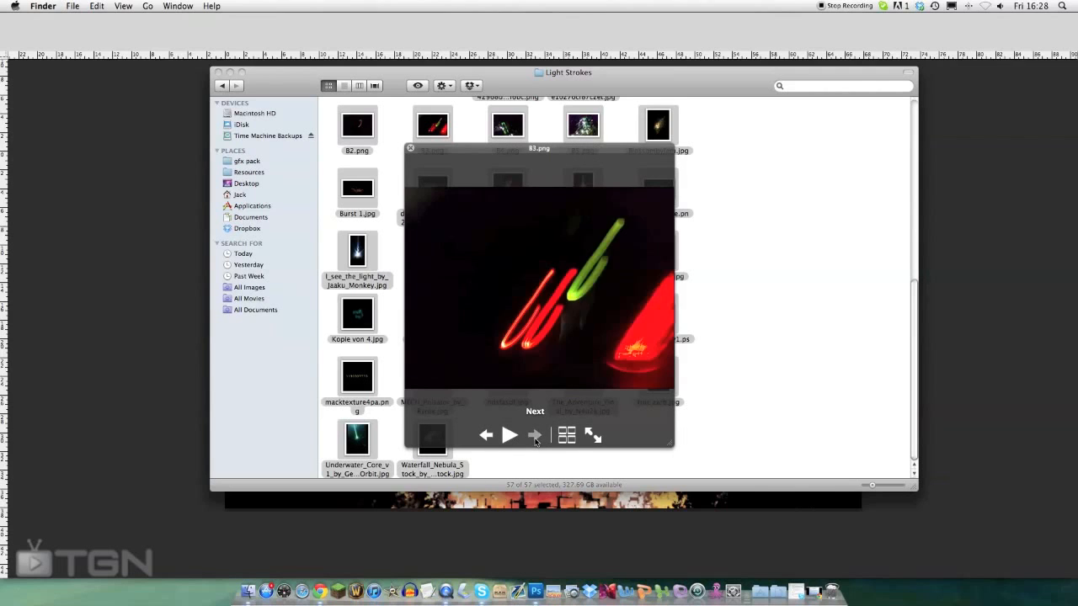
click(535, 434)
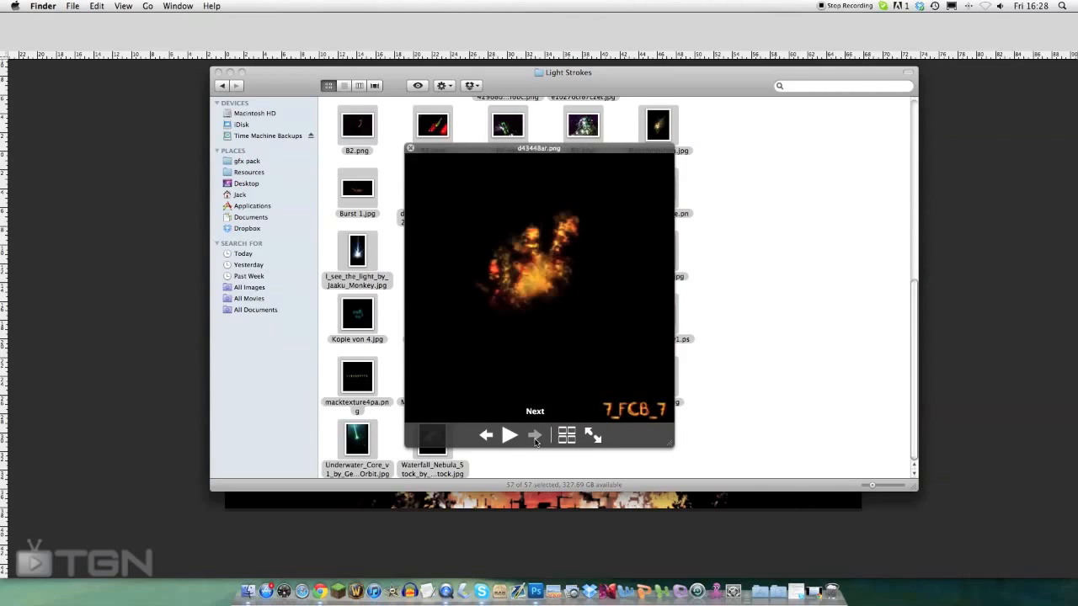
click(535, 435)
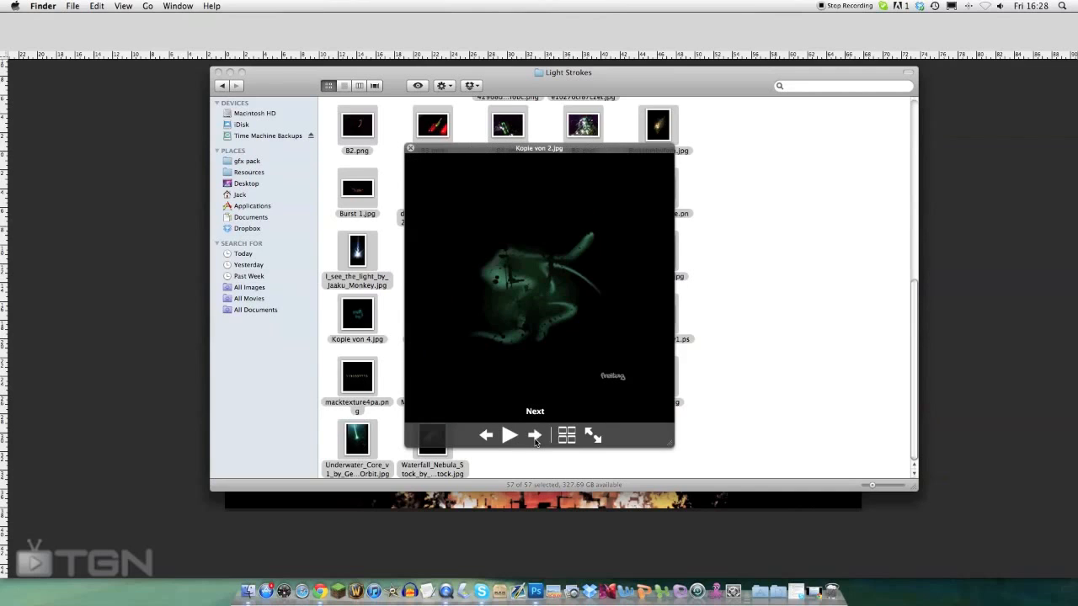
click(535, 435)
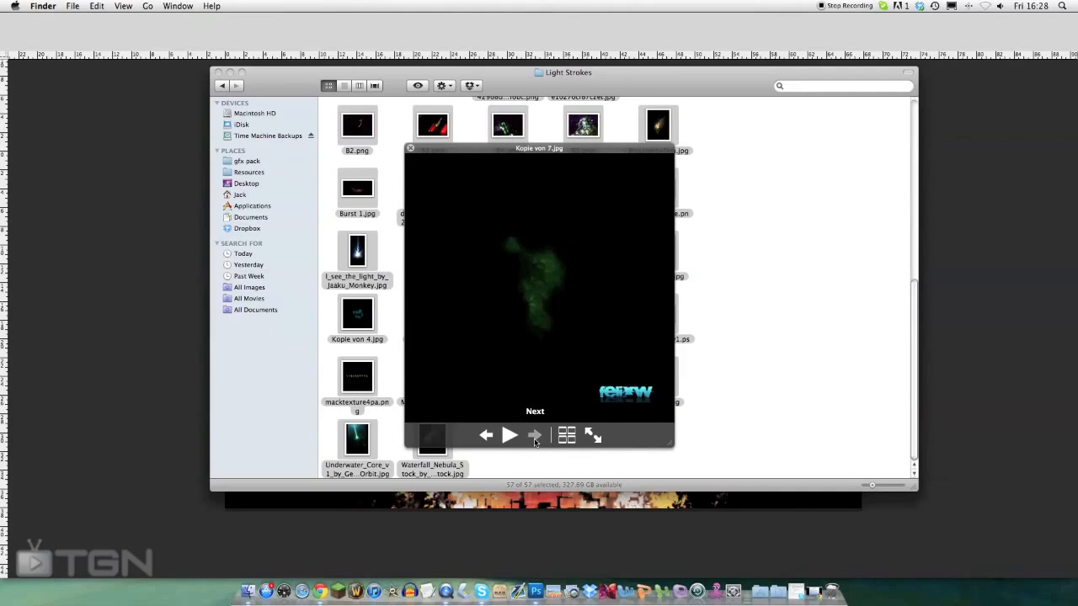
click(534, 434)
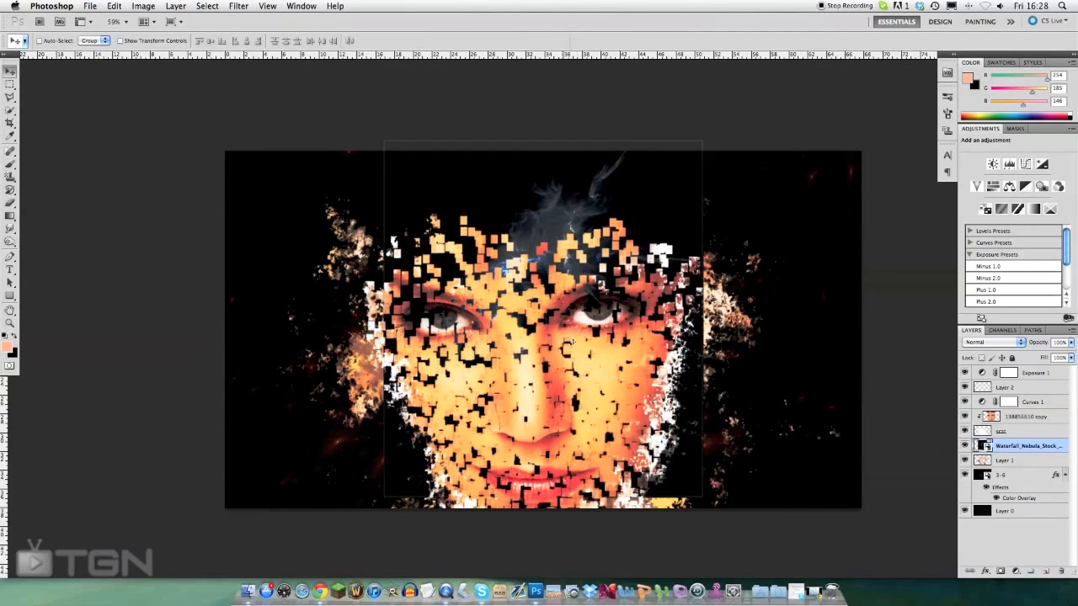
- Give the Waterfall Nebula layer a skin-sampled Hue colour overlay and Screen blend mode
click(992, 342)
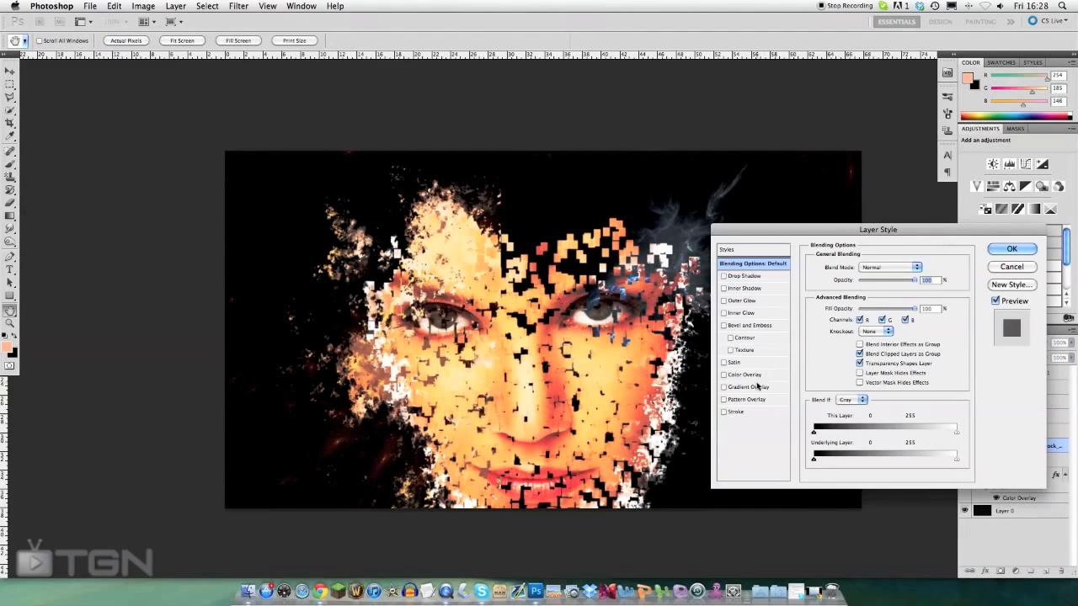
click(745, 374)
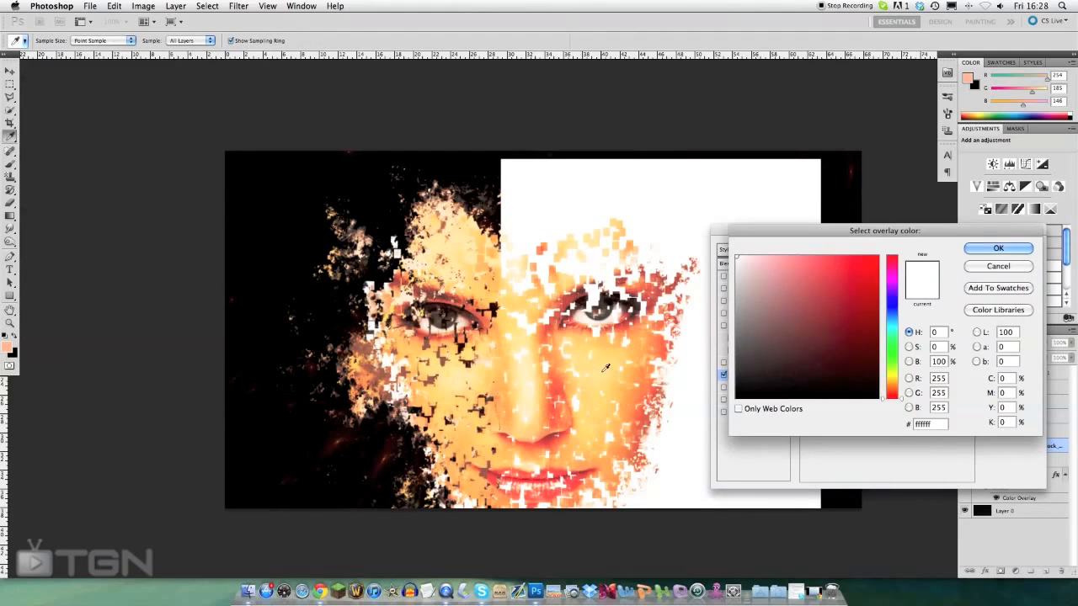
click(843, 303)
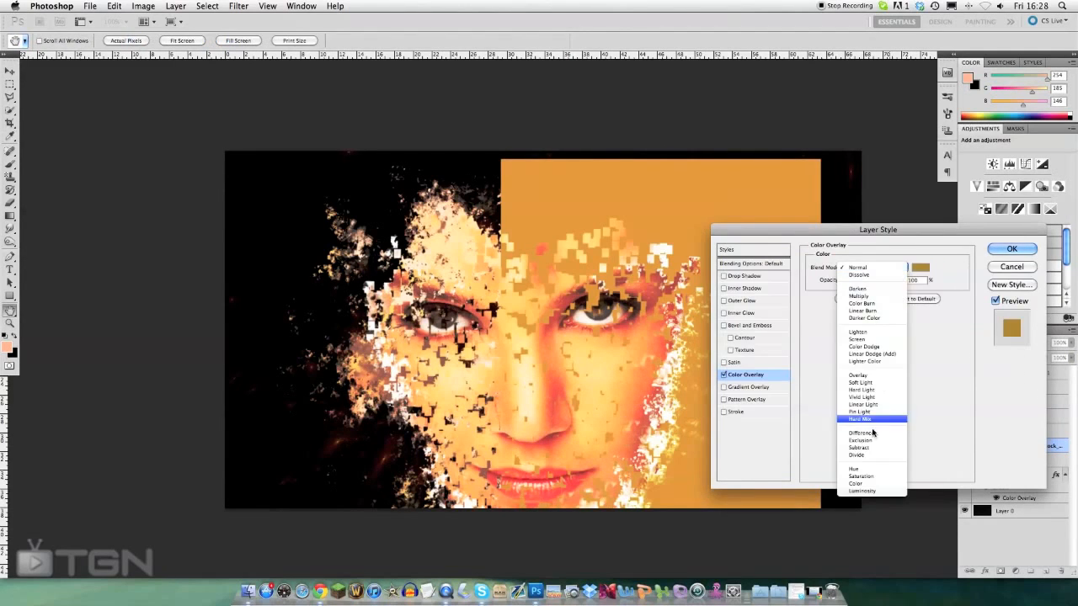
click(854, 469)
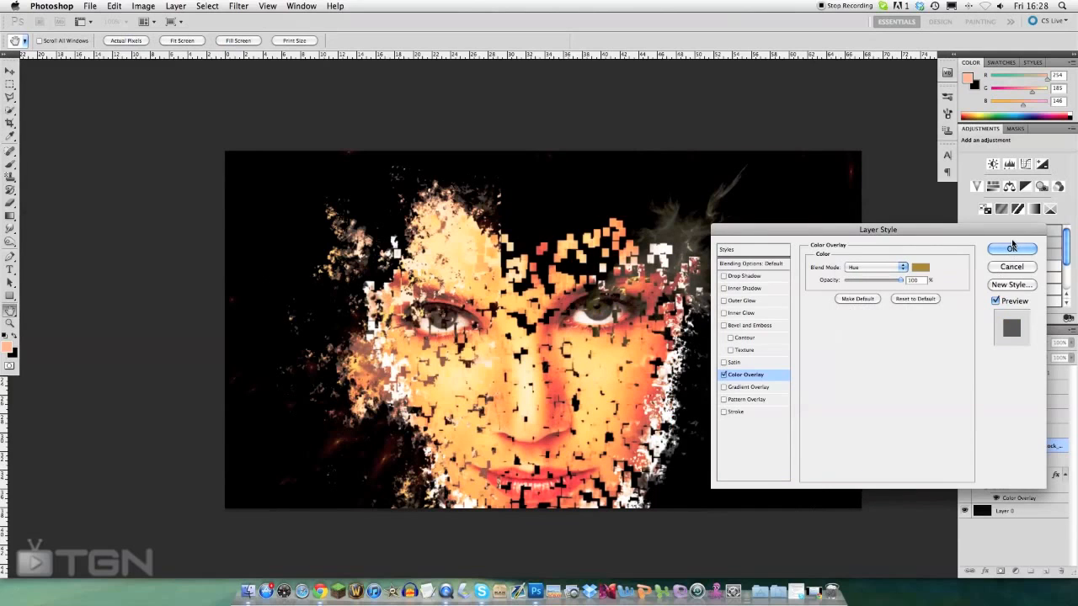
click(1011, 248)
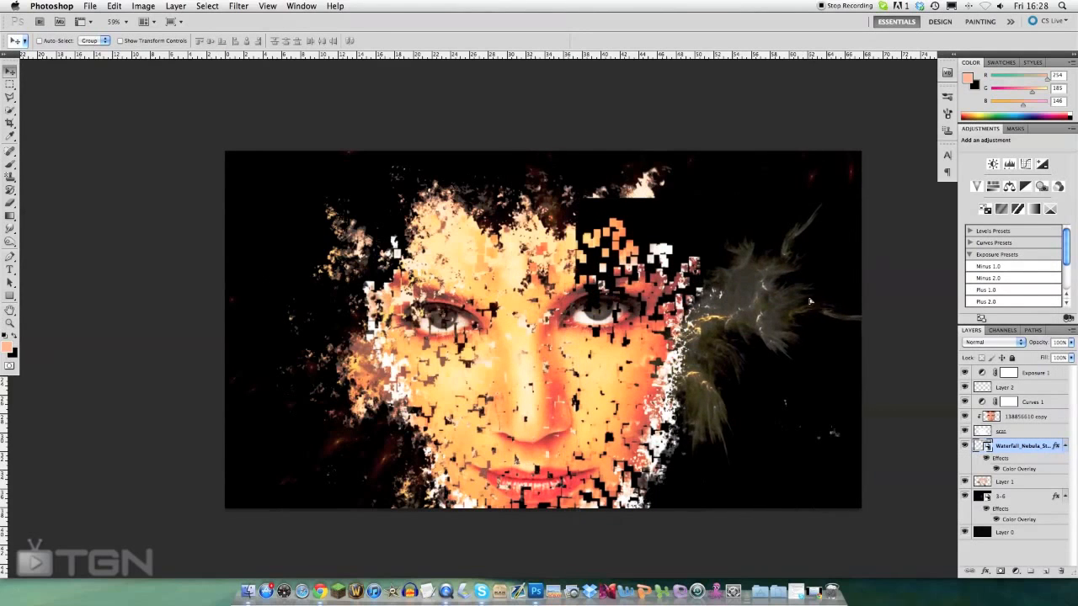
click(994, 342)
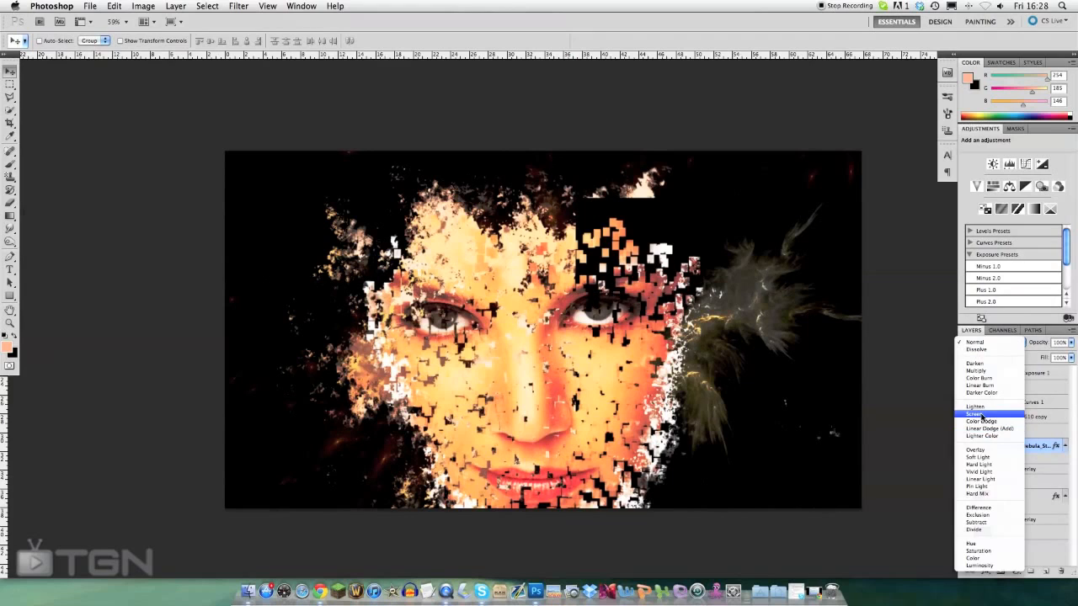
click(976, 414)
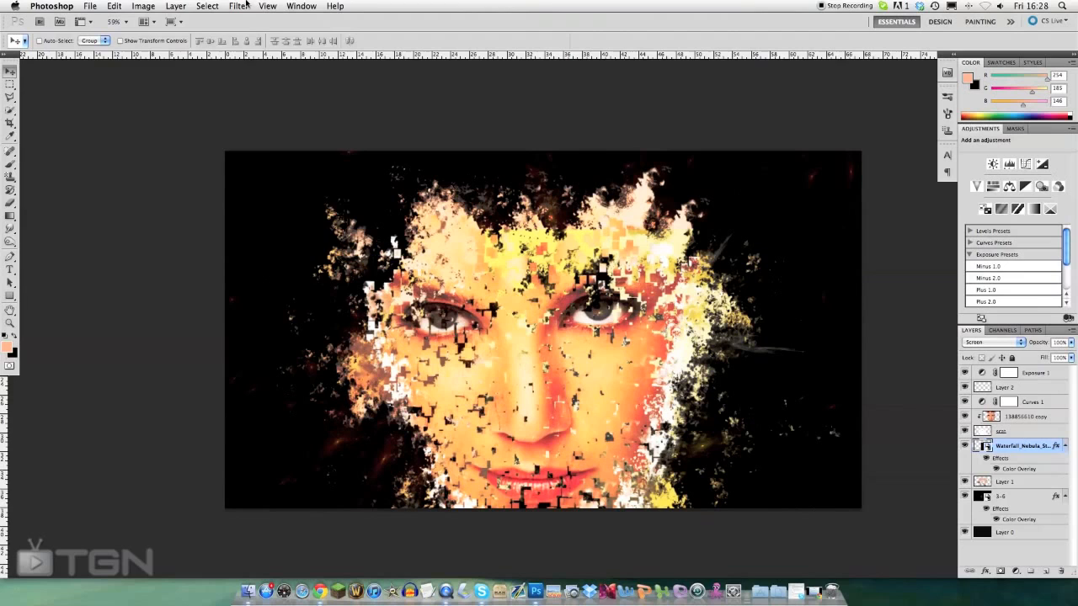
- Apply a Gaussian Blur filter with a 1.9-pixel radius to the Waterfall Nebula layer
click(238, 5)
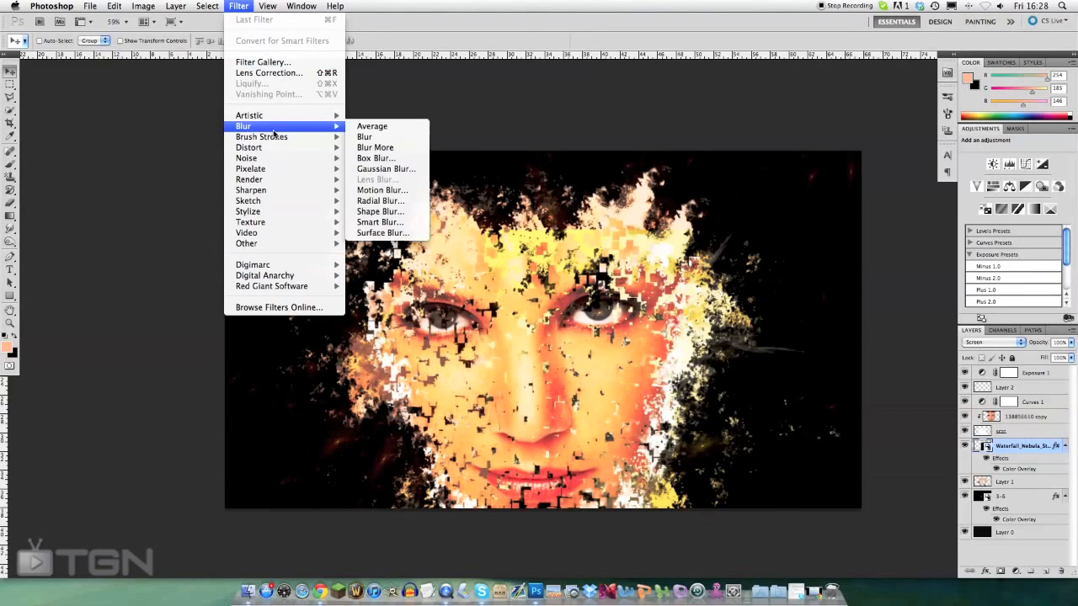
click(385, 168)
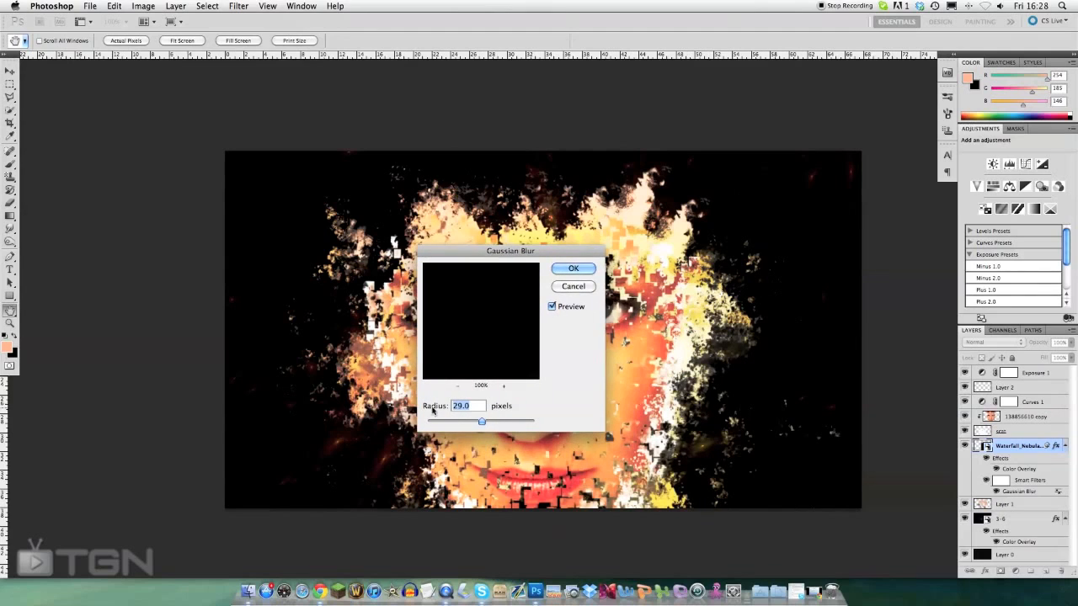
drag(482, 422, 445, 421)
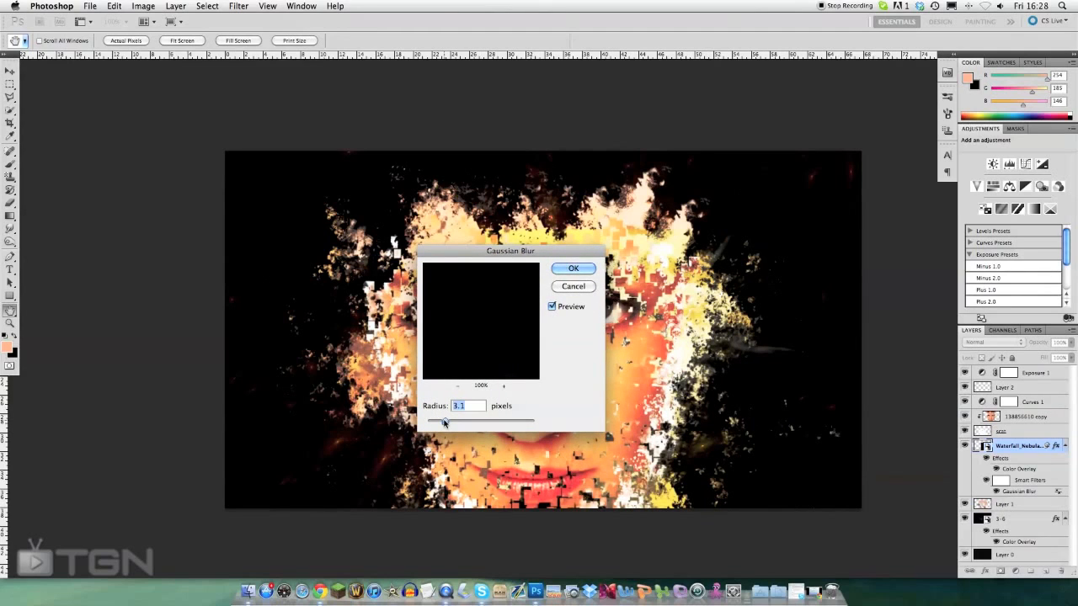
drag(444, 420, 439, 420)
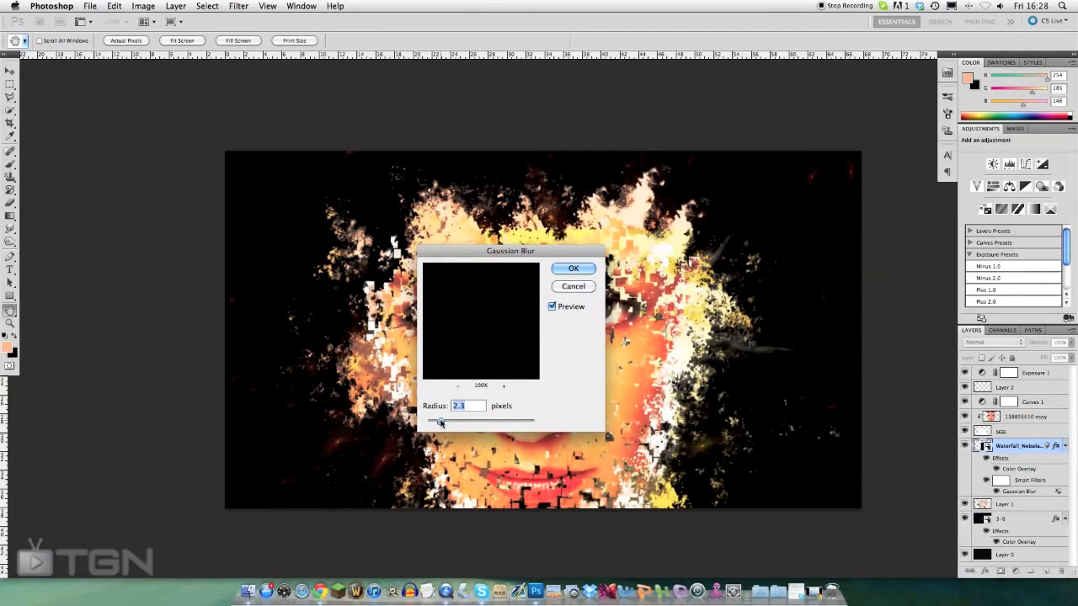
drag(443, 421, 438, 421)
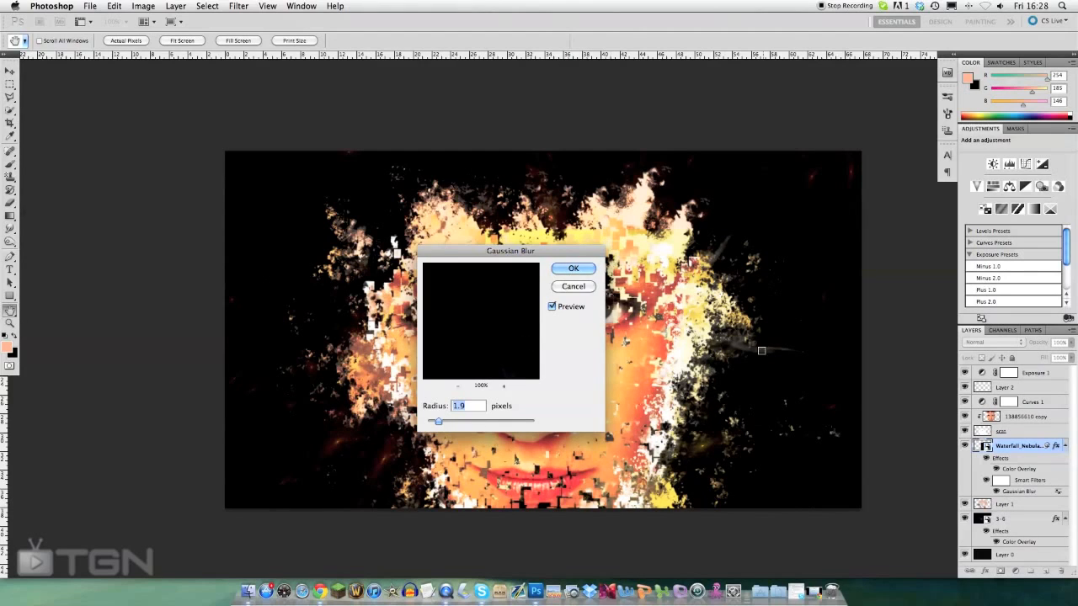
mouse_move(531, 269)
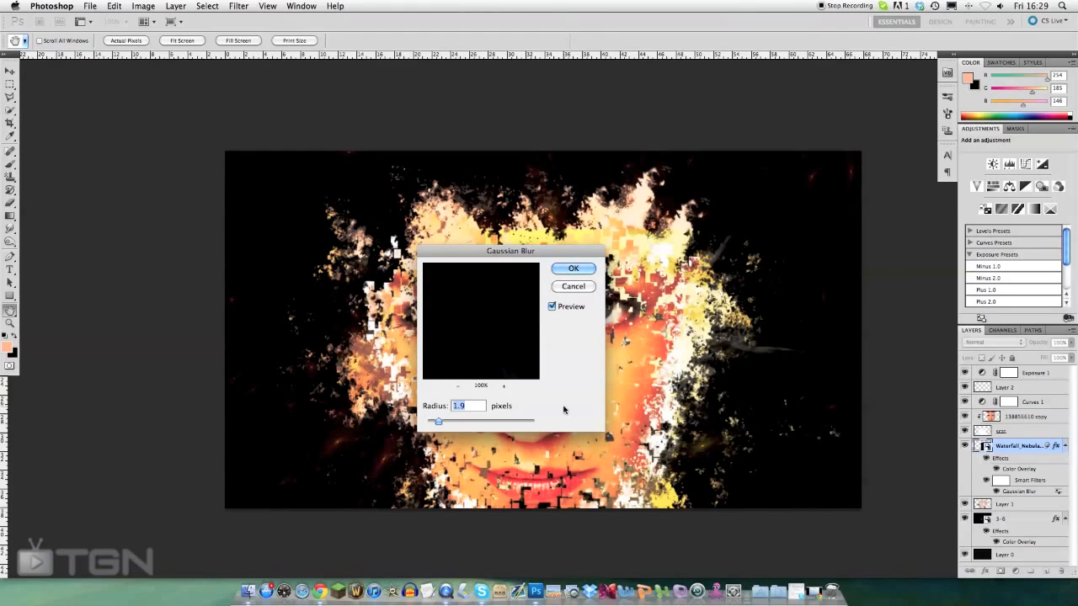
mouse_move(604, 253)
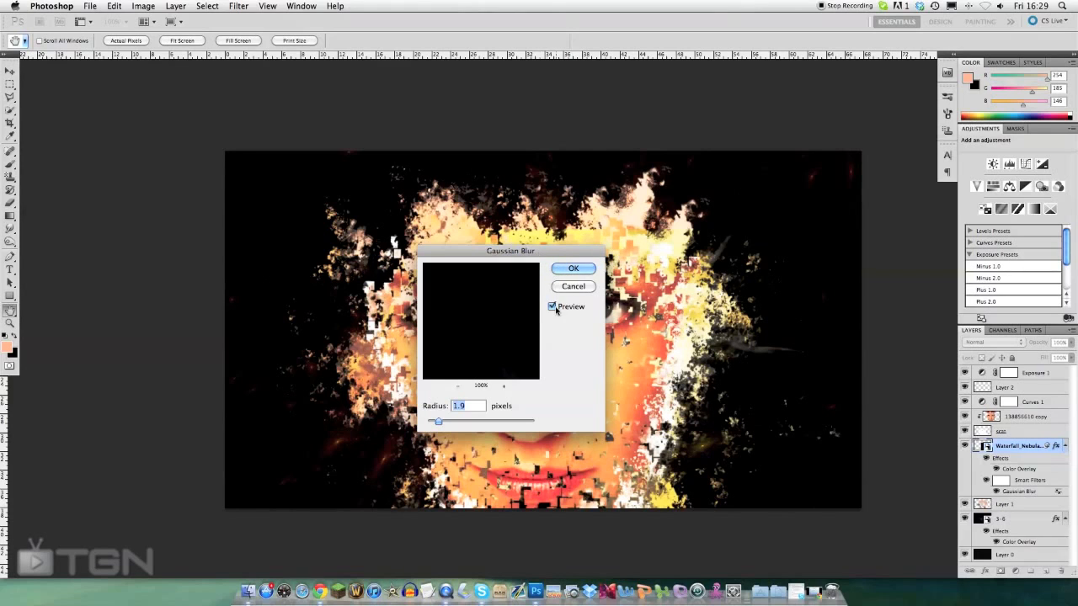
mouse_move(573, 270)
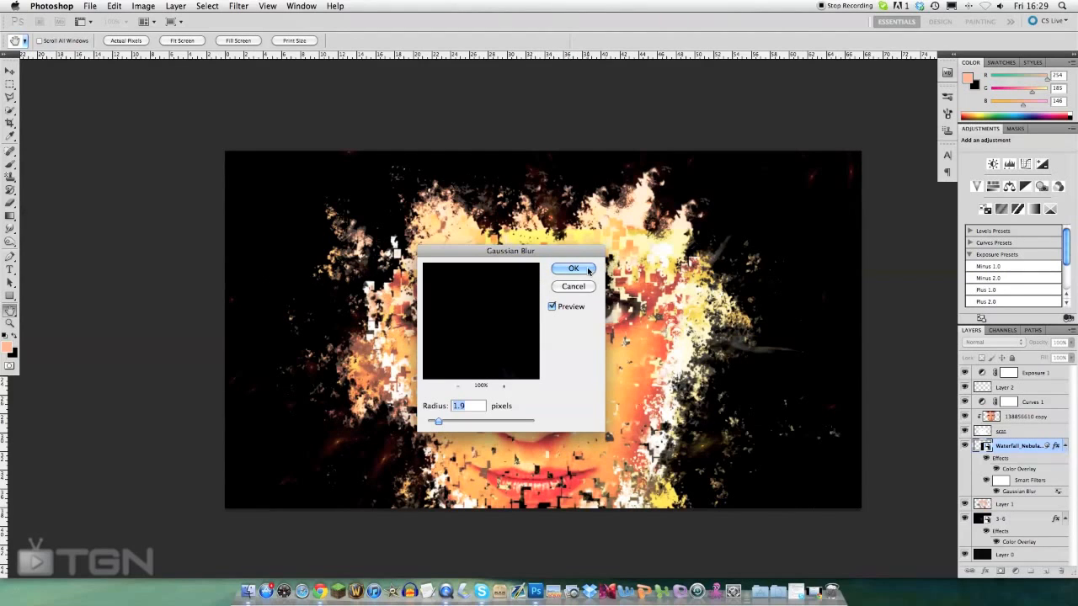
click(573, 268)
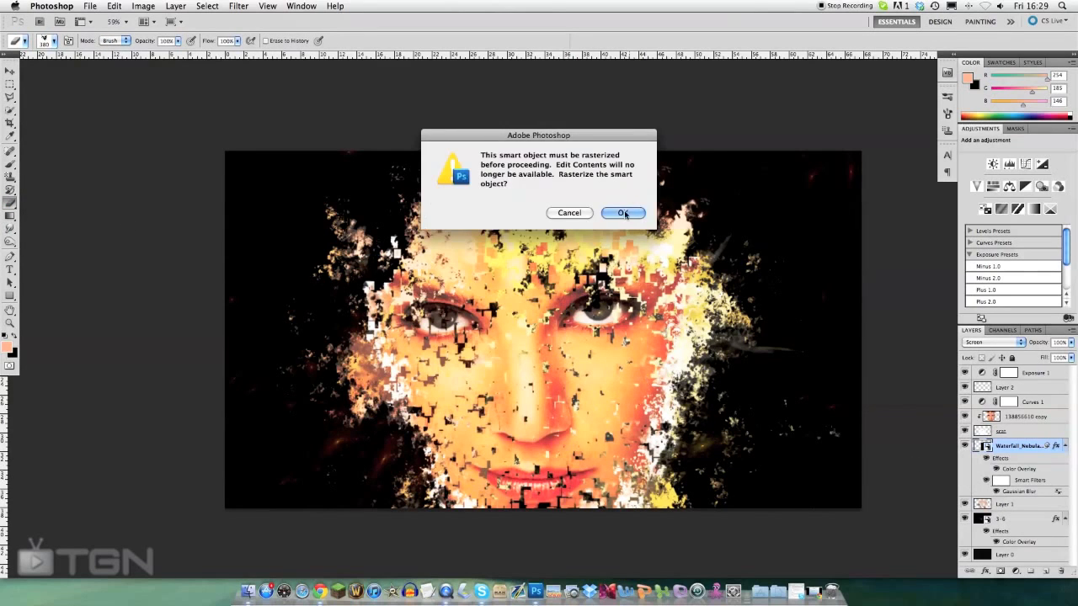
- Rasterize the Waterfall Nebula smart object and place duplicate copies along the face's left side
click(623, 213)
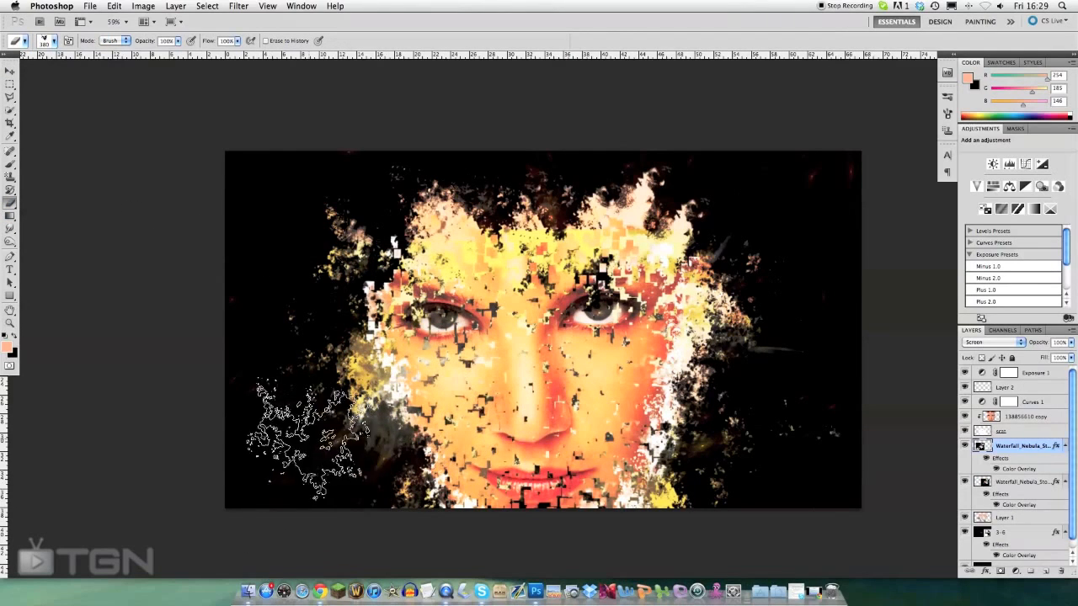
click(312, 430)
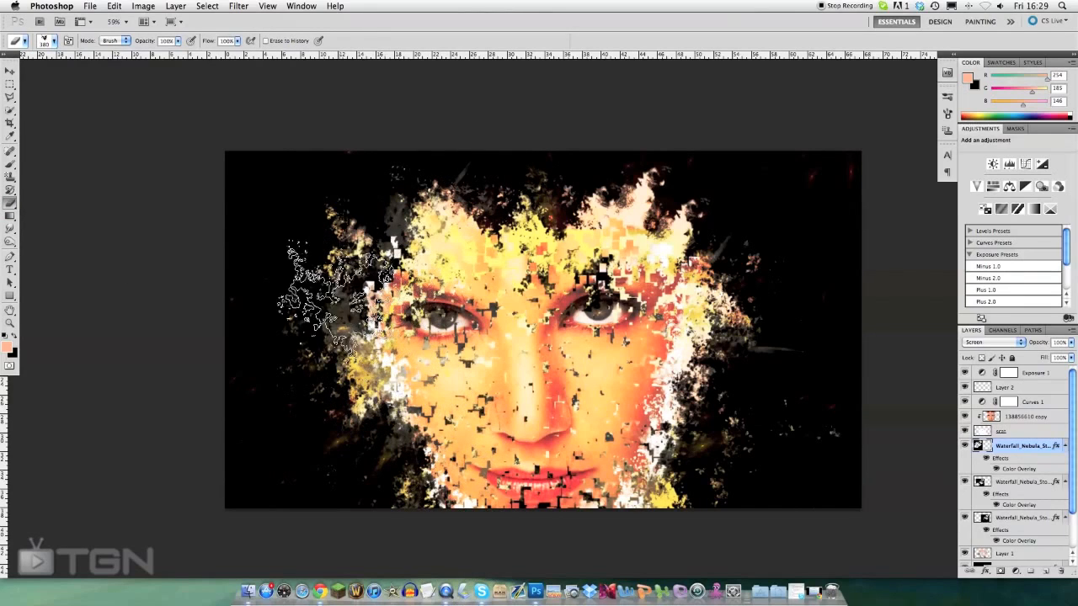
click(9, 70)
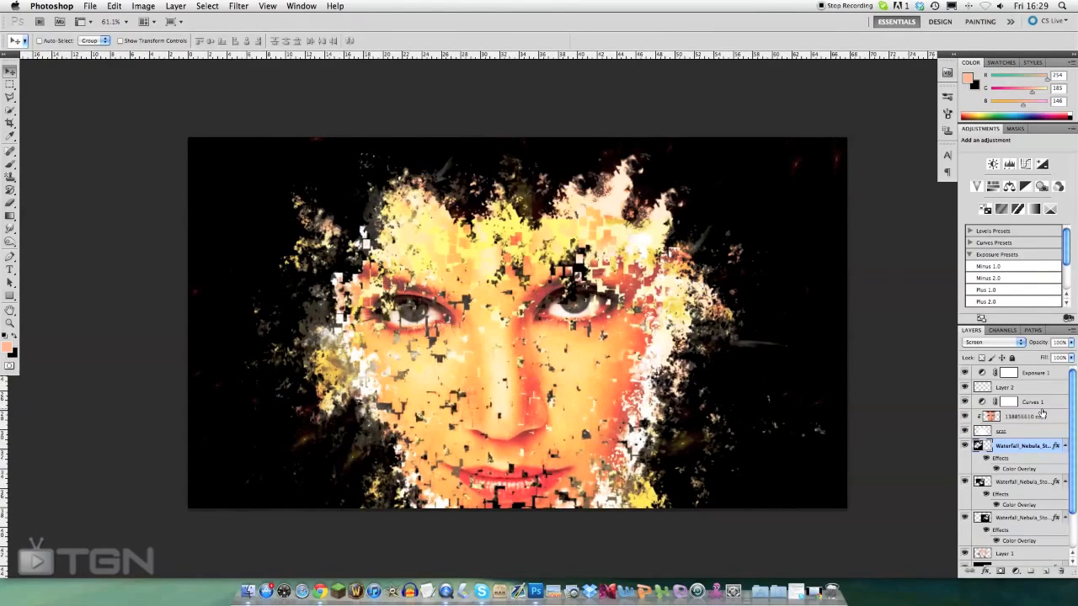
- On a new layer, paint black around the face edges with a soft brush, then set opacity to 10%
click(1019, 416)
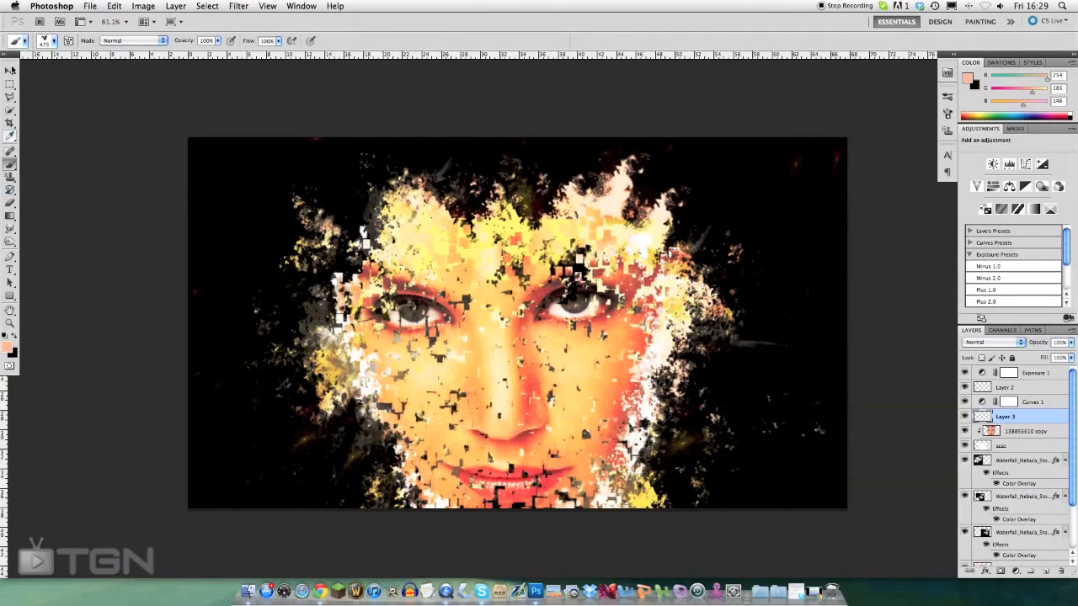
click(46, 41)
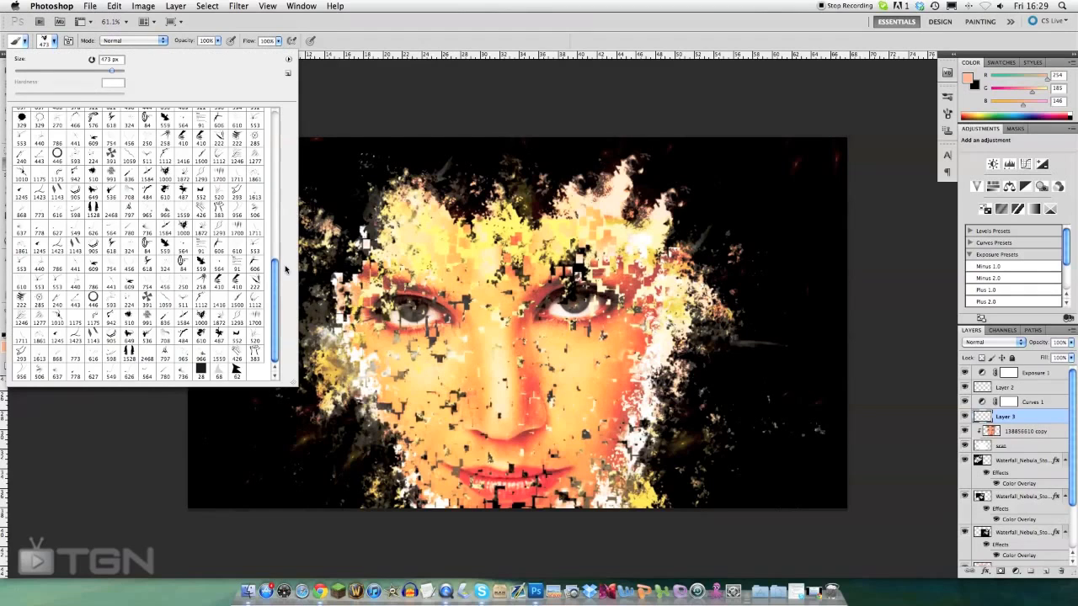
scroll(up, 3)
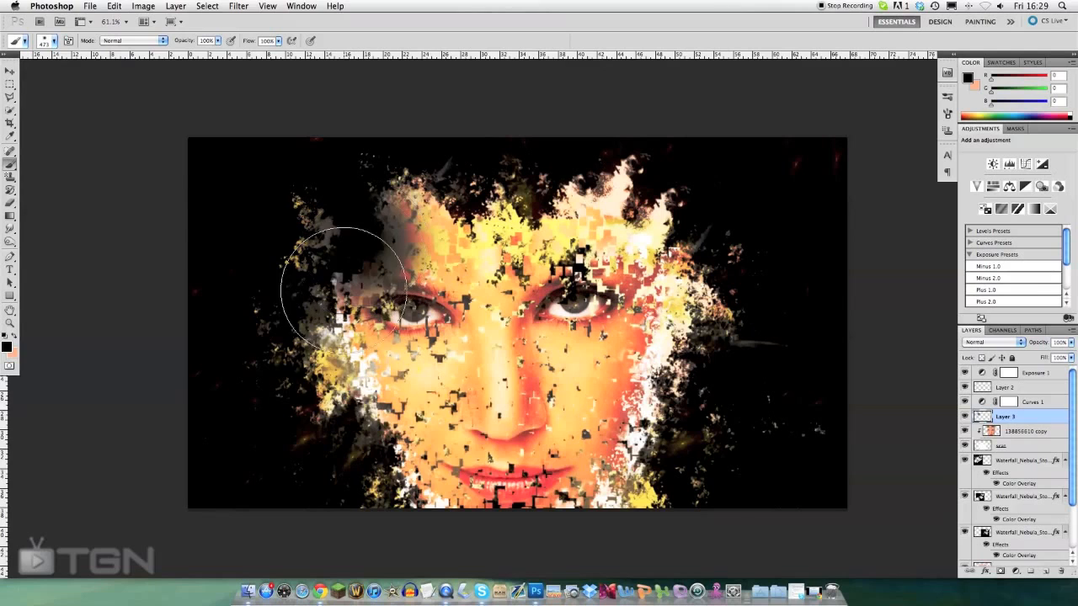
drag(341, 291, 598, 362)
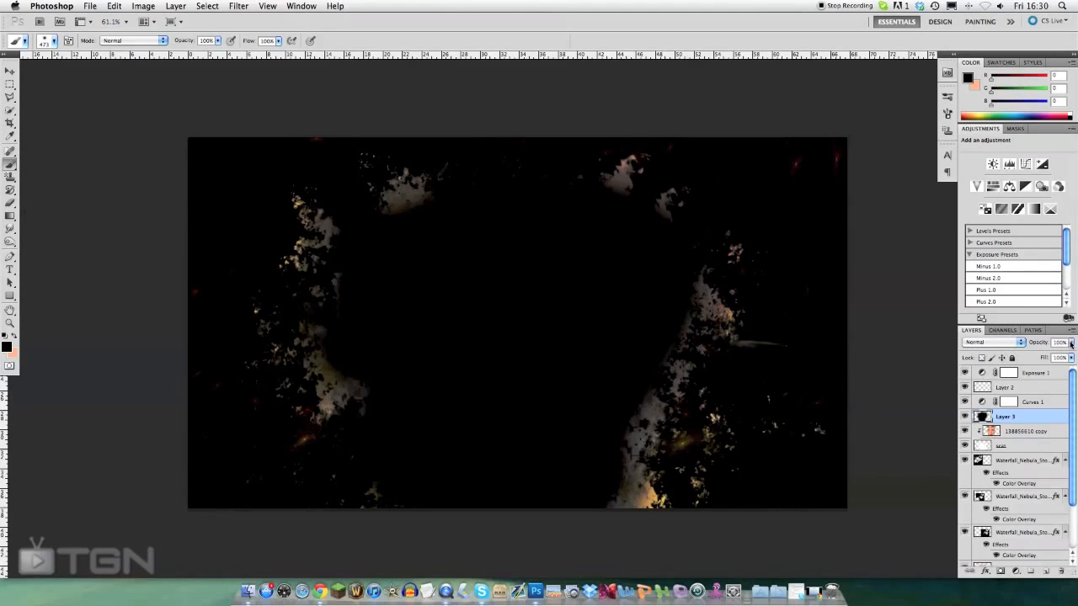
click(1057, 348)
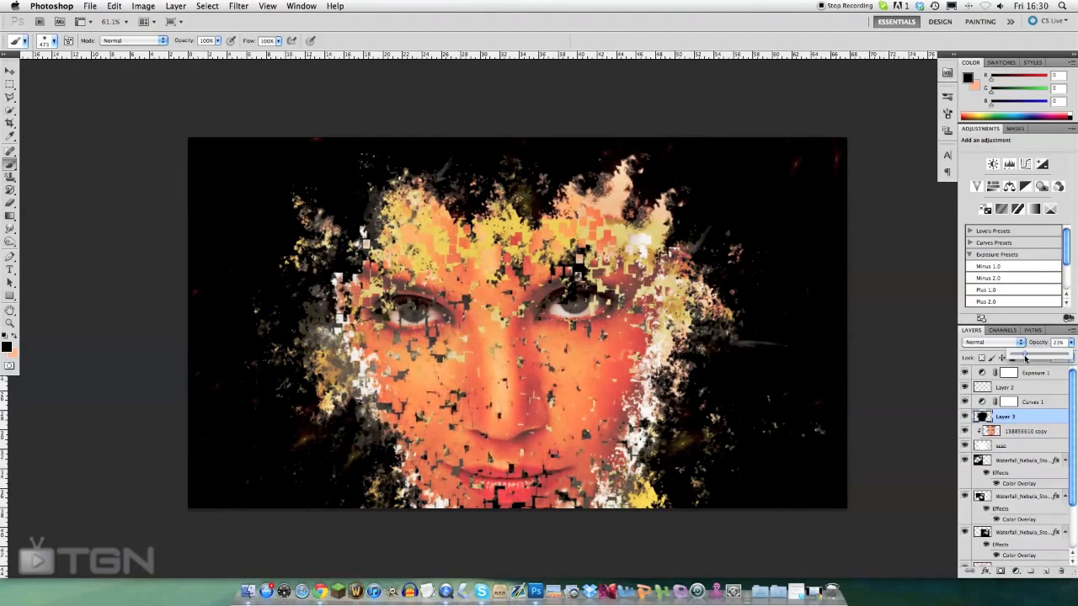
drag(1044, 351, 1019, 351)
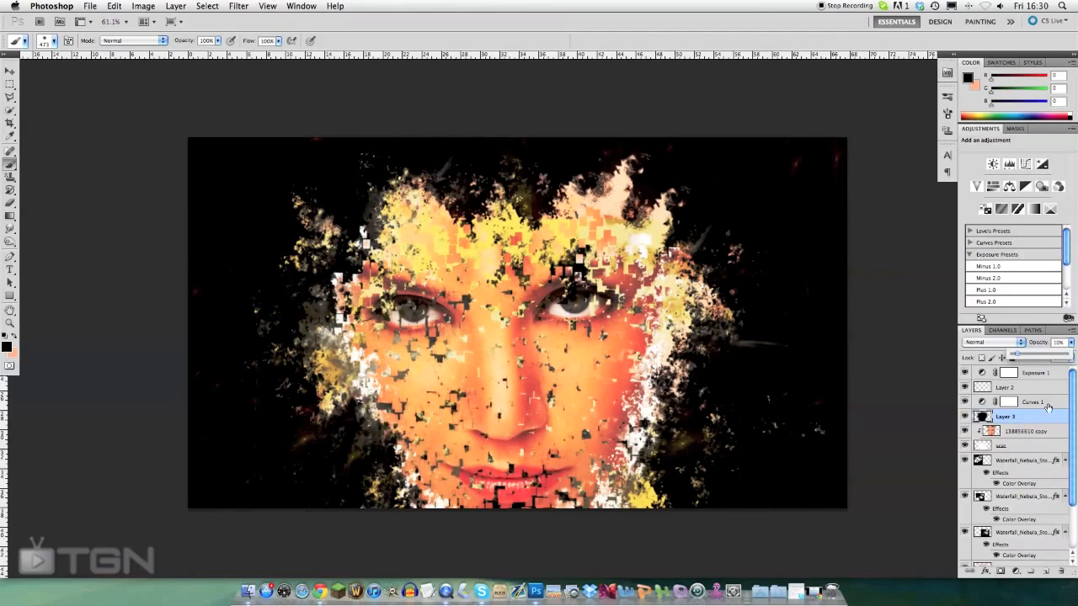
- Drag two points on the Curves 1 RGB curve for muted, contrasty tones
click(1034, 402)
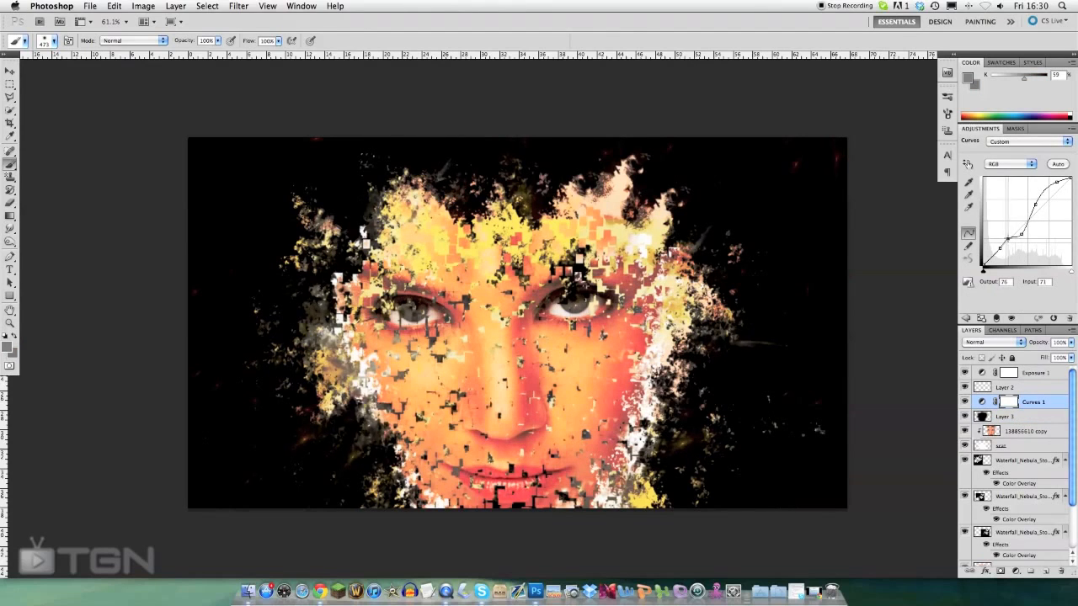
drag(1019, 236, 1023, 249)
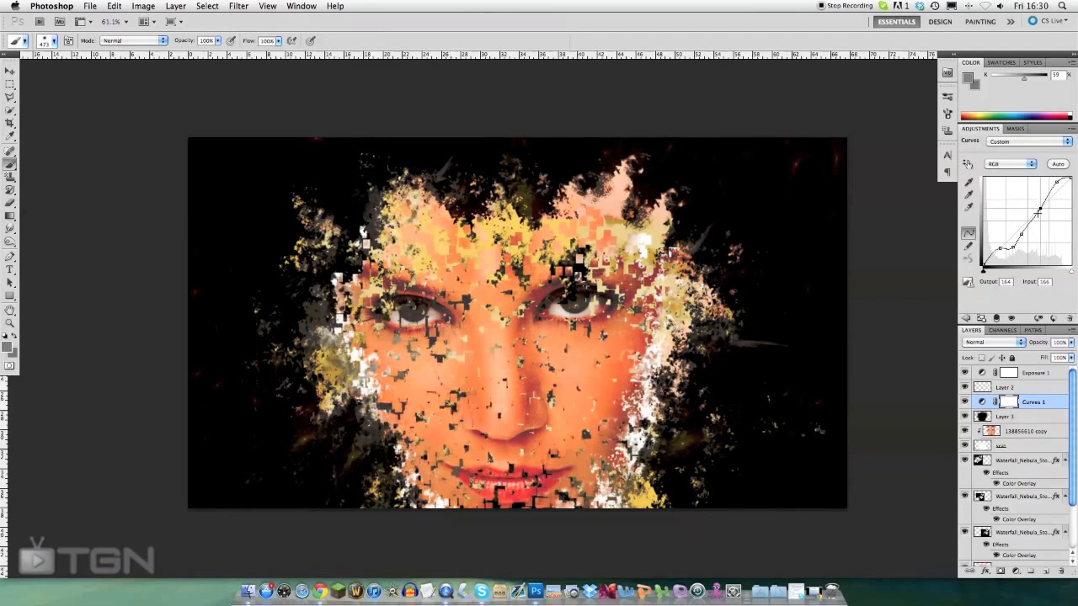
drag(1041, 211, 1041, 203)
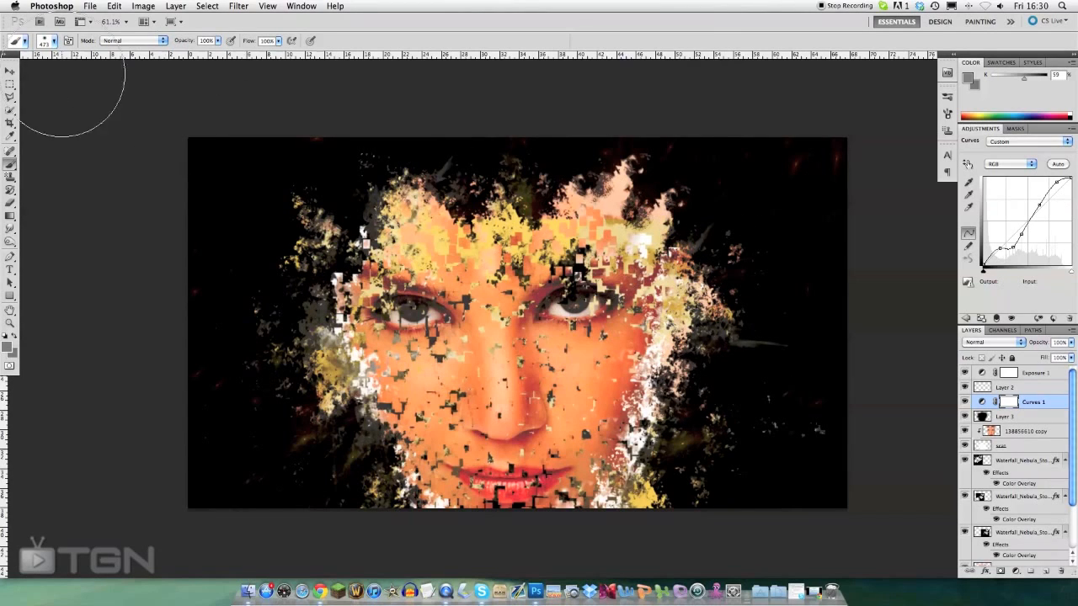
click(9, 71)
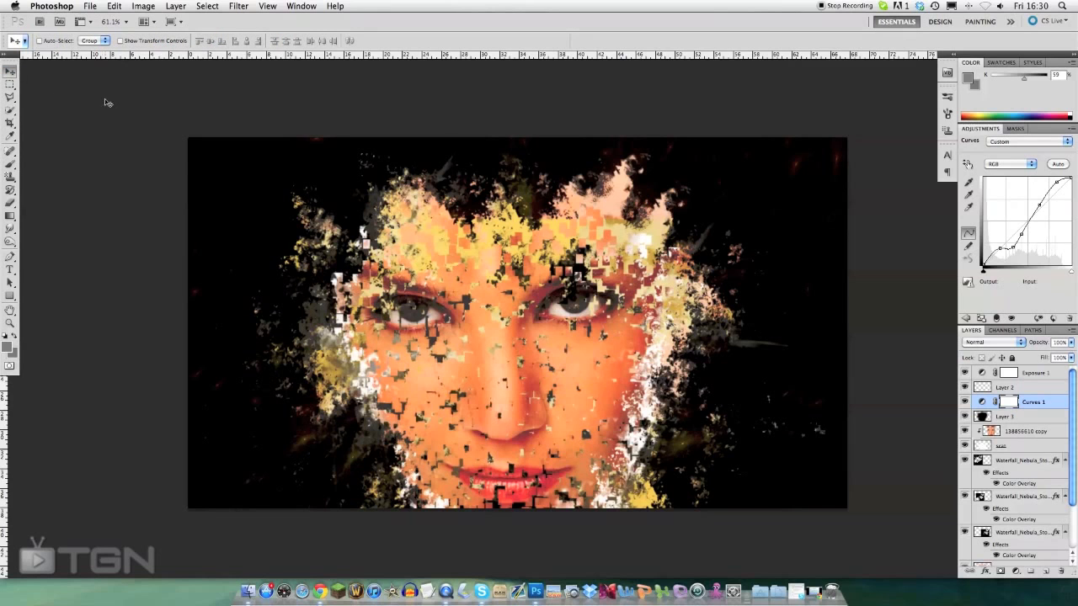